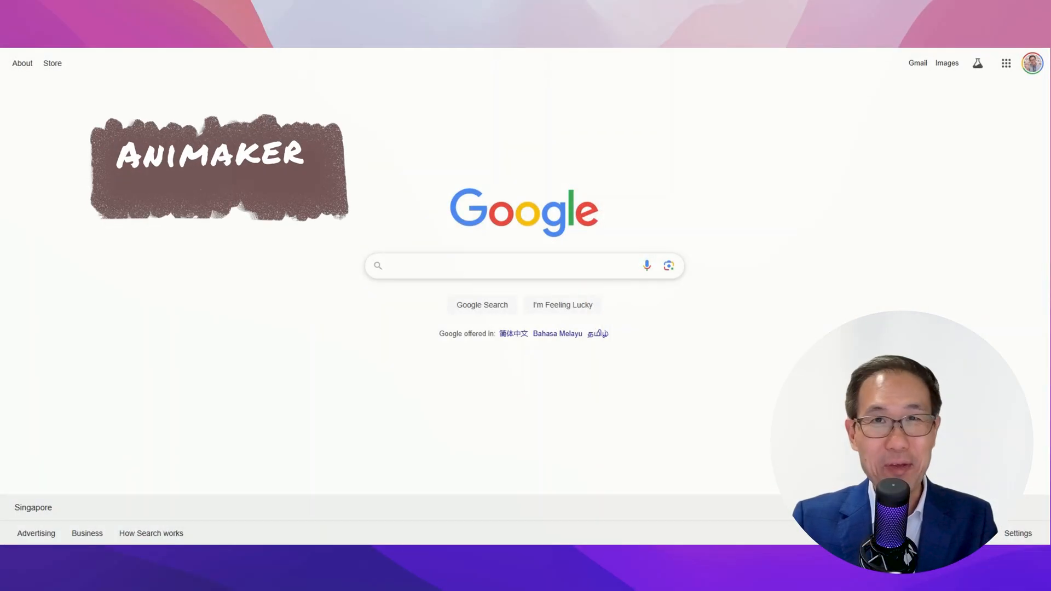
# Search Google for 'animaker' and open the Animaker 'Animation Maker' website
pyautogui.write('anim')
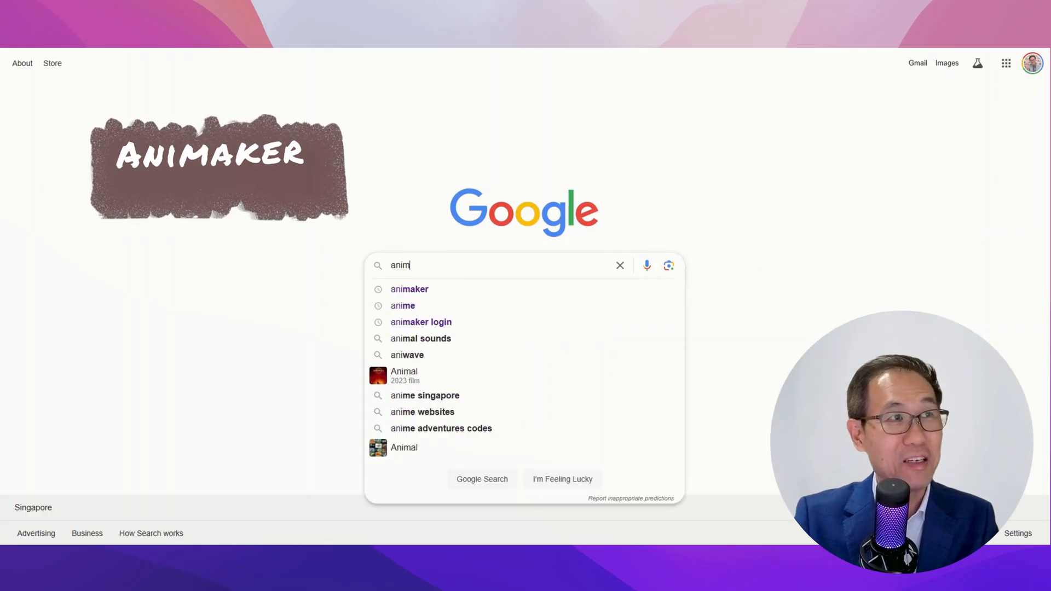
pyautogui.click(409, 289)
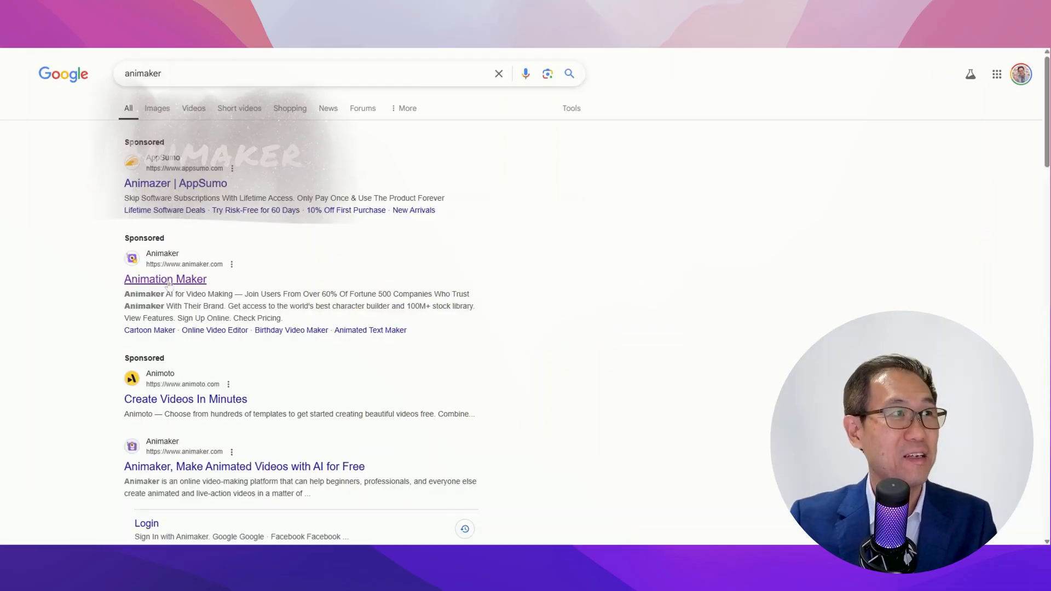
pyautogui.click(244, 466)
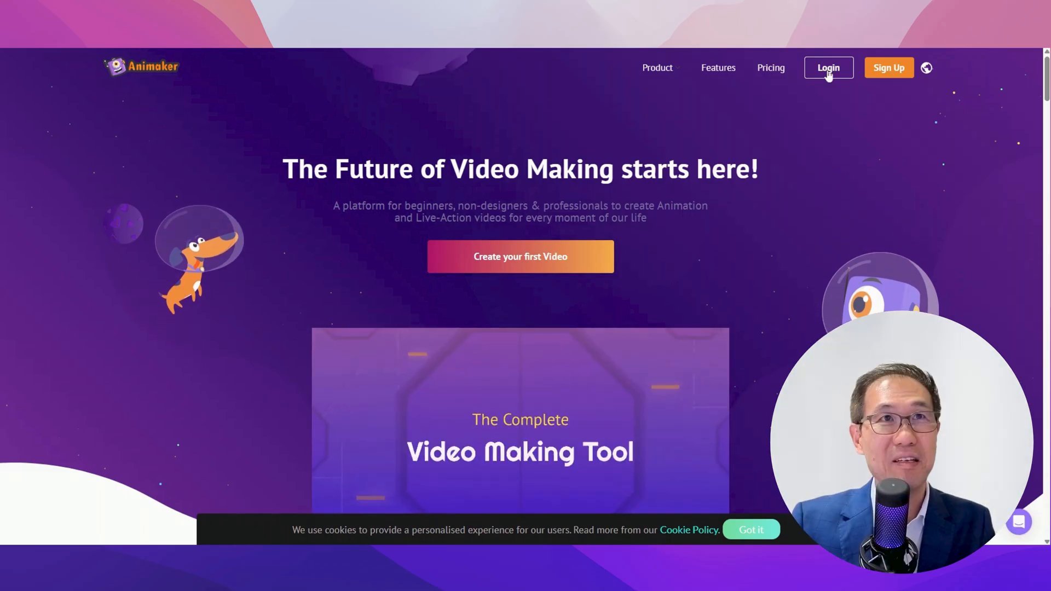
# Log in to Animaker from the homepage to reach the dashboard Home page
pyautogui.click(828, 67)
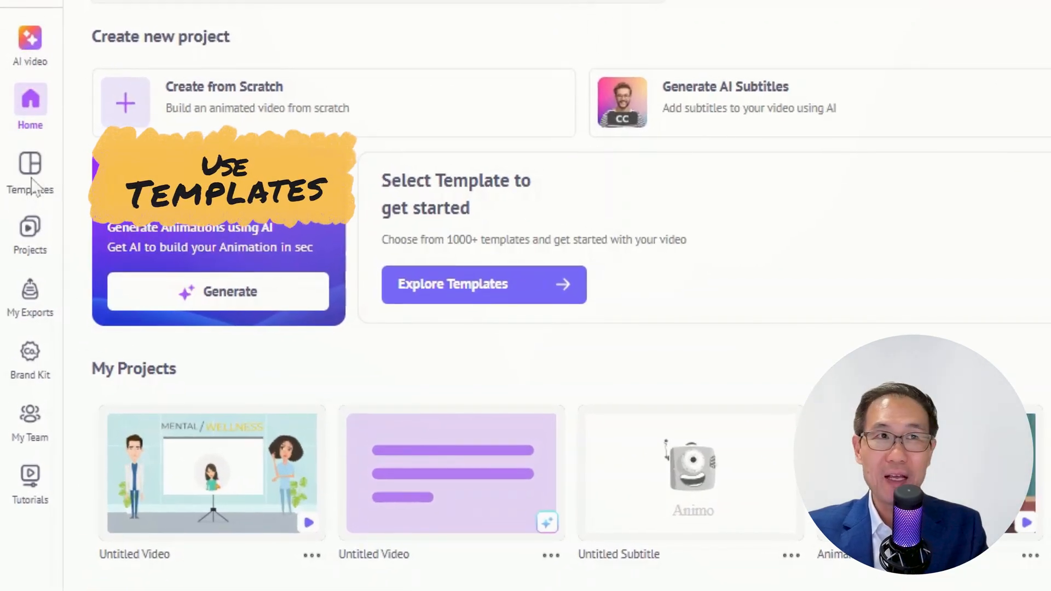
pyautogui.click(29, 171)
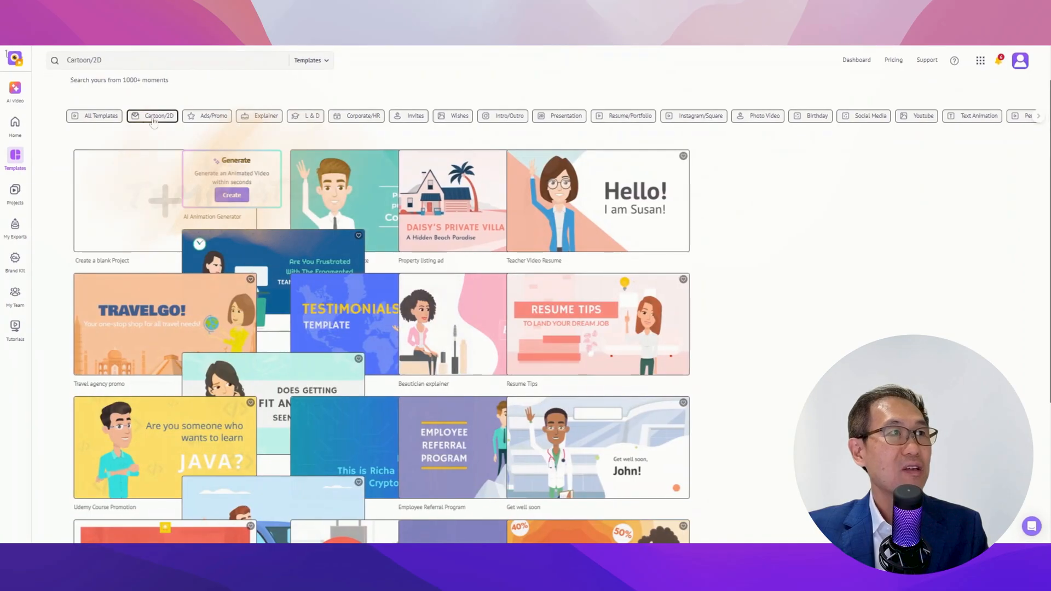
pyautogui.click(212, 115)
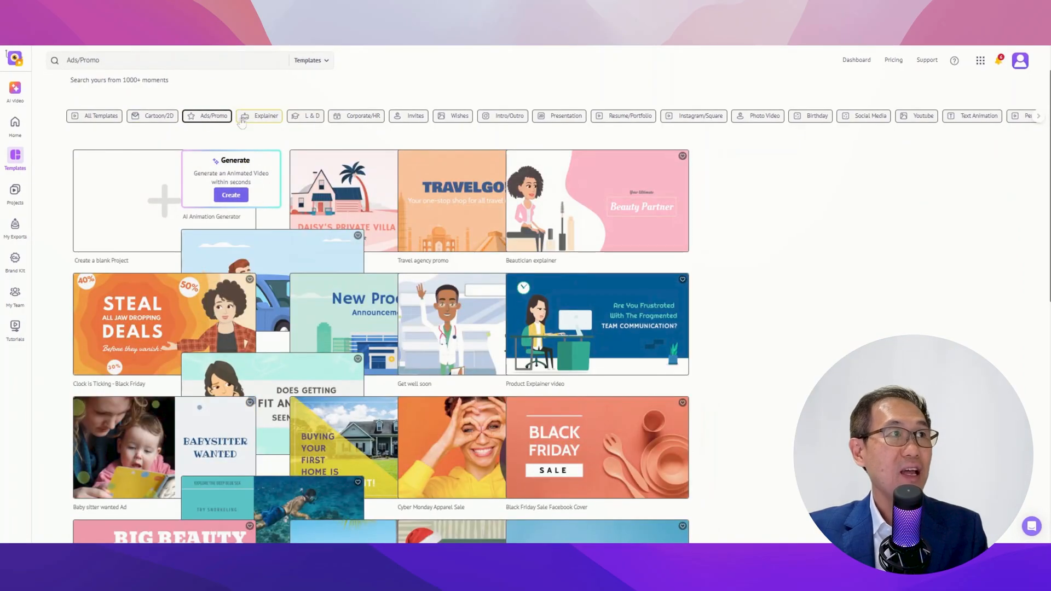
pyautogui.click(628, 115)
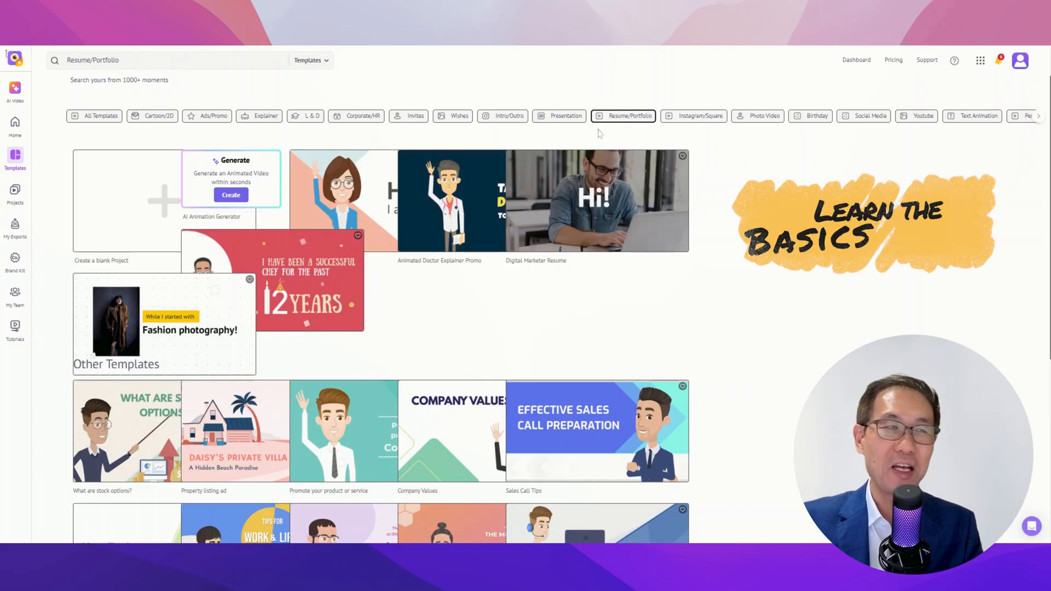
pyautogui.moveTo(448, 134)
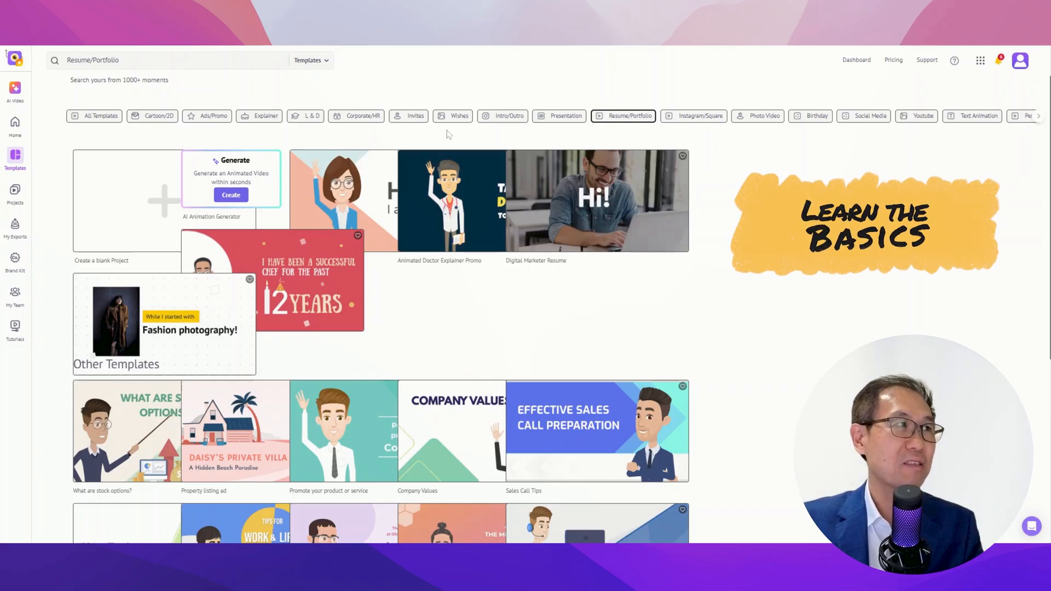
pyautogui.click(15, 128)
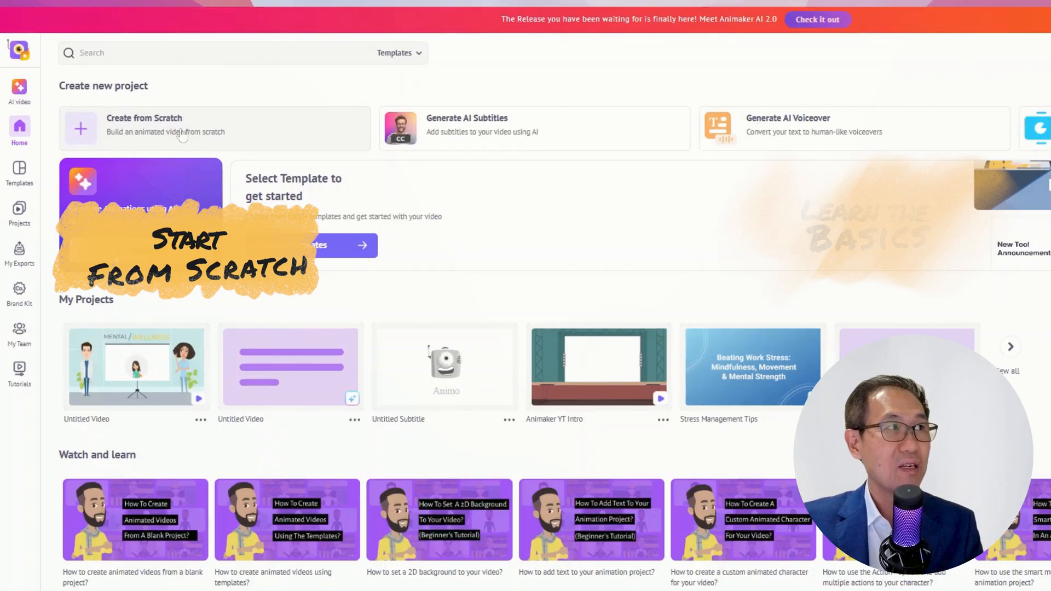
# Create a blank project from scratch as a horizontal 16:9 Cartoon video
pyautogui.click(144, 128)
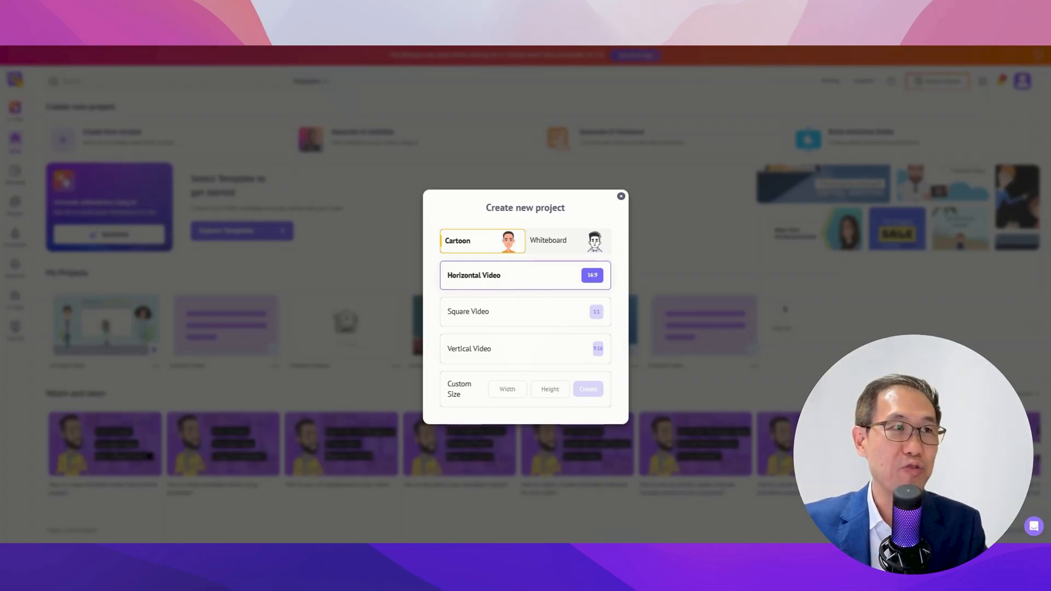
pyautogui.click(525, 311)
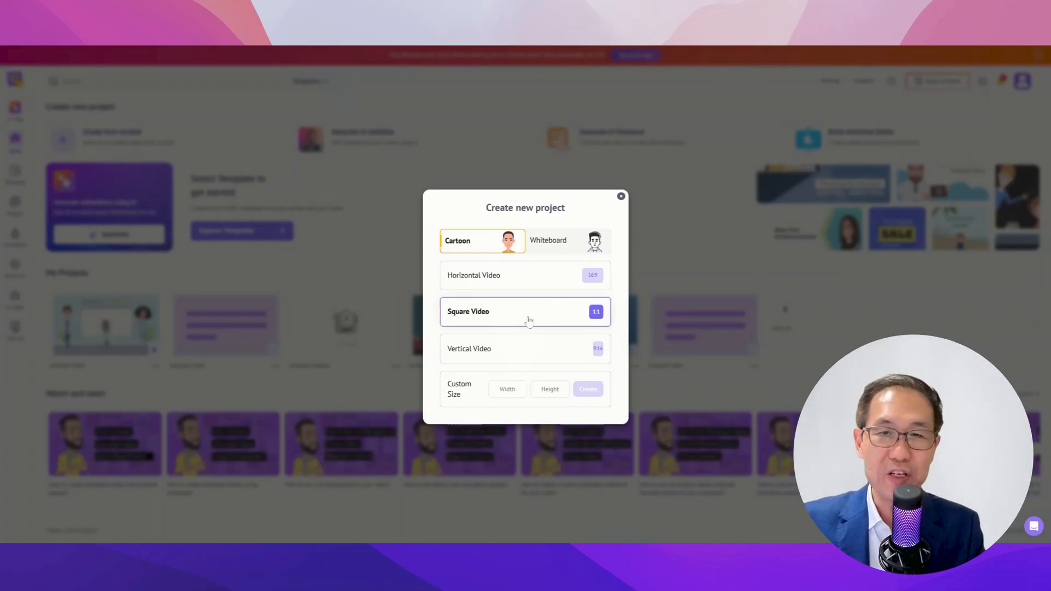
pyautogui.click(525, 348)
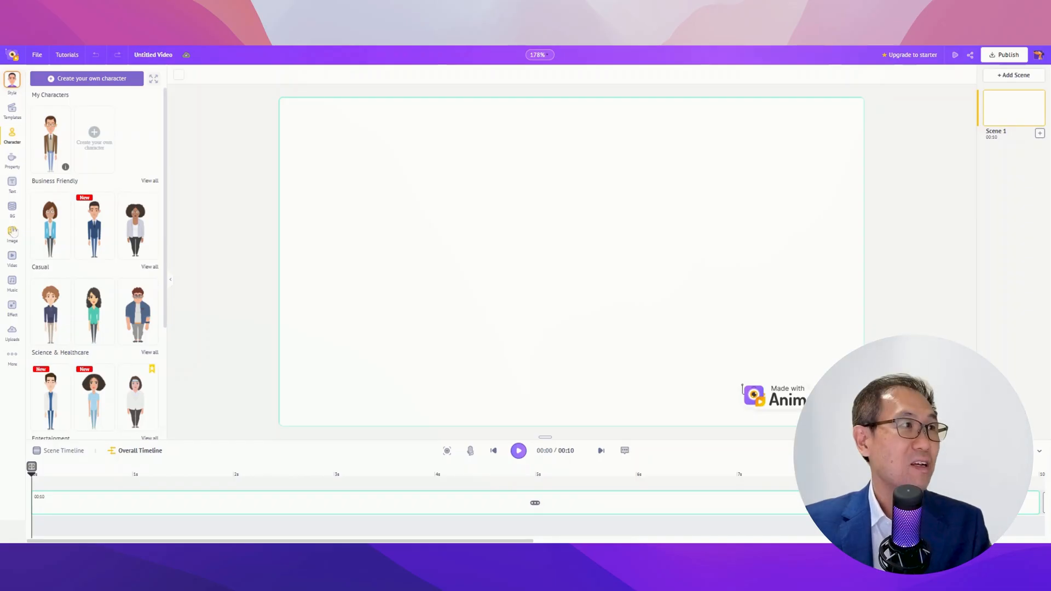
# Apply the Business projector-room background with two potted plants to the first scene
pyautogui.click(12, 209)
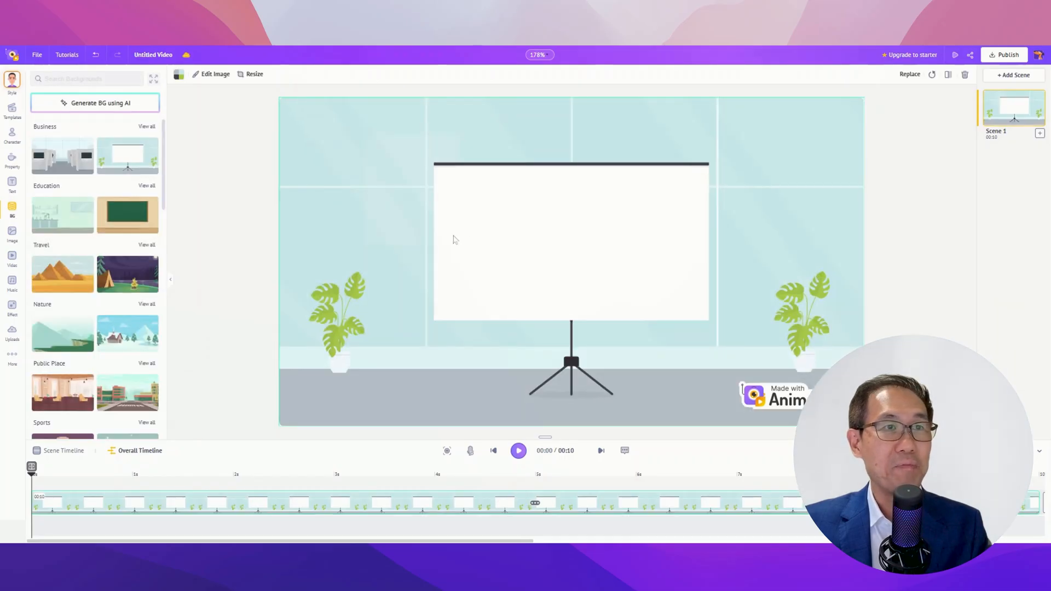
pyautogui.moveTo(570, 194)
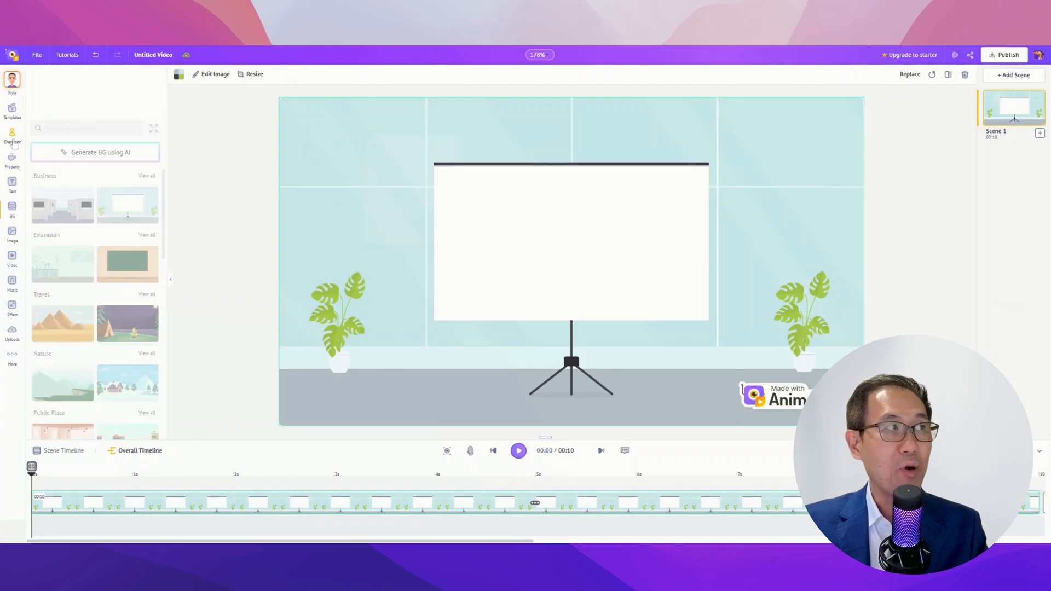
pyautogui.click(12, 135)
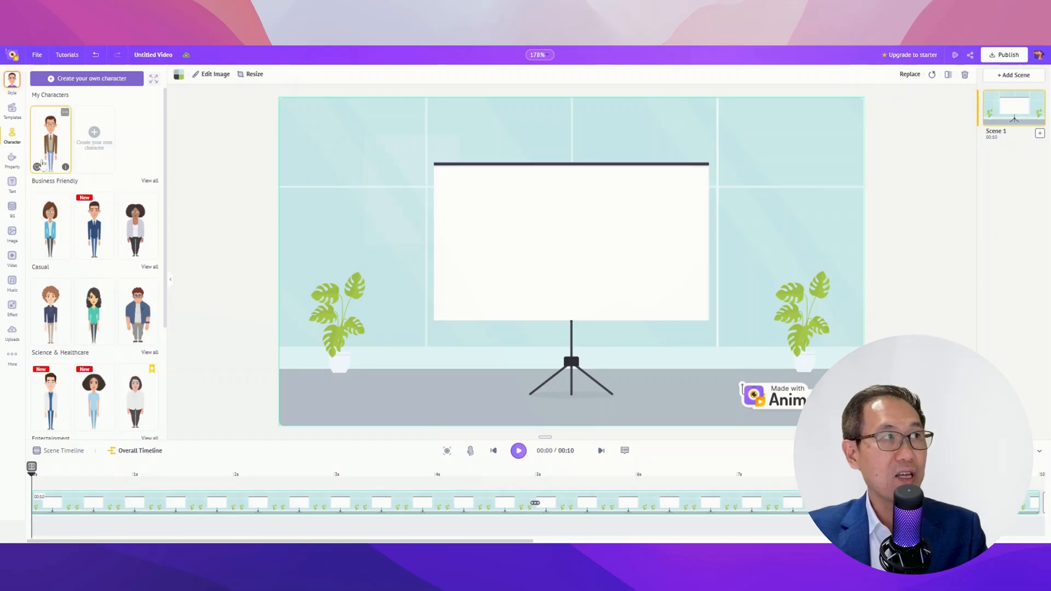
# Start a custom character, browse the base characters and pick the male one
pyautogui.click(87, 77)
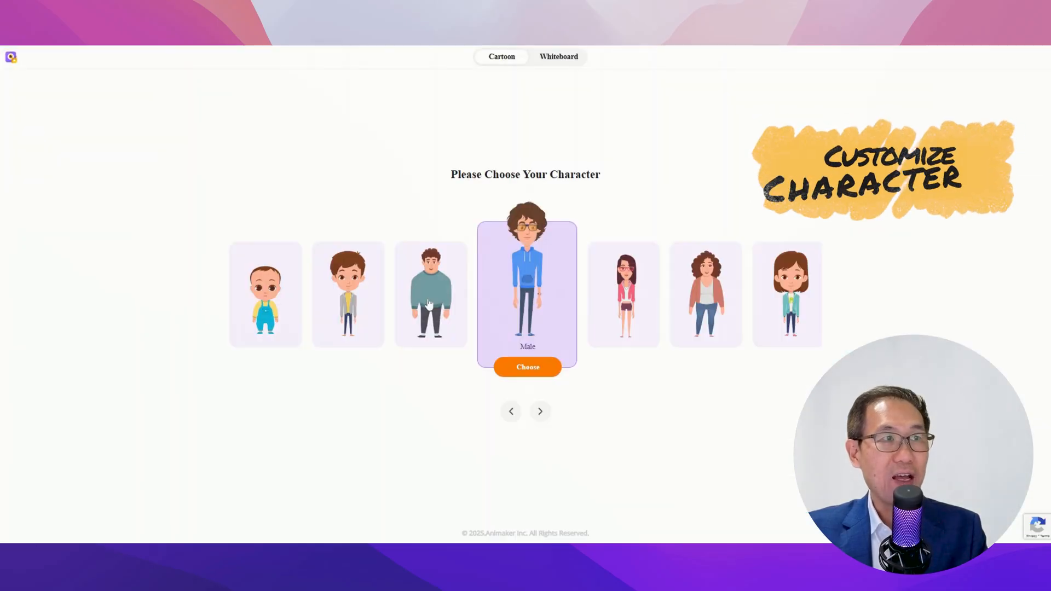
pyautogui.click(510, 411)
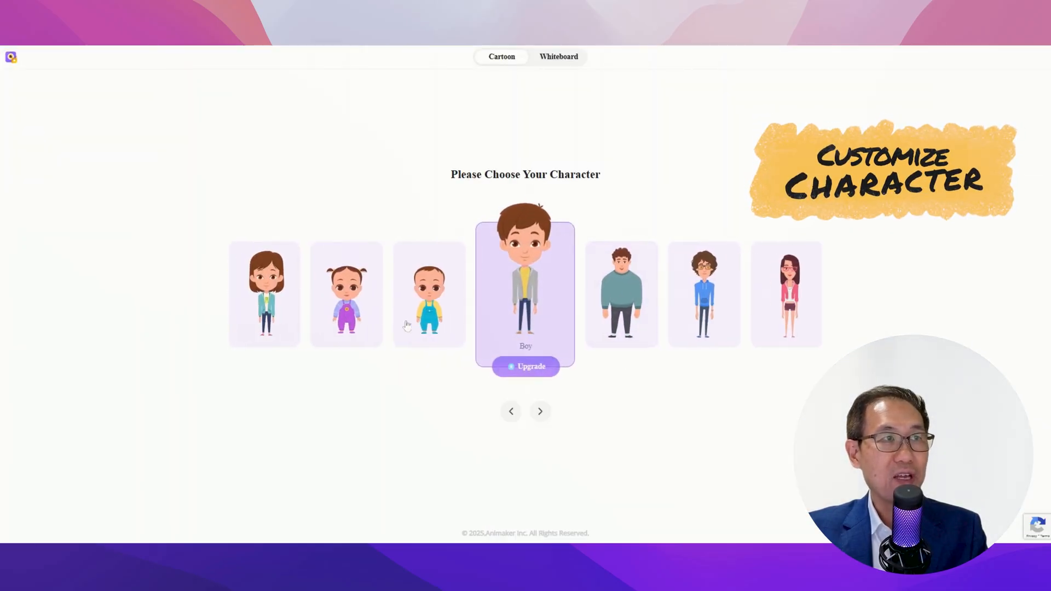
pyautogui.click(510, 411)
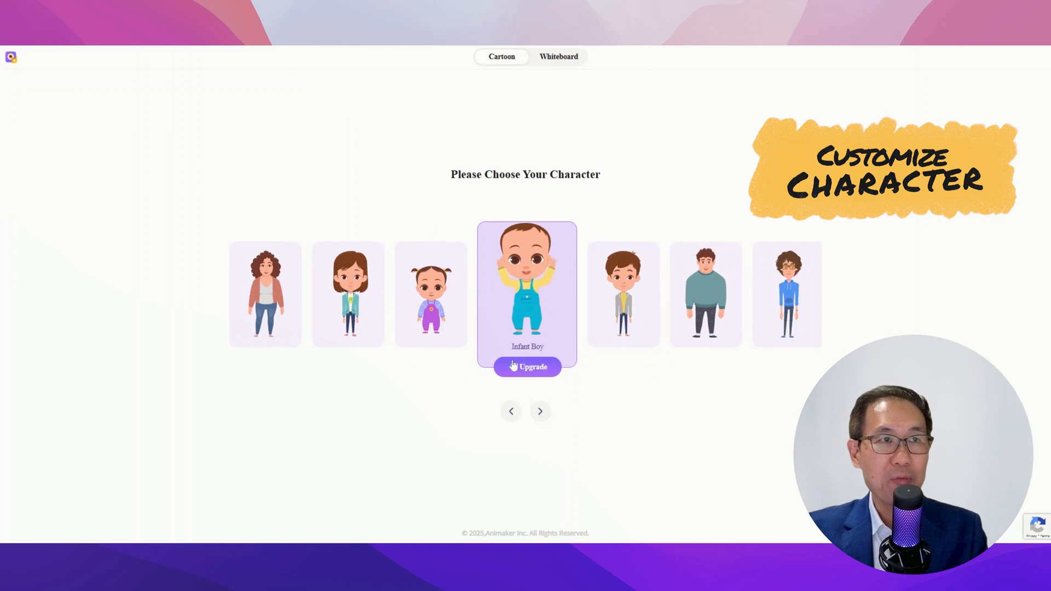
pyautogui.click(539, 411)
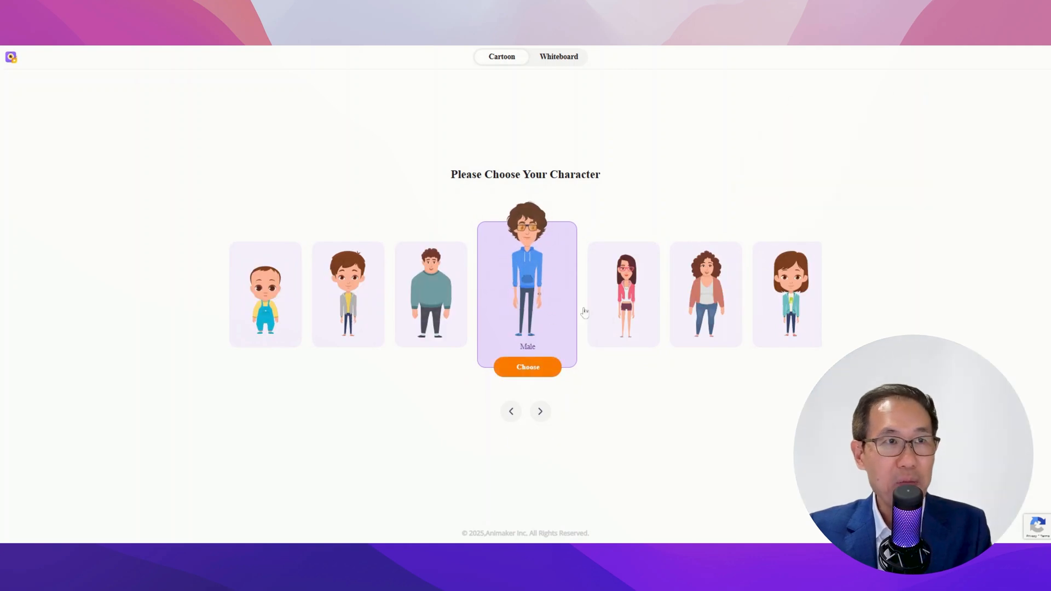
pyautogui.click(539, 411)
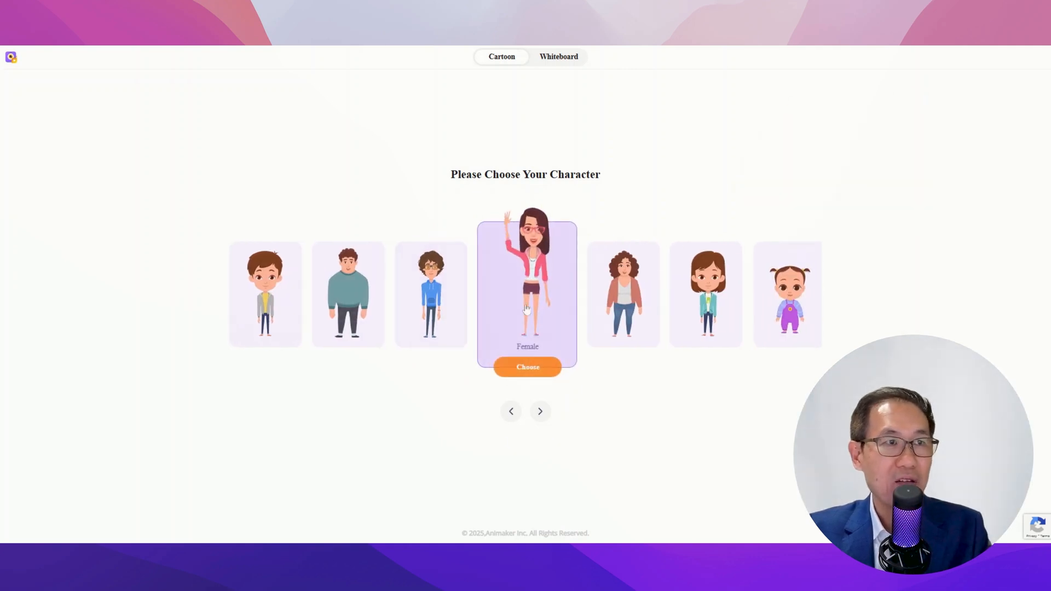
pyautogui.click(510, 411)
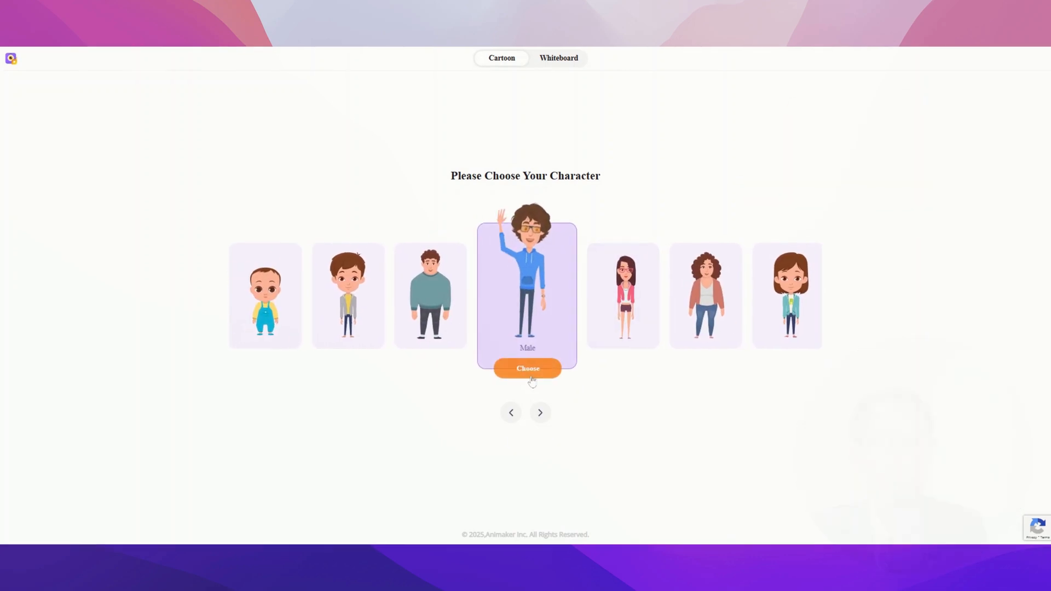
pyautogui.click(527, 368)
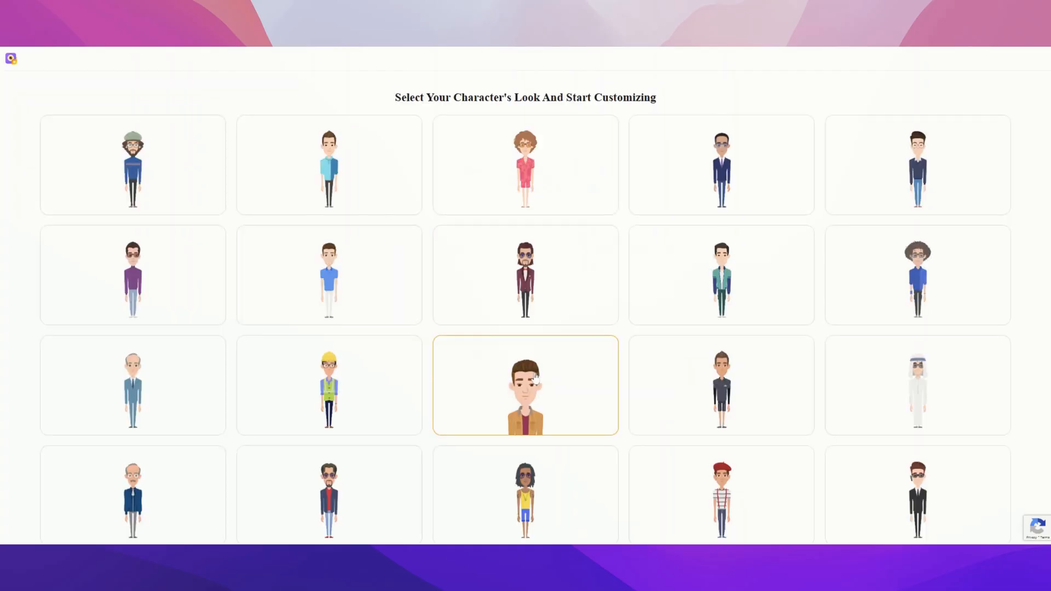
# Choose the curly-haired look and browse the hairstyle, eye, nose and earring options
pyautogui.click(720, 384)
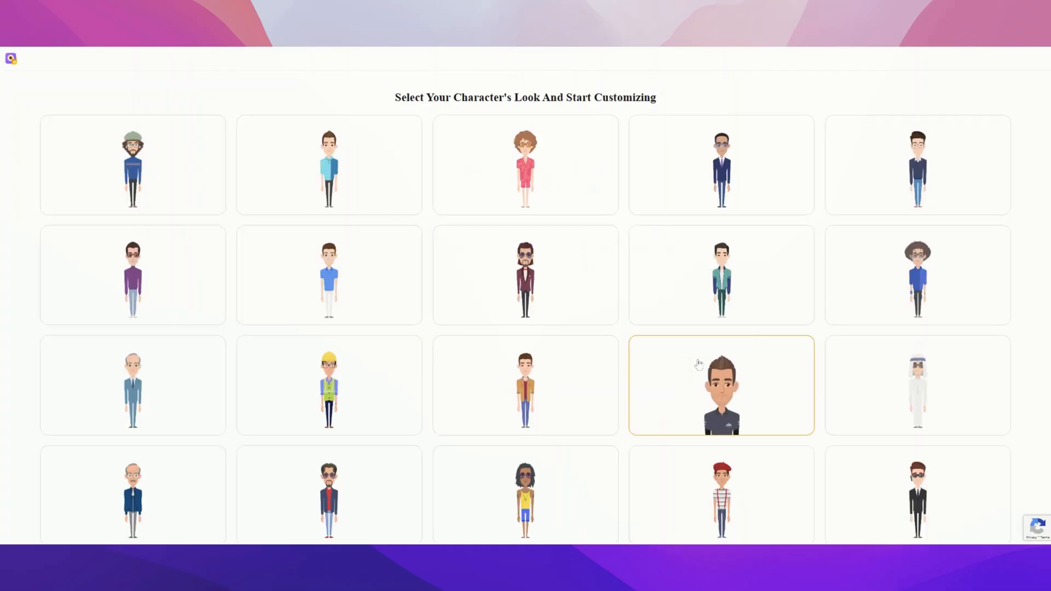
pyautogui.click(525, 165)
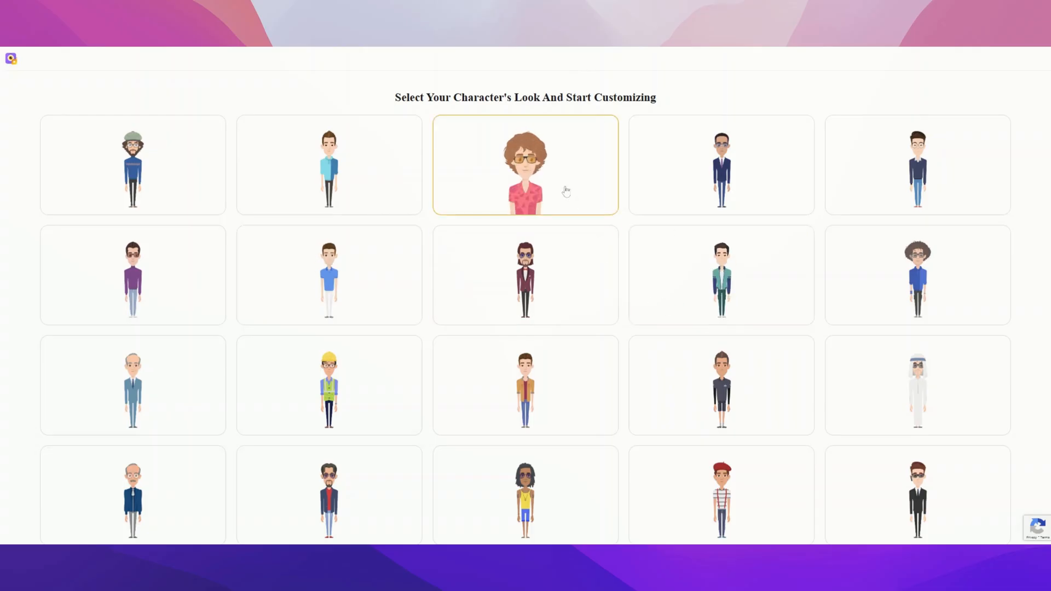
pyautogui.click(525, 165)
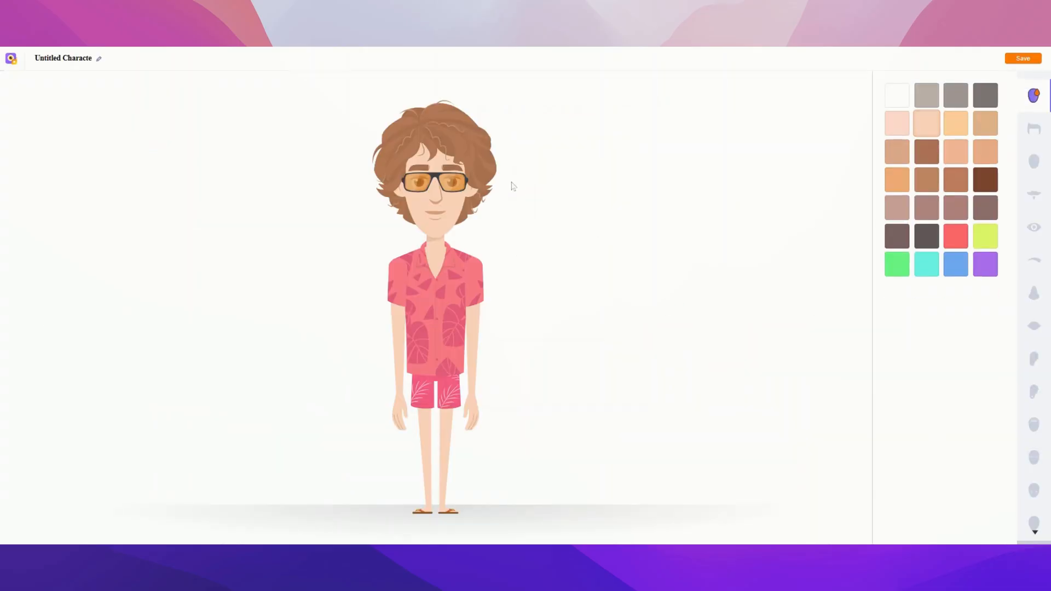
pyautogui.click(1034, 128)
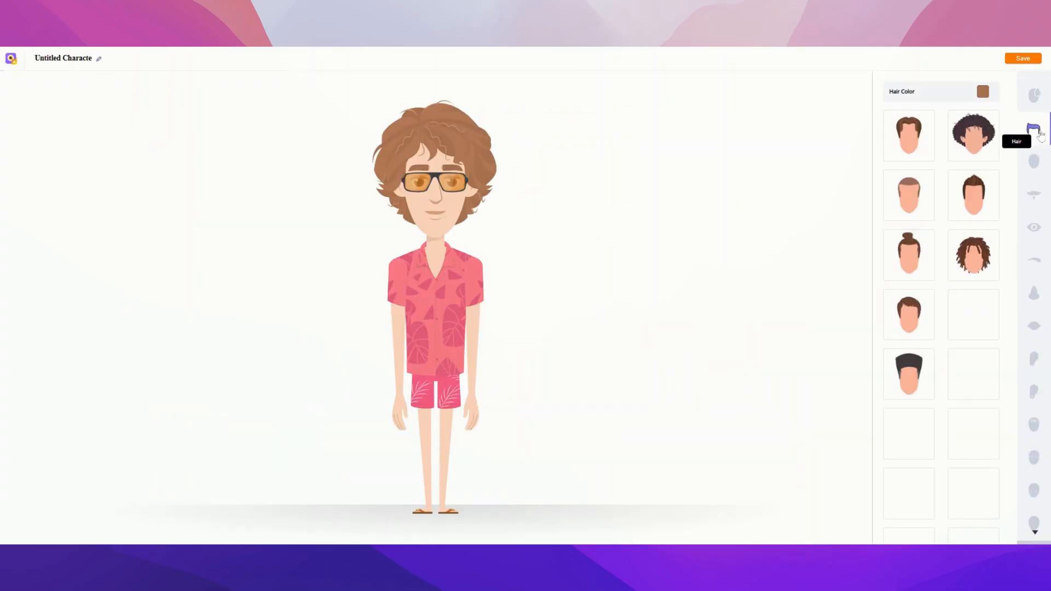
pyautogui.click(1034, 227)
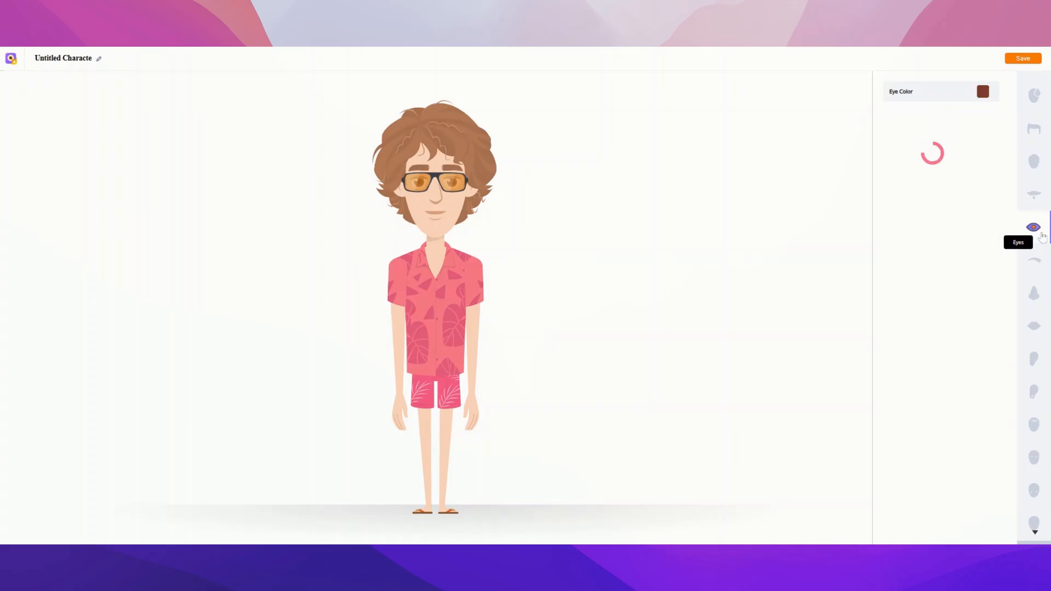
pyautogui.click(1033, 293)
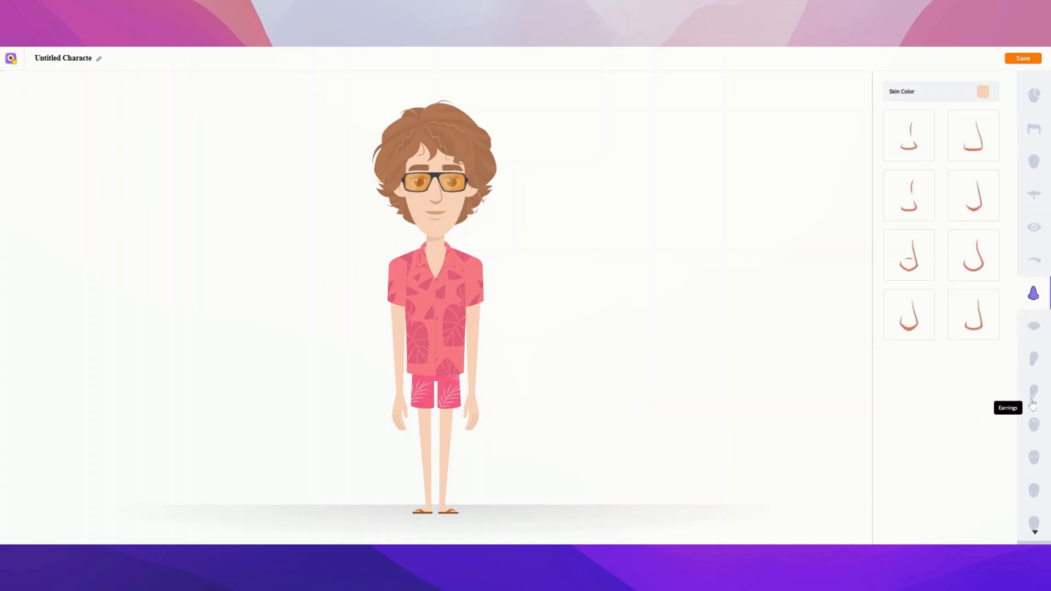
pyautogui.click(1034, 394)
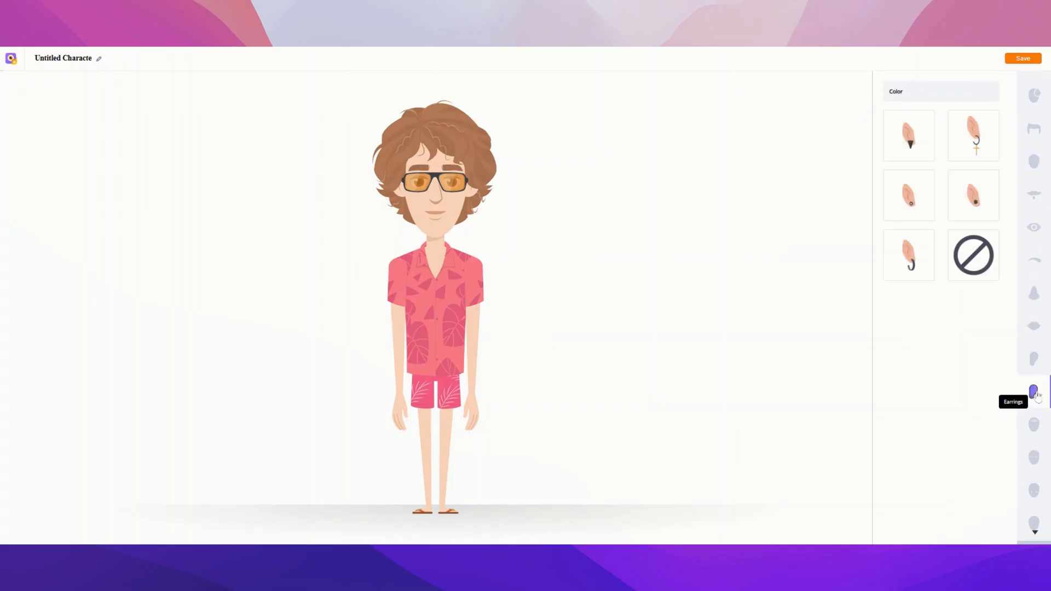
pyautogui.moveTo(1034, 392)
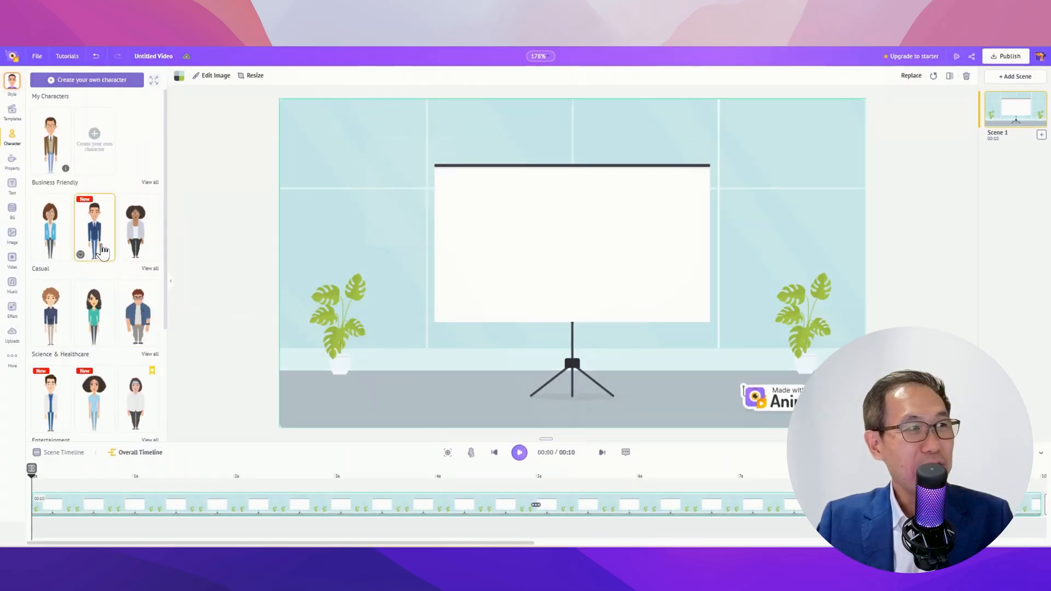
# Add the white-coated male doctor from Science & Healthcare to the scene's left
pyautogui.scroll(-3)
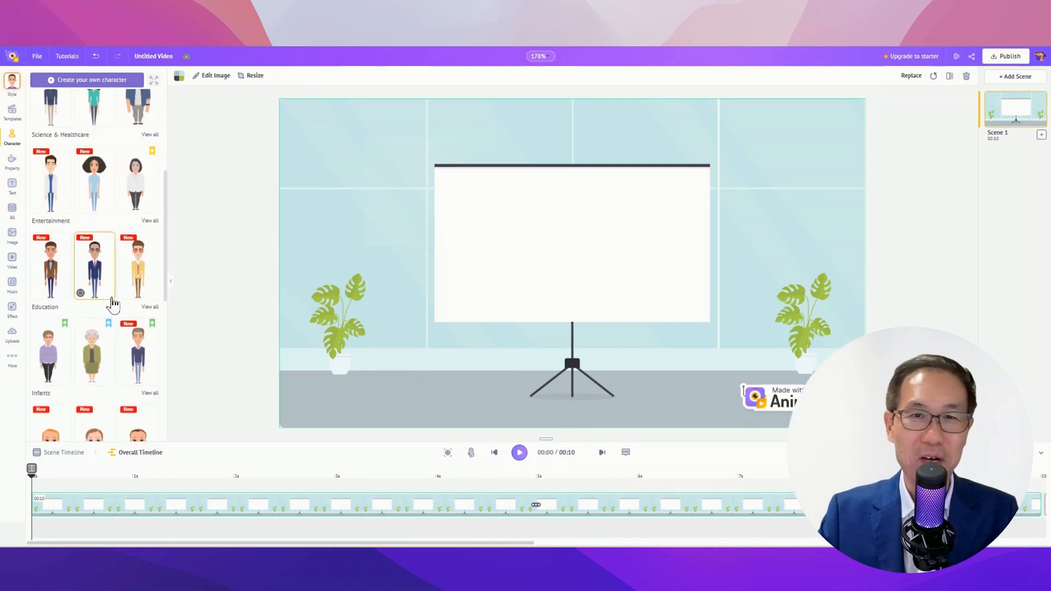
pyautogui.scroll(3)
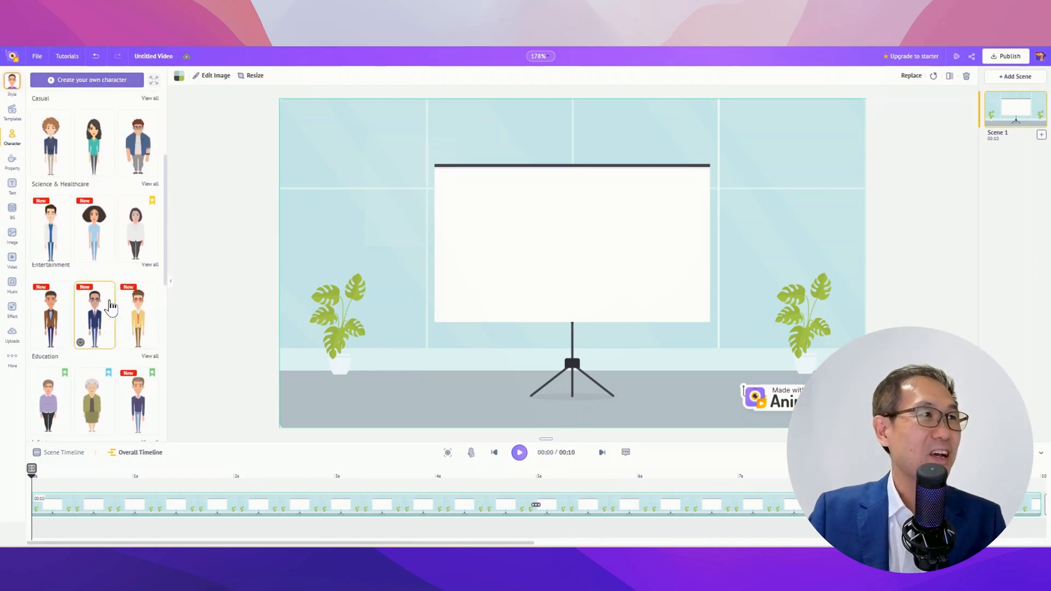
pyautogui.scroll(3)
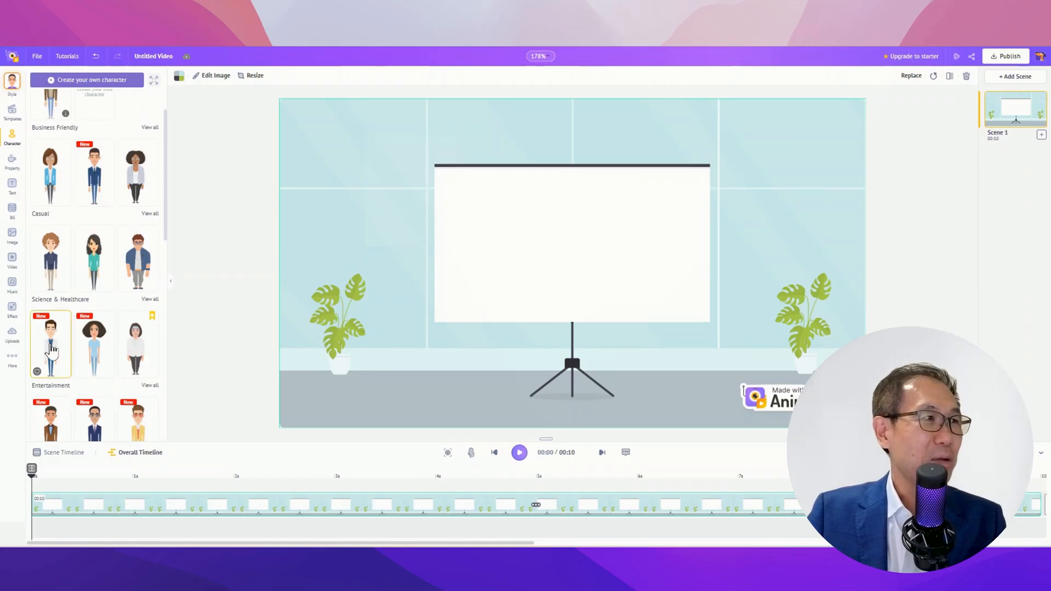
pyautogui.click(51, 343)
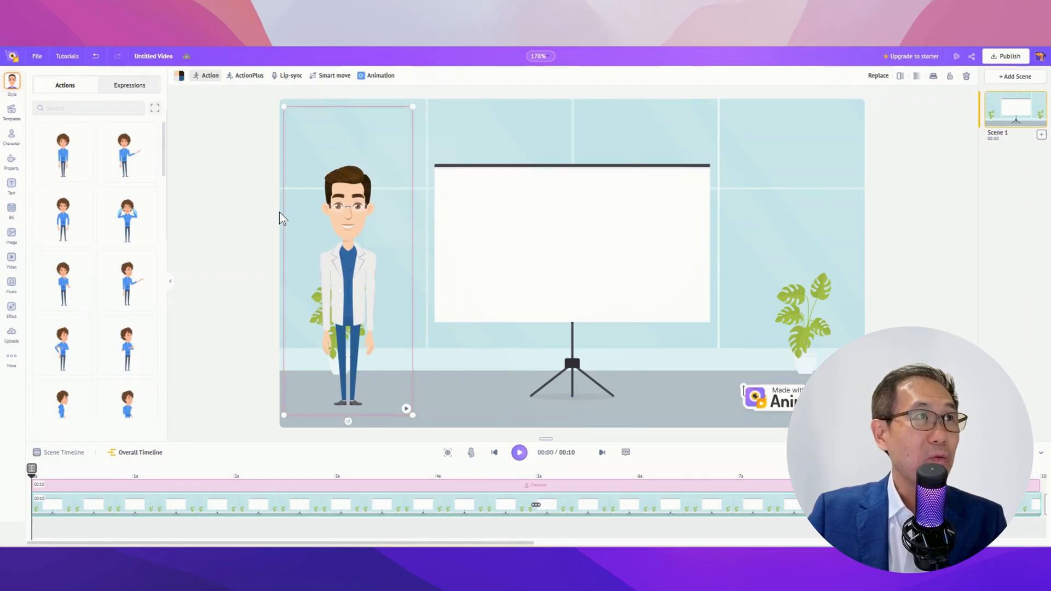
pyautogui.moveTo(295, 91)
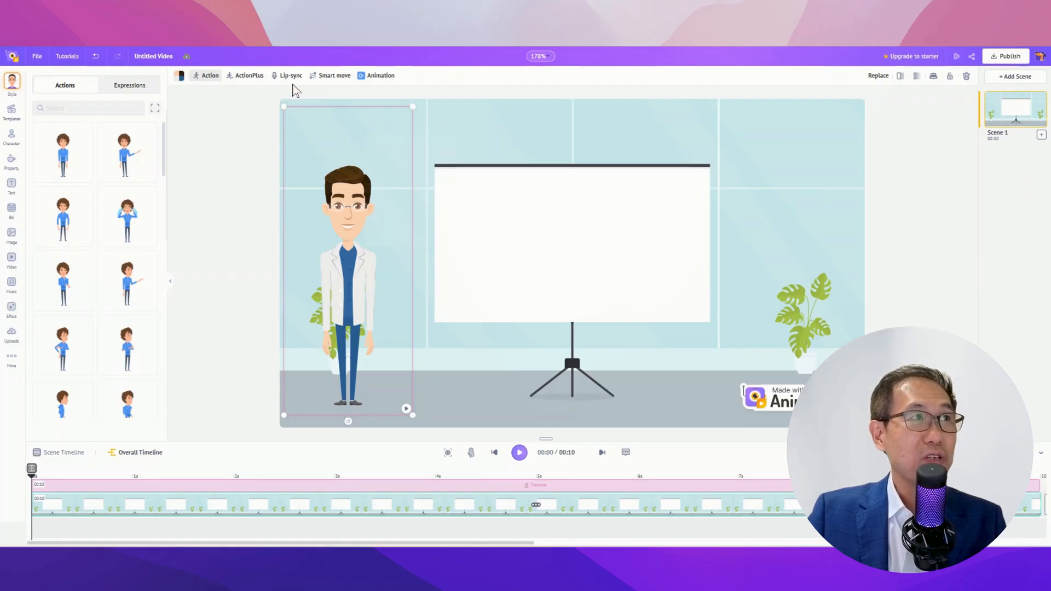
pyautogui.moveTo(292, 84)
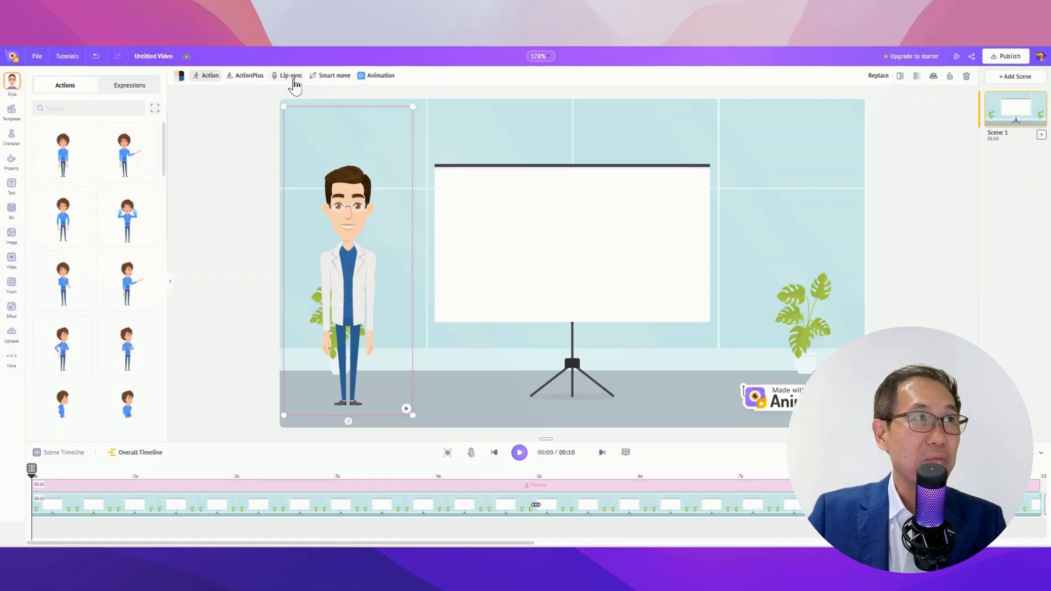
# Give the doctor a lip-synced text-to-speech voice reading the burnout script, added to the timeline
pyautogui.click(290, 75)
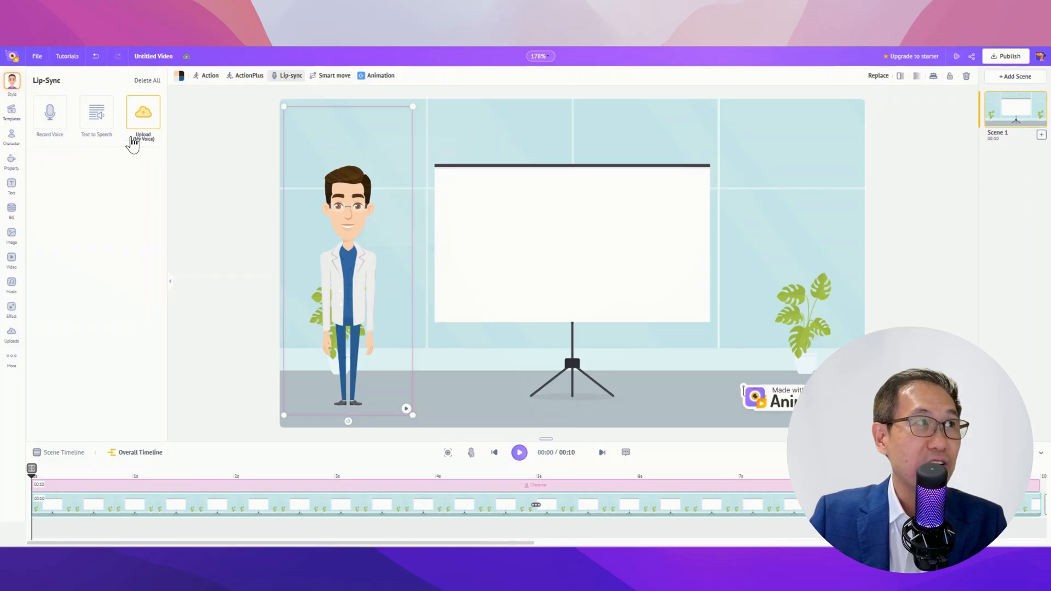
pyautogui.click(95, 114)
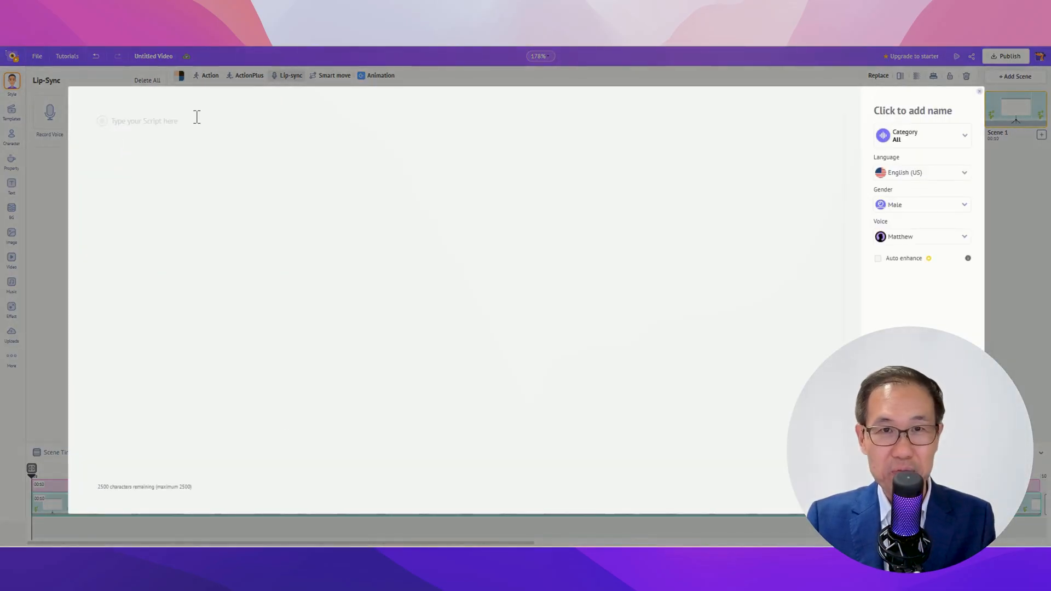
pyautogui.write("Professional burnout isn't just being tired or stressed. It's a state of chronic depletion where someone experiences emotional exhaustion, cynicism, and reduced effectiveness.")
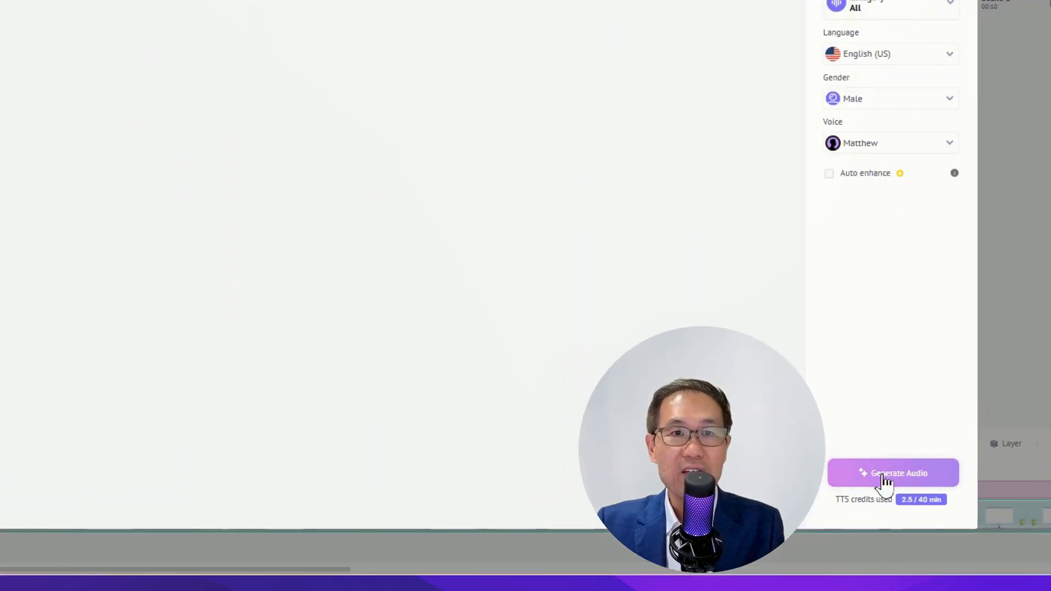
pyautogui.click(893, 472)
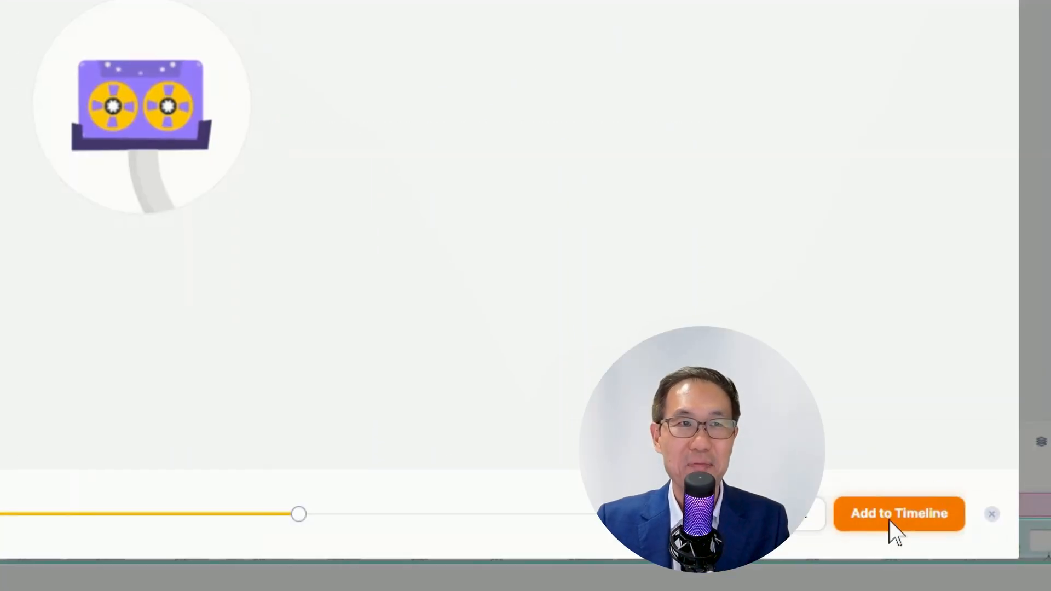
pyautogui.click(898, 514)
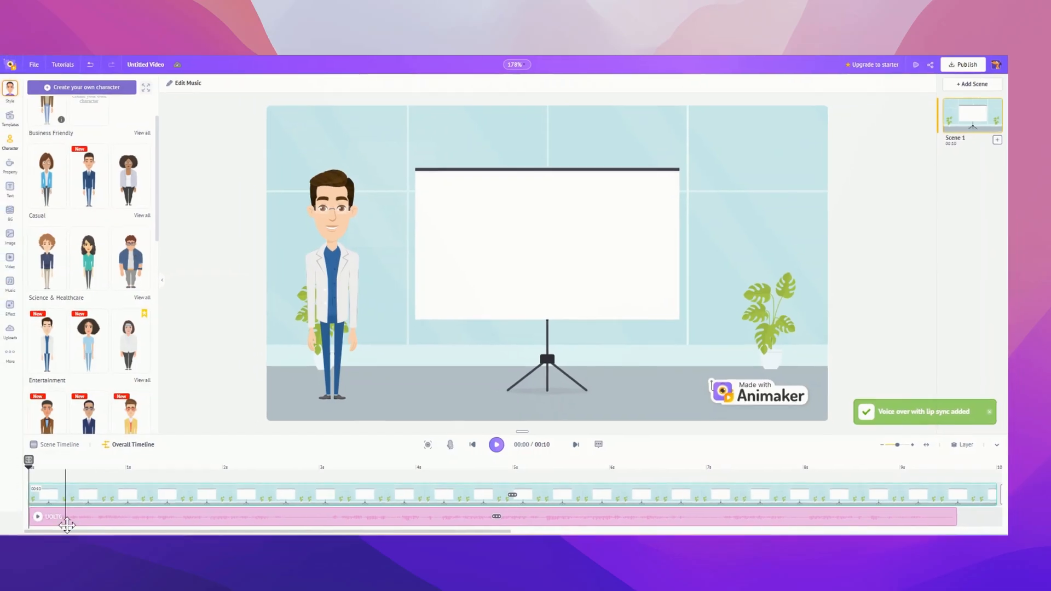
pyautogui.click(496, 445)
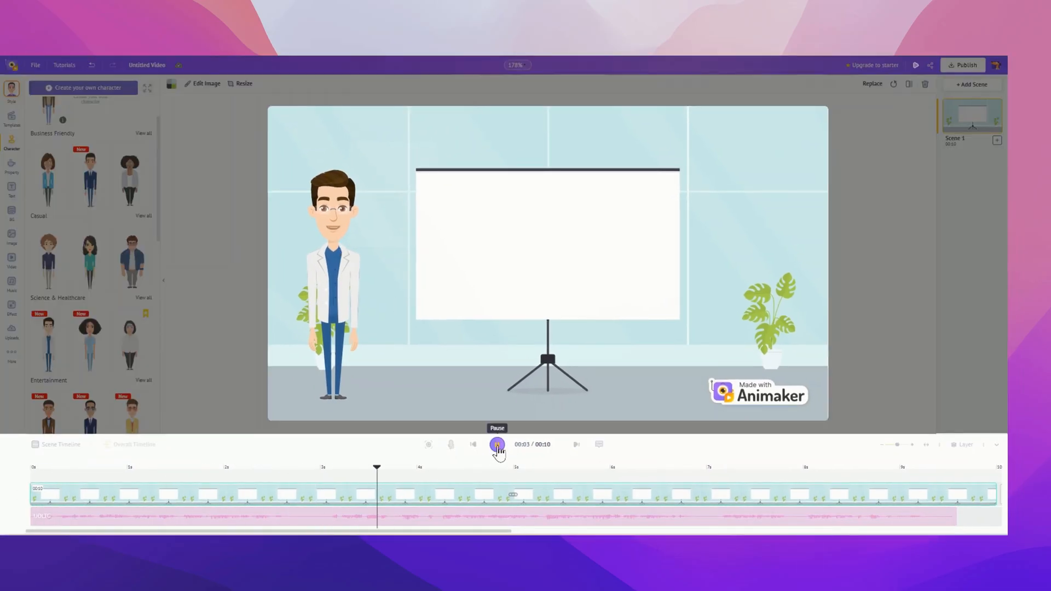
pyautogui.click(496, 444)
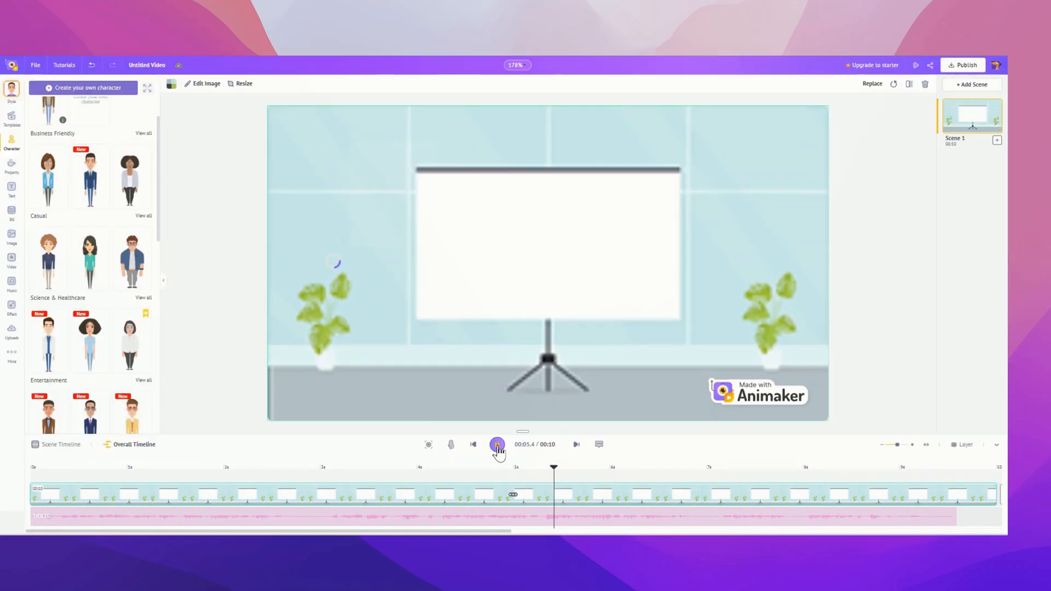
pyautogui.click(497, 444)
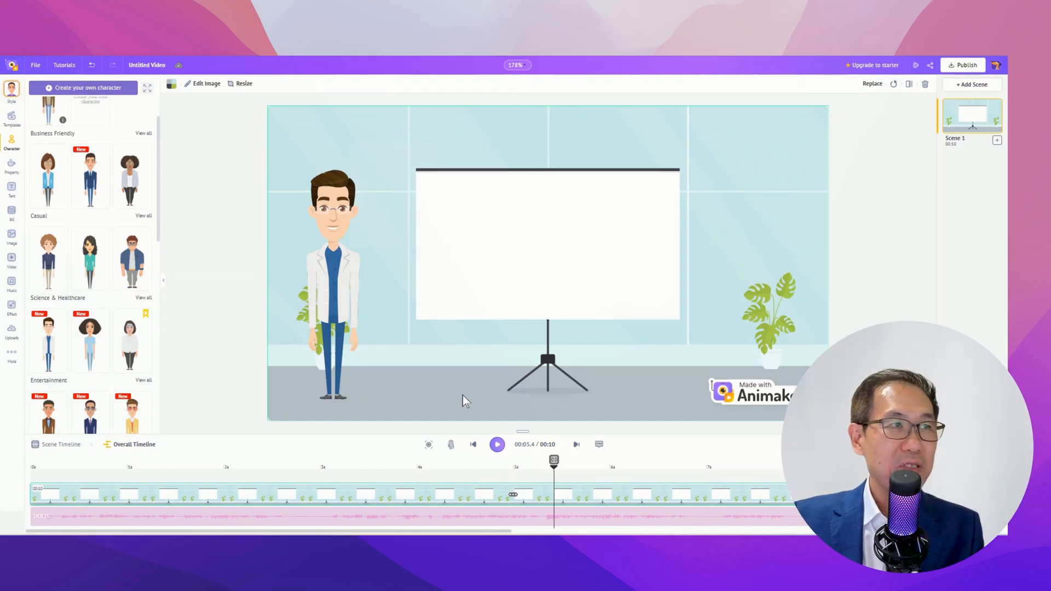
# Drag the doctor past the canvas's left edge and give him a 'walk' action
pyautogui.click(335, 281)
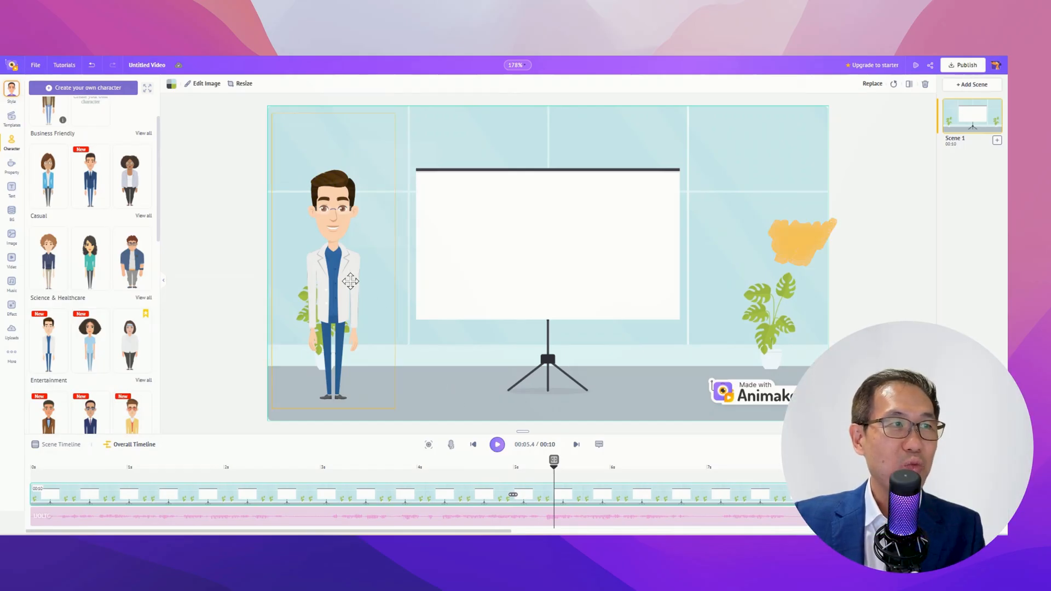
pyautogui.click(335, 268)
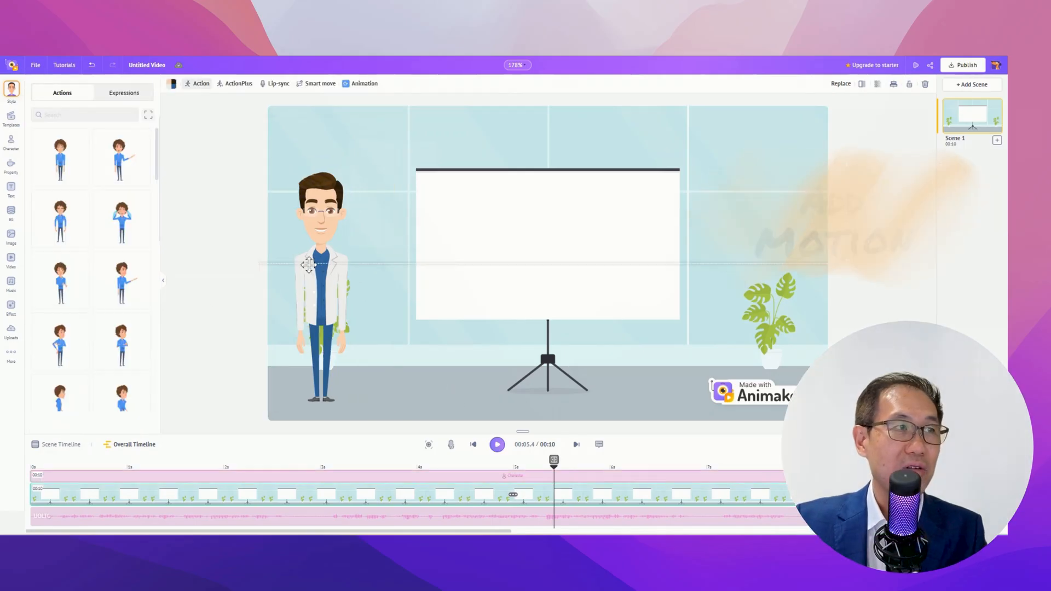
pyautogui.moveTo(319, 269); pyautogui.dragTo(217, 268)
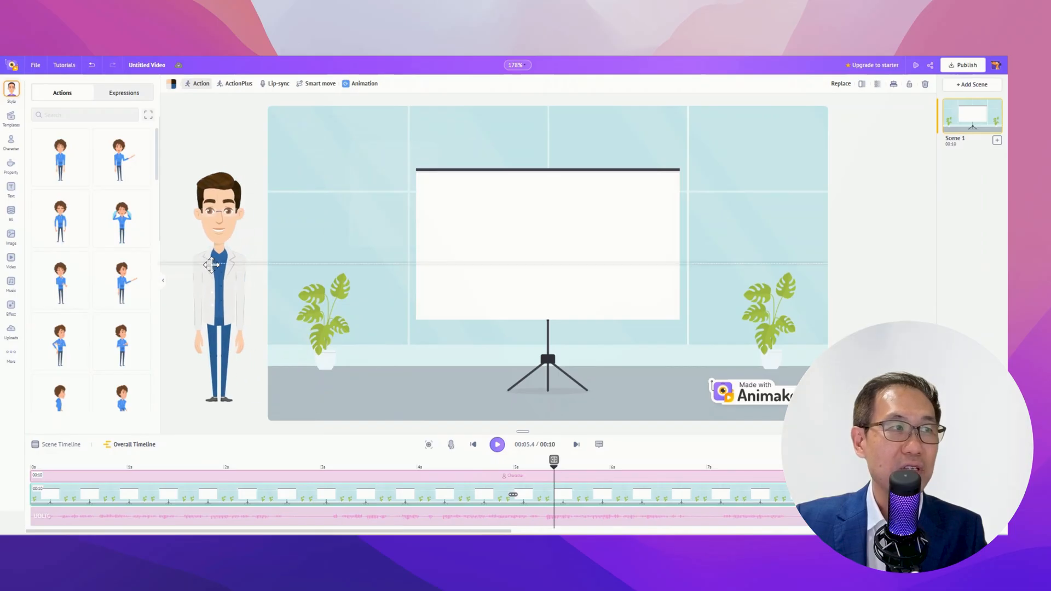
pyautogui.click(218, 288)
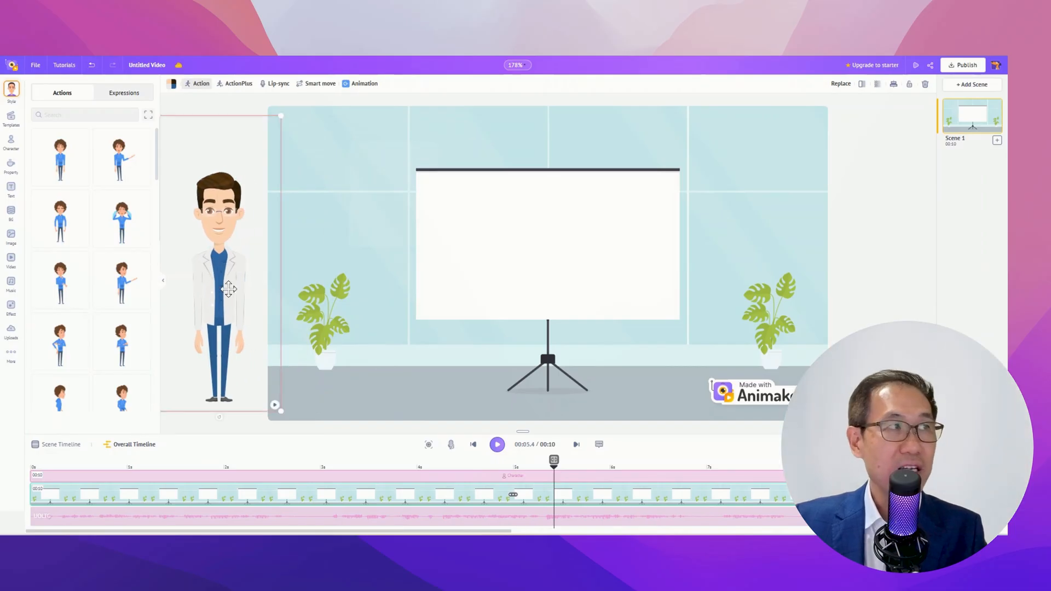
pyautogui.click(84, 115)
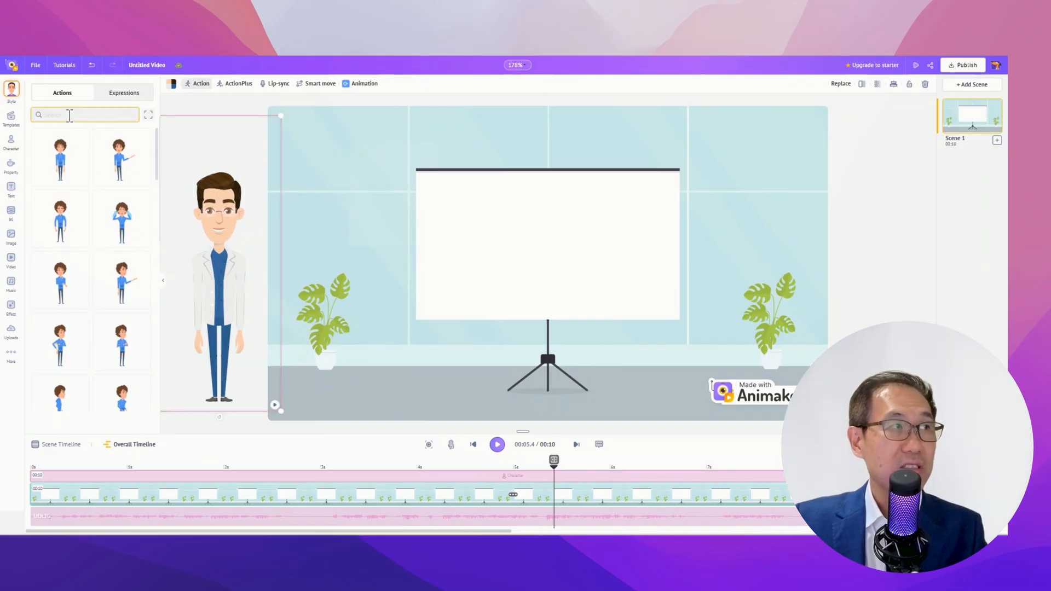
pyautogui.write('walk')
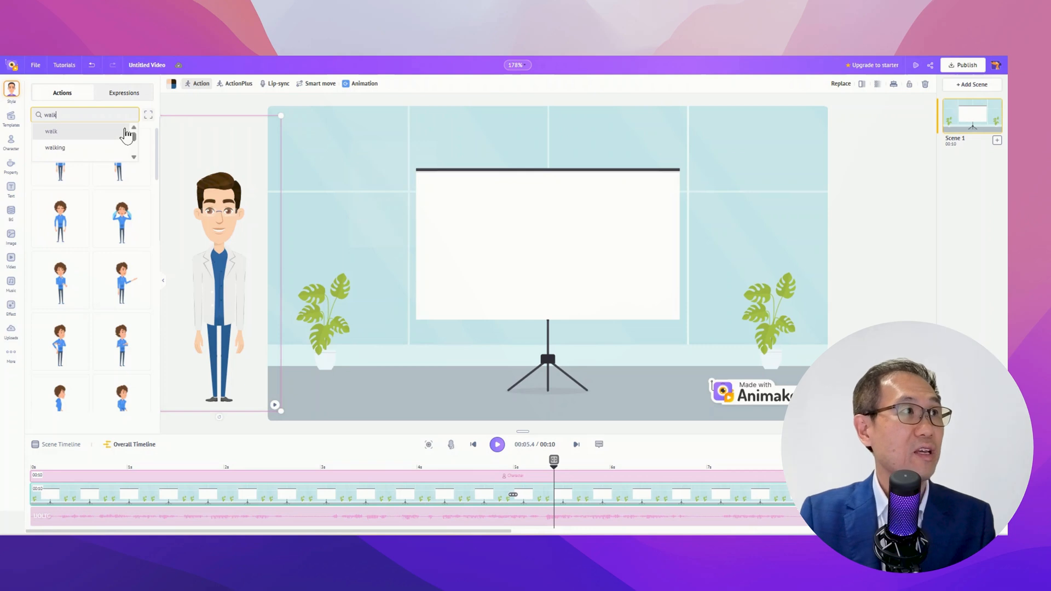
pyautogui.click(55, 148)
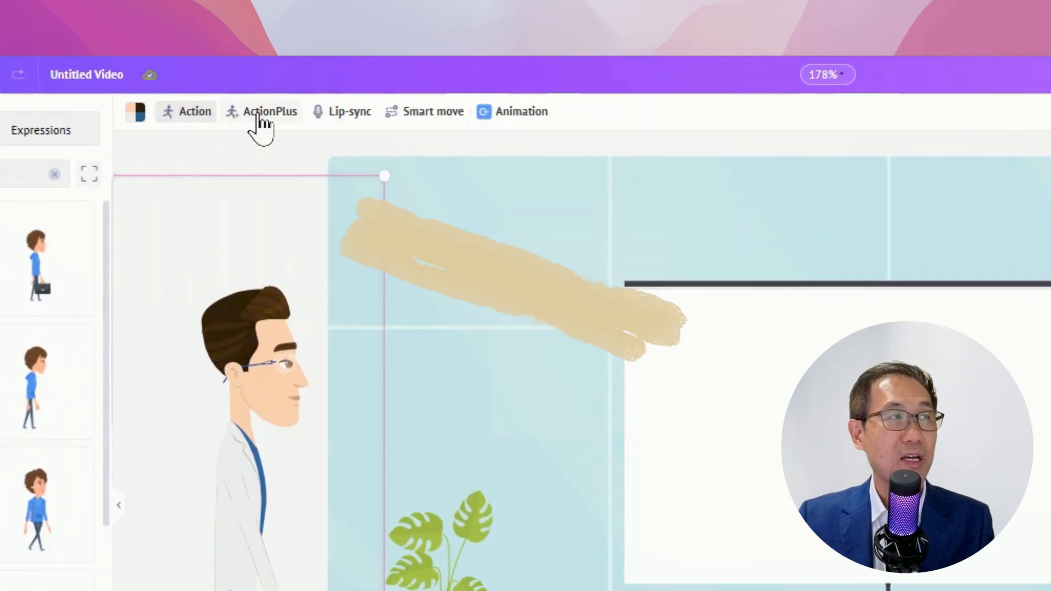
# Set up an ActionPlus motion for the doctor and choose his next action
pyautogui.click(269, 111)
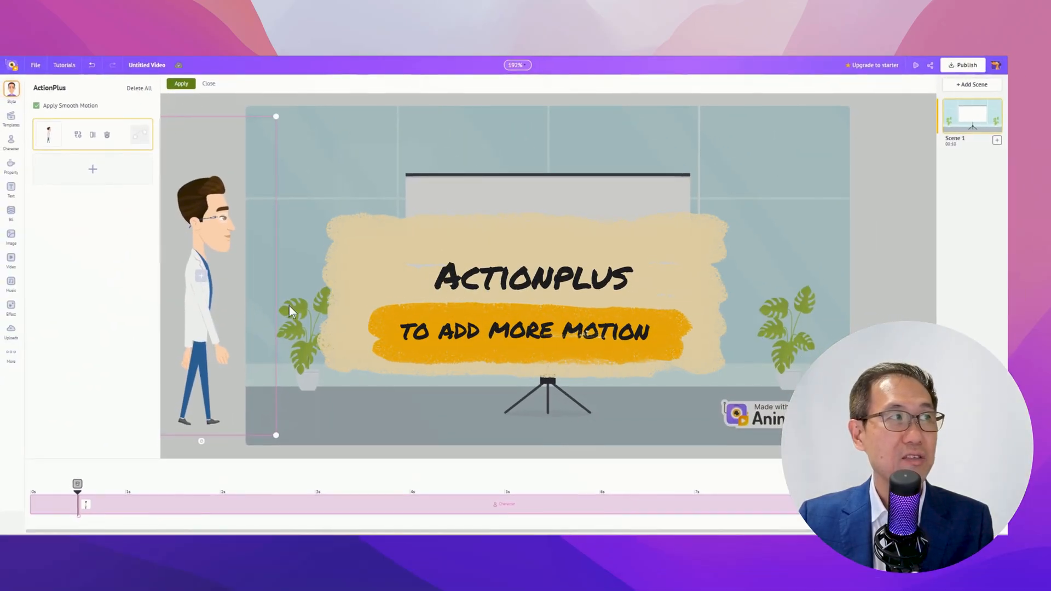
pyautogui.click(78, 135)
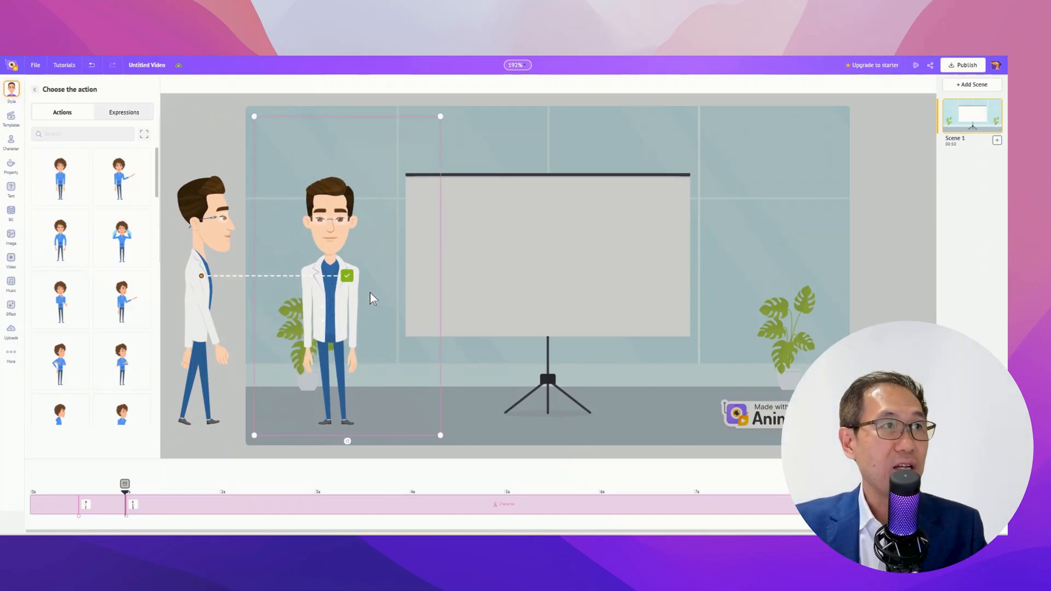
pyautogui.moveTo(193, 161)
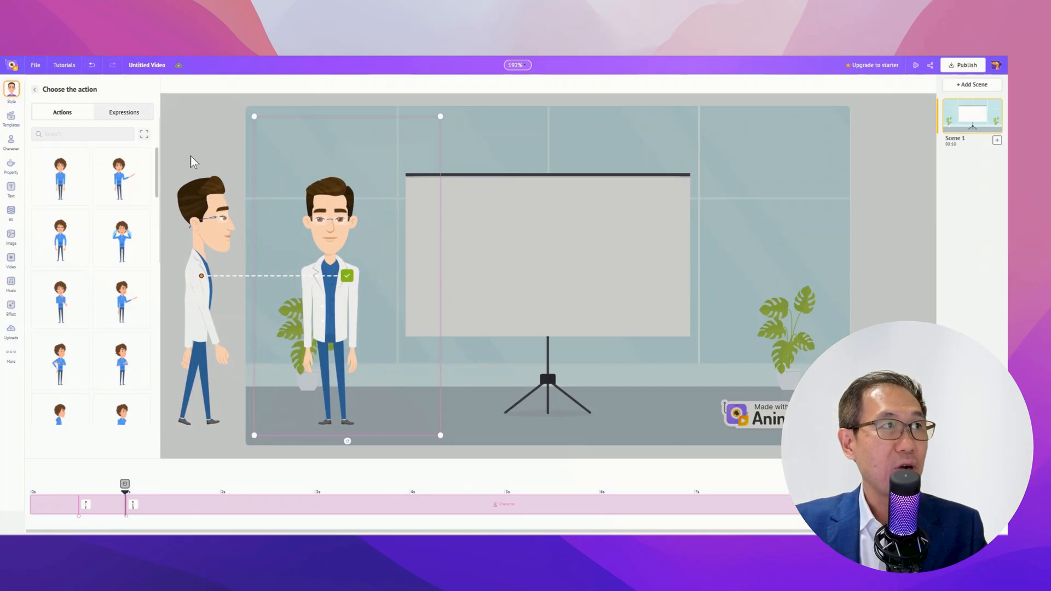
pyautogui.click(123, 112)
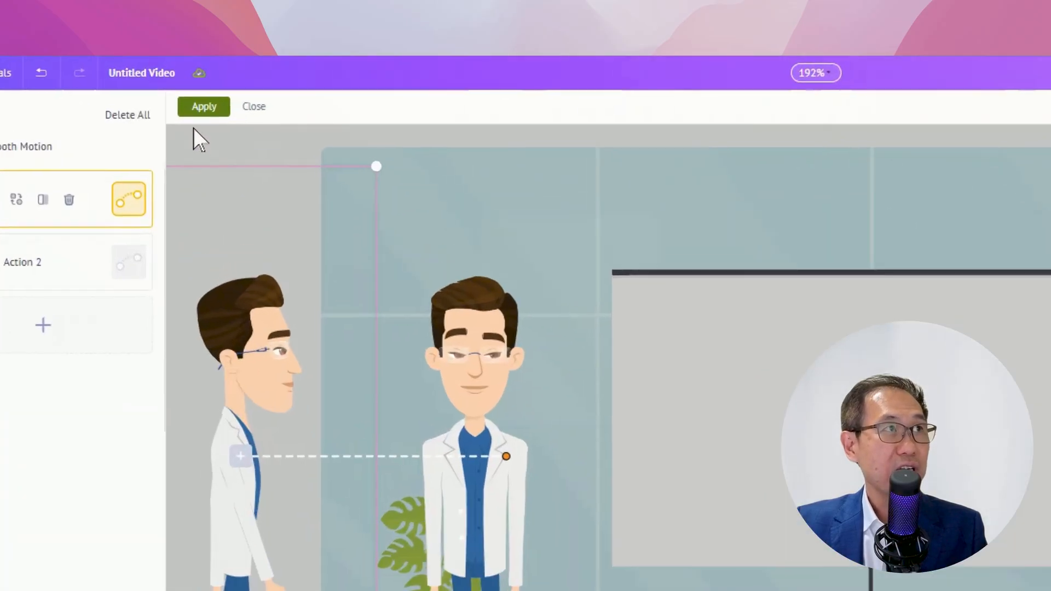
# Apply the doctor's walk-in motion and preview it playing through the scene
pyautogui.click(203, 107)
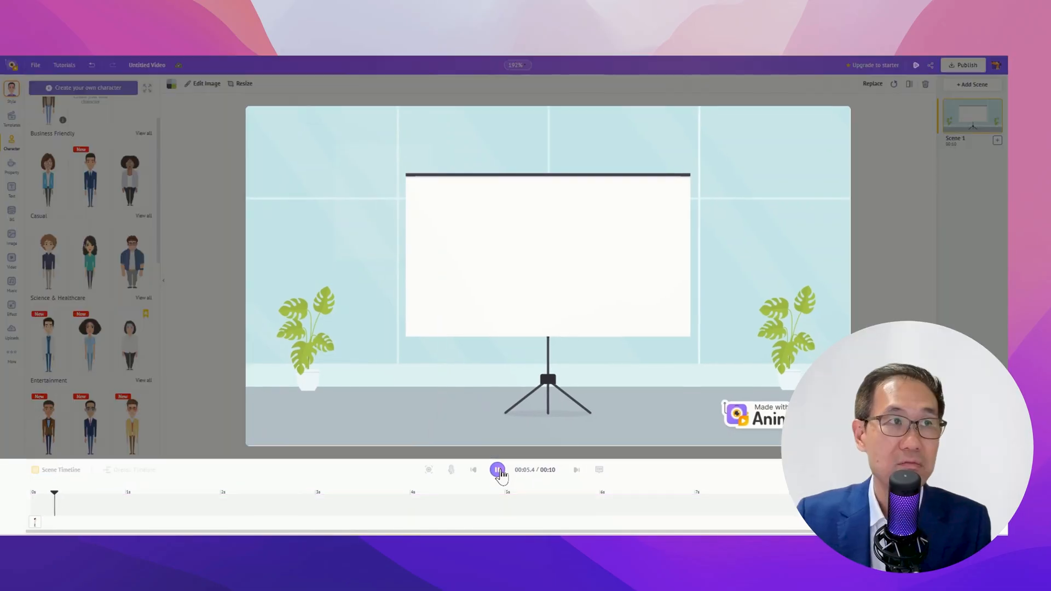
pyautogui.click(498, 470)
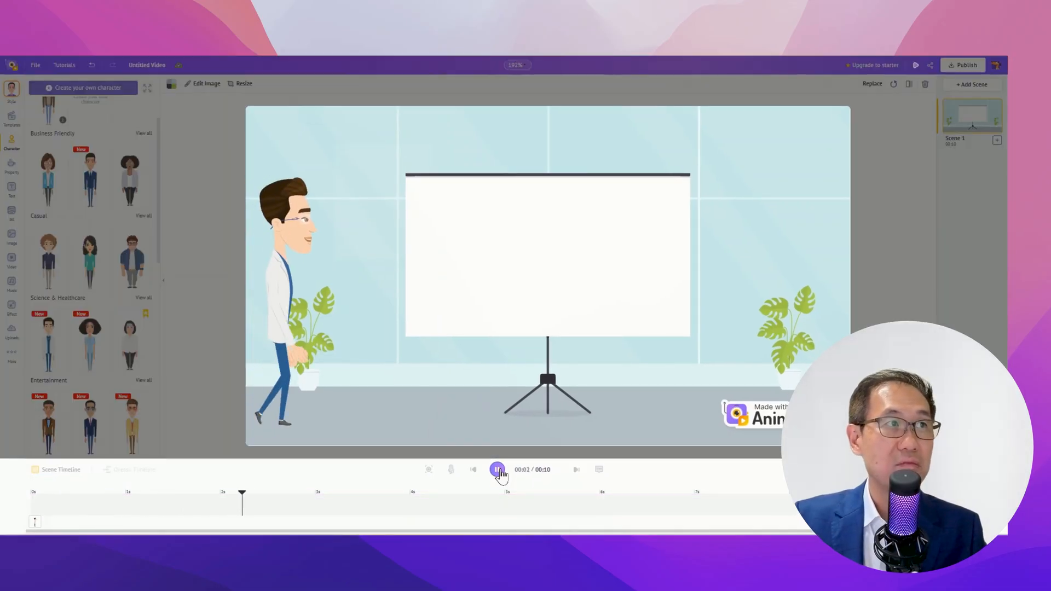
pyautogui.click(497, 469)
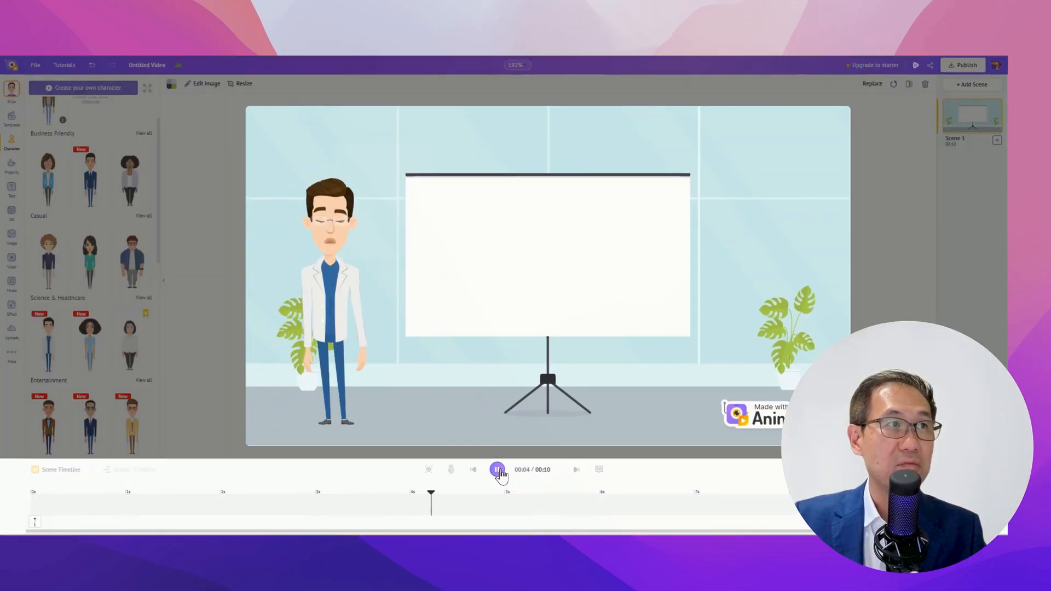
pyautogui.click(496, 470)
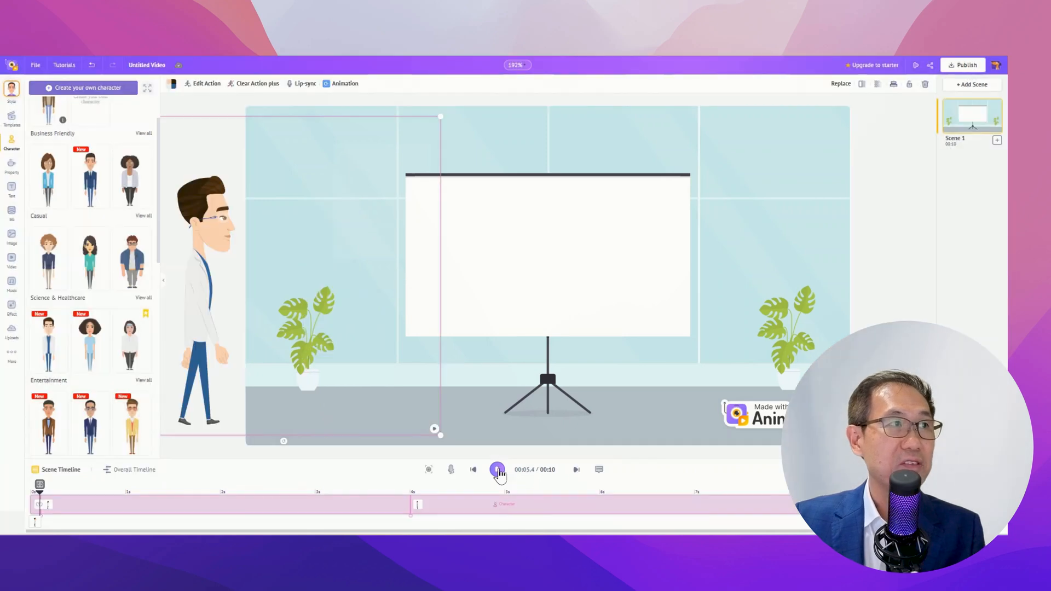
# Add the curly-haired woman from the Character library and place her on the room's right side
pyautogui.scroll(3)
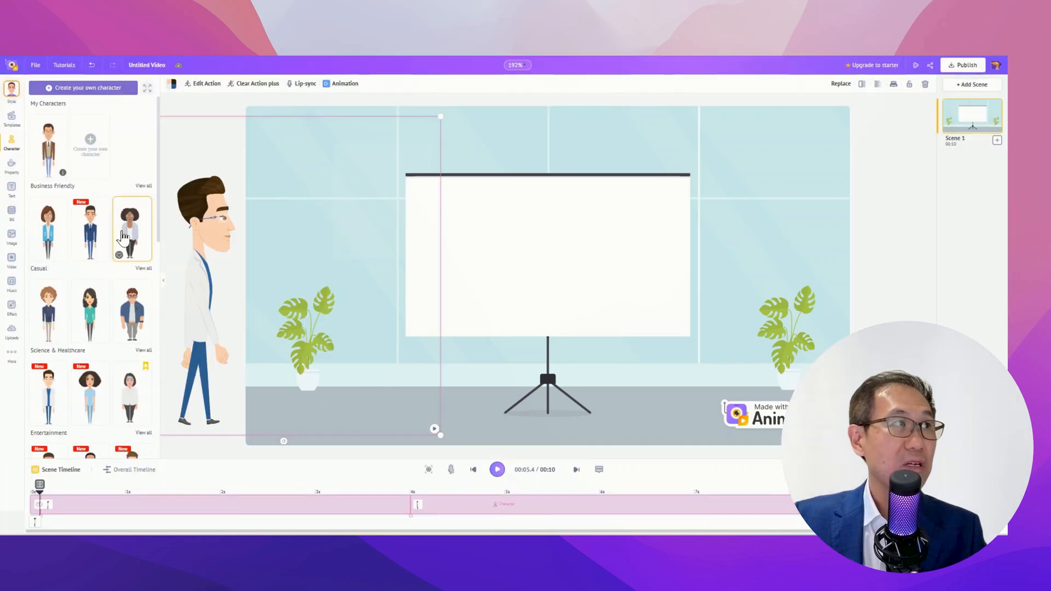
pyautogui.click(132, 310)
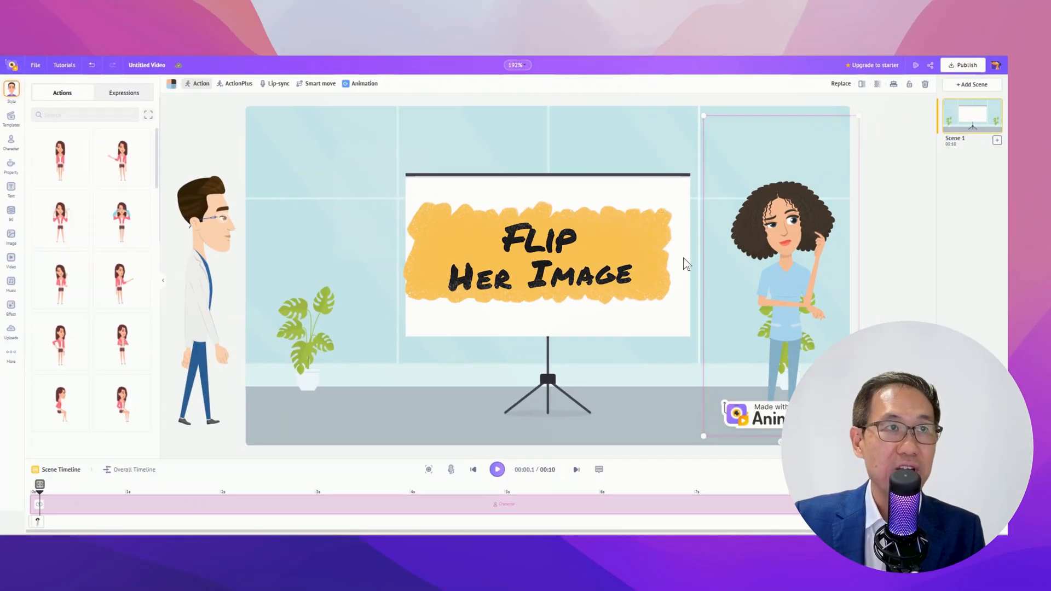
pyautogui.click(206, 224)
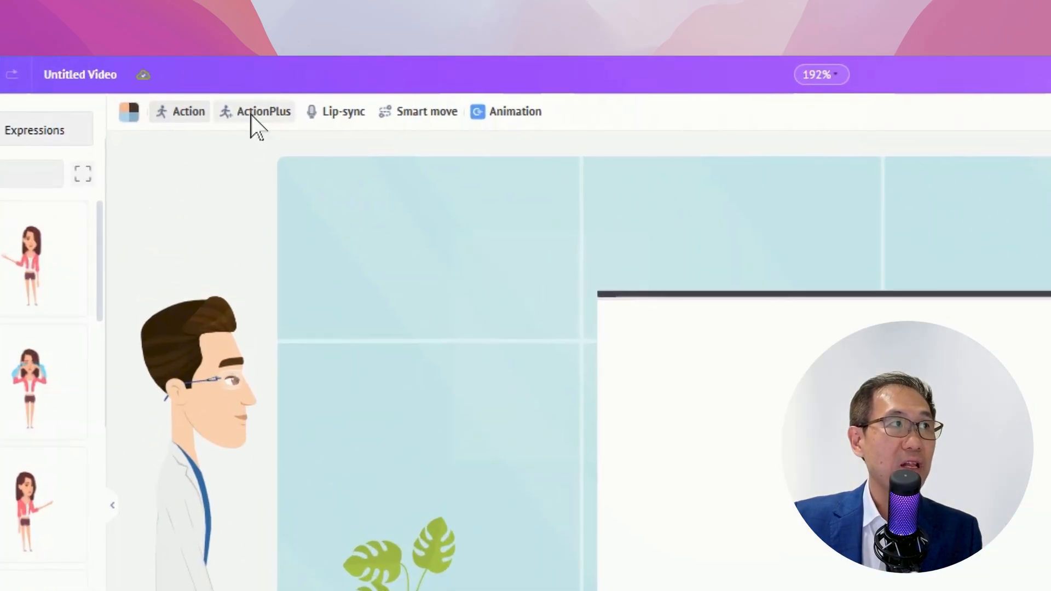
# Flip the nurse's image in ActionPlus so she faces the doctor
pyautogui.click(263, 111)
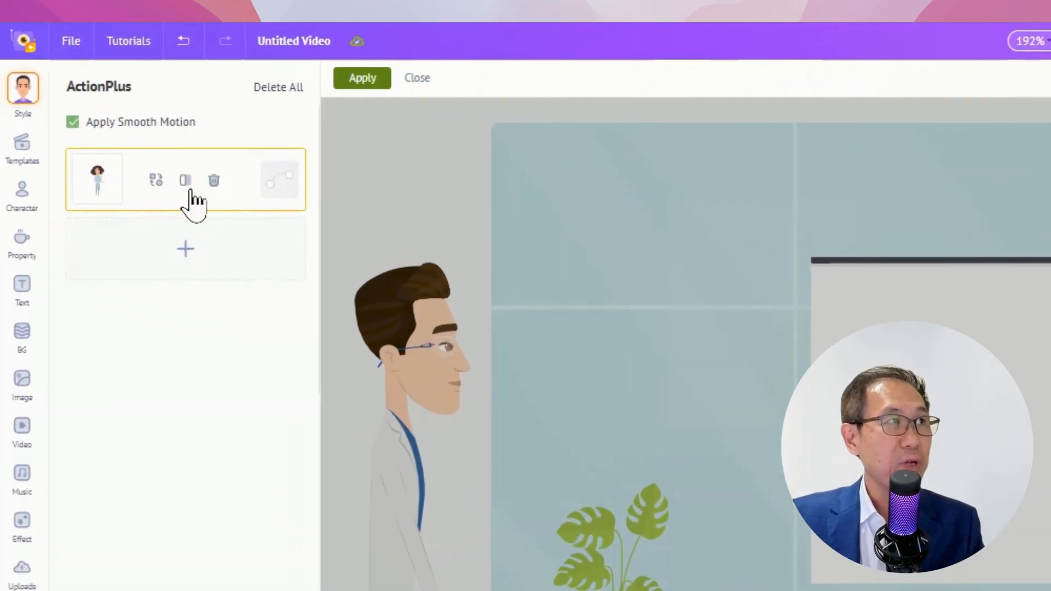
pyautogui.moveTo(185, 180)
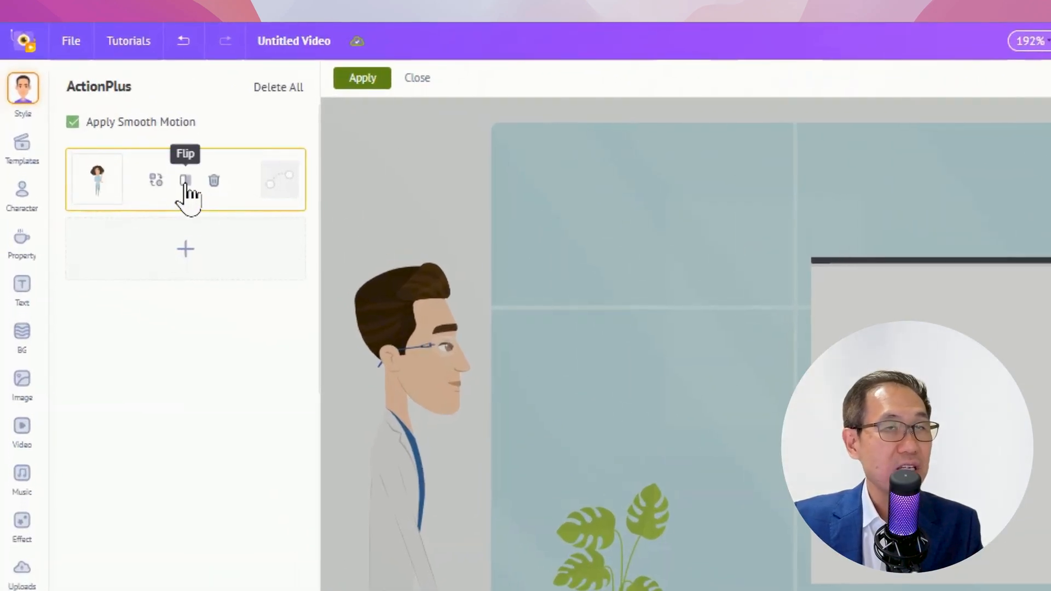
pyautogui.click(416, 77)
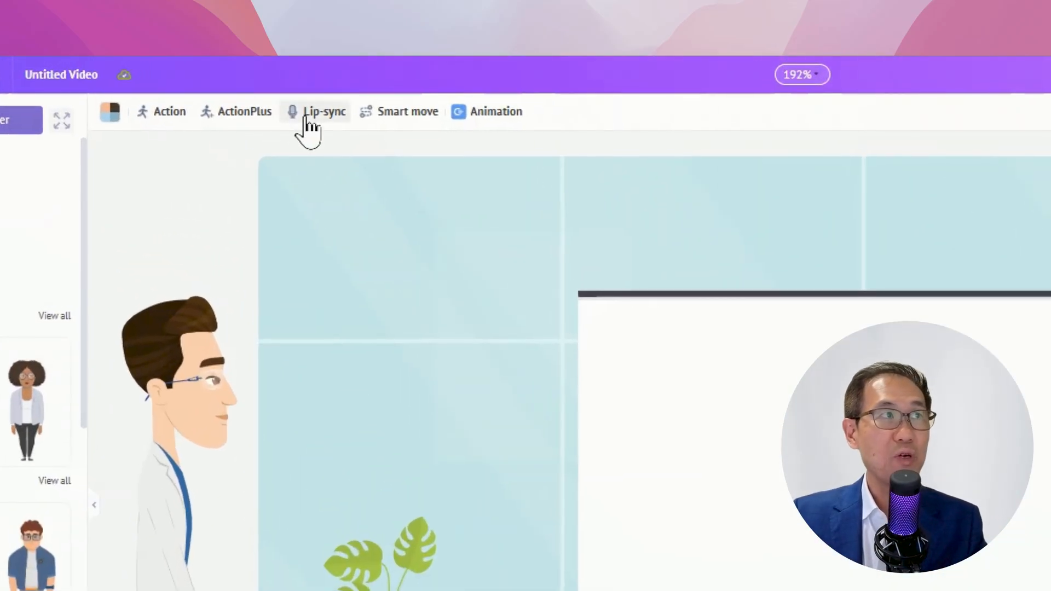
# Add a text-to-speech lip-sync line to the nurse: 'I see it in their body language…'
pyautogui.click(324, 112)
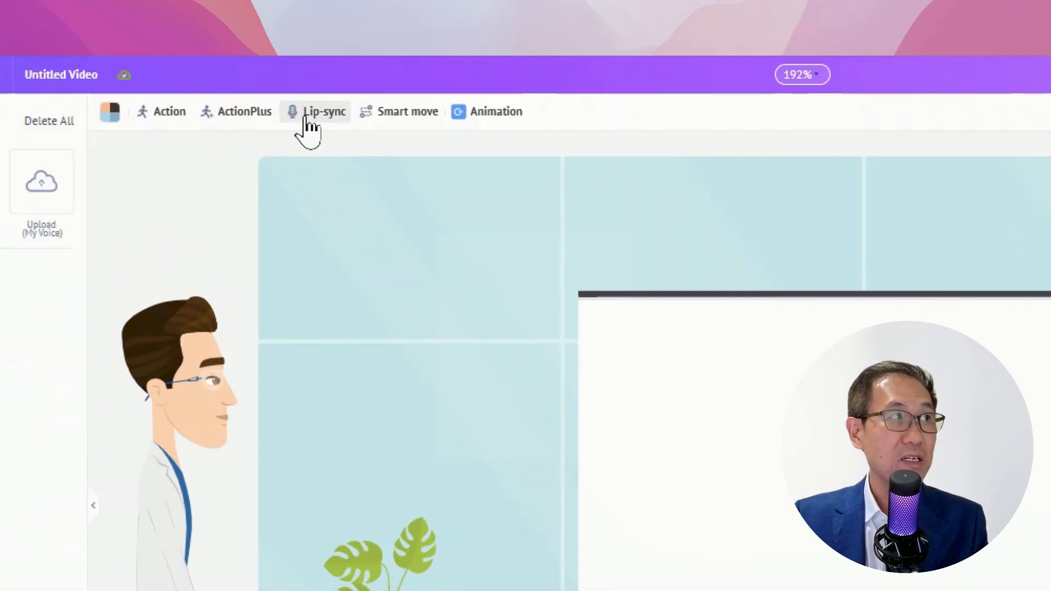
pyautogui.click(324, 111)
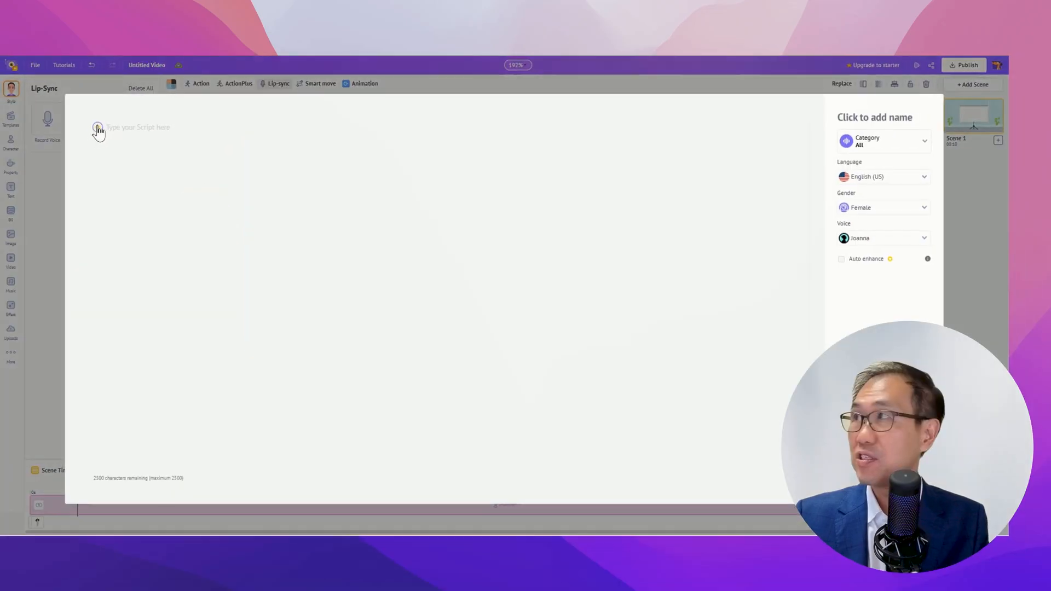
pyautogui.write("I see it in their body language - they've lost their connection to meaning and purpose.")
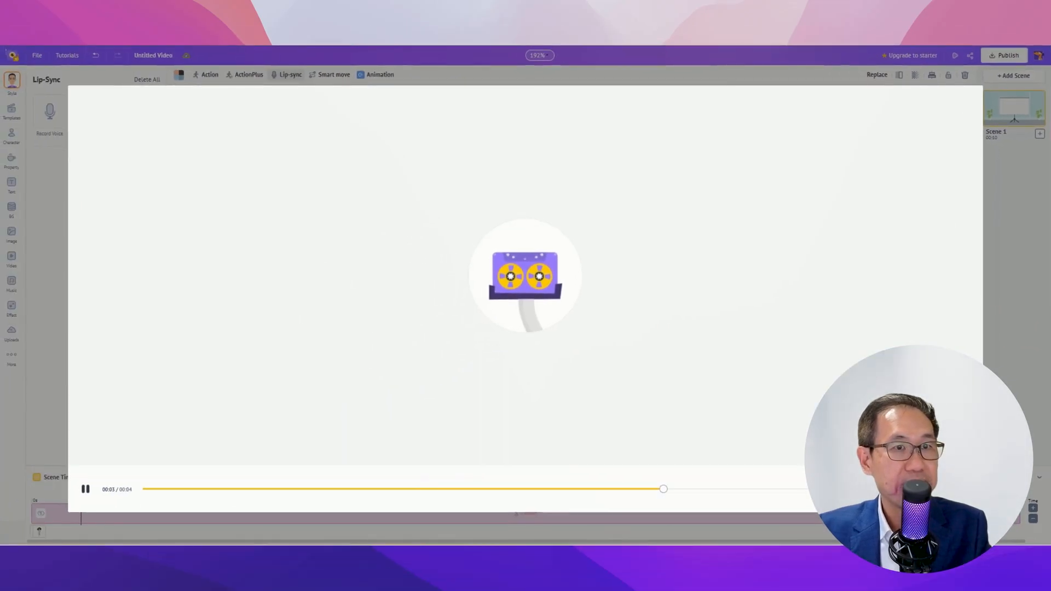
pyautogui.click(85, 489)
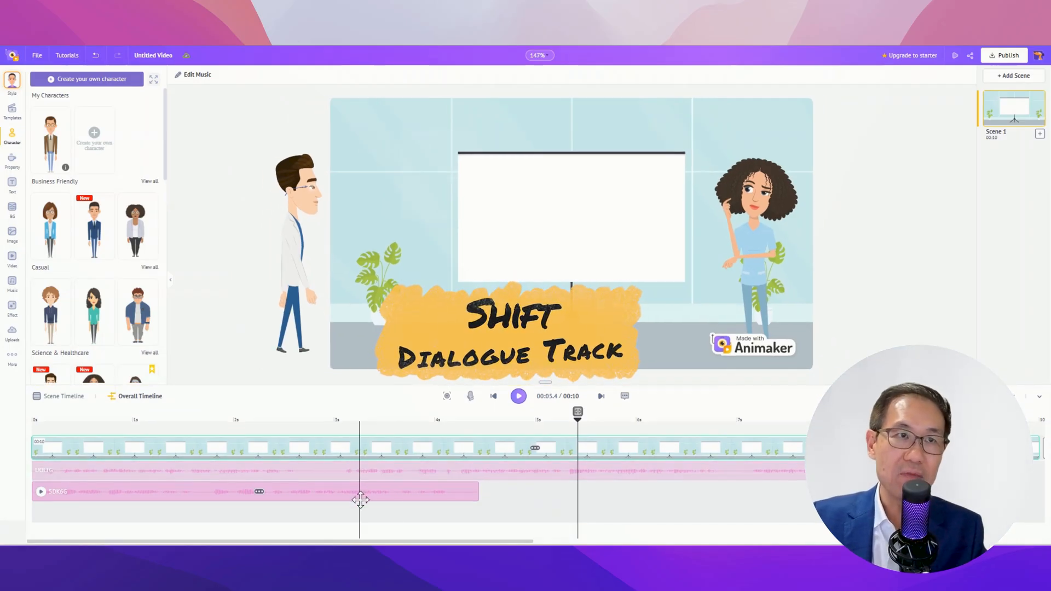
# Shift the nurse's voice clip to start after the doctor's line ends, then play
pyautogui.click(295, 254)
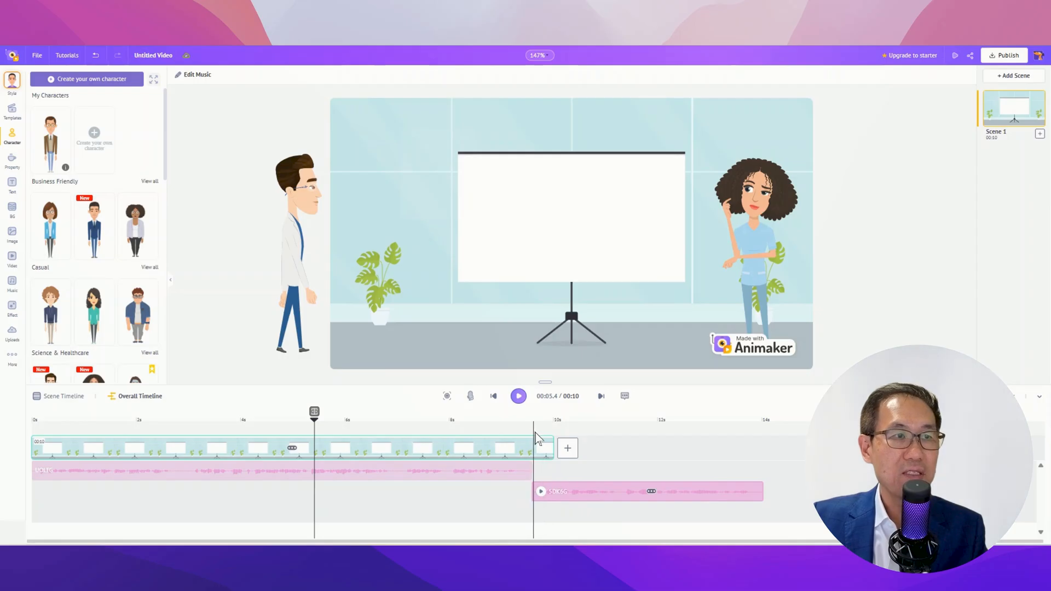
pyautogui.click(518, 395)
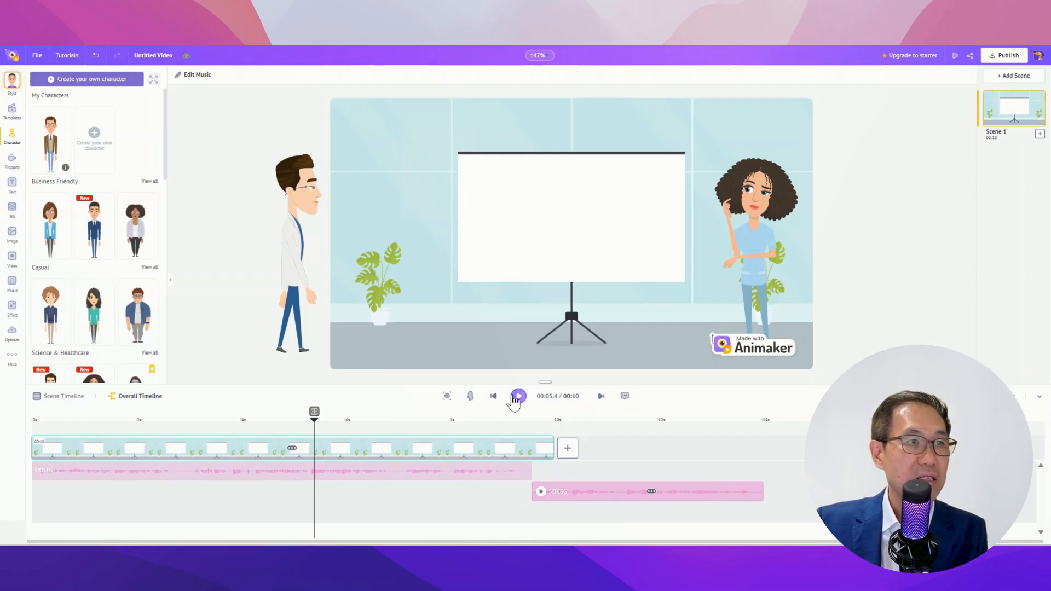
pyautogui.click(517, 395)
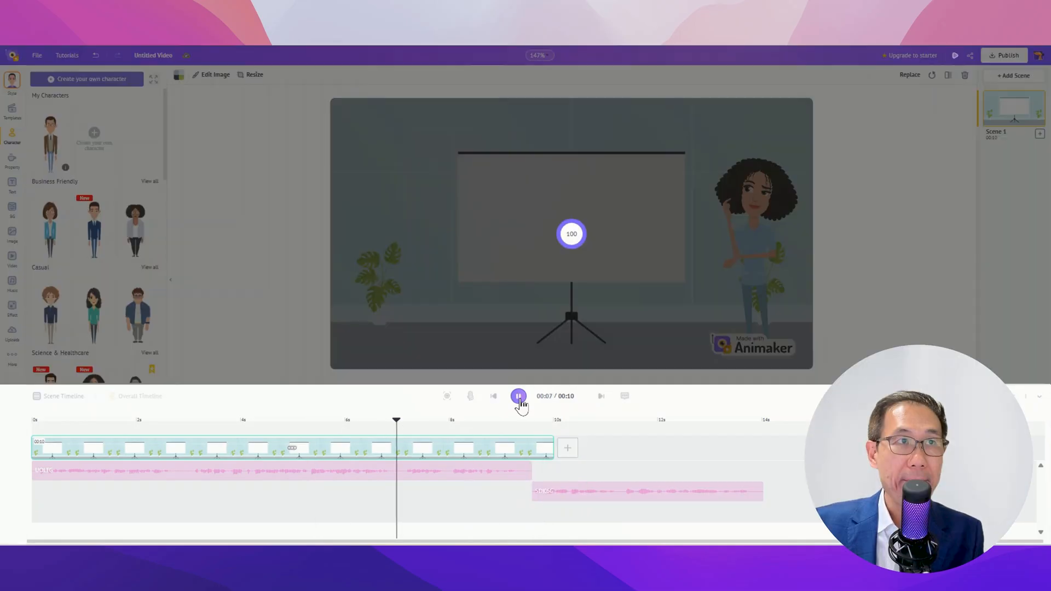
# Stretch the scene track to 14.8 s and preview the longer scene
pyautogui.click(518, 395)
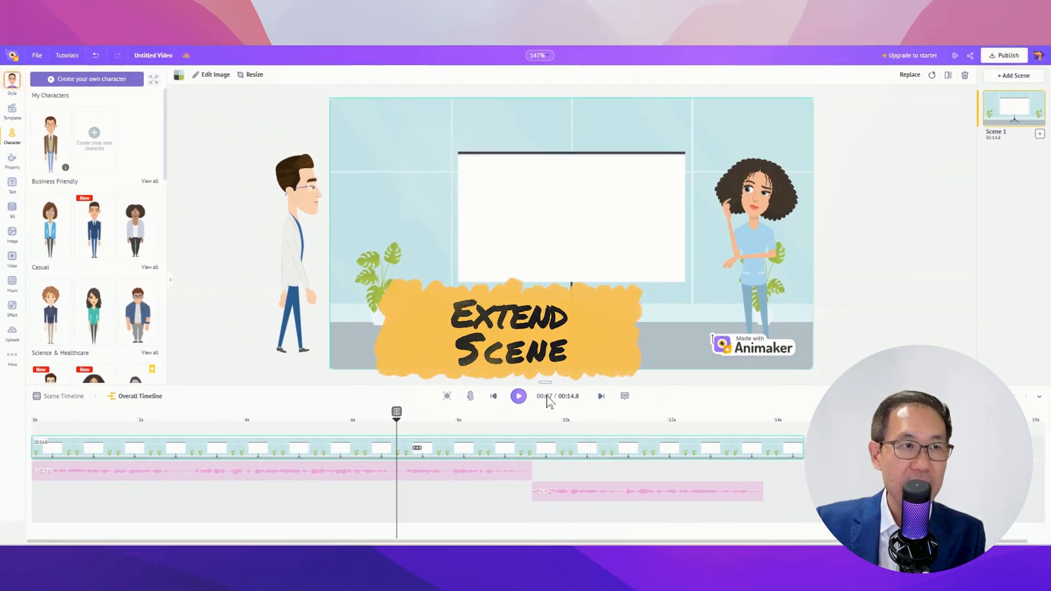
pyautogui.click(518, 395)
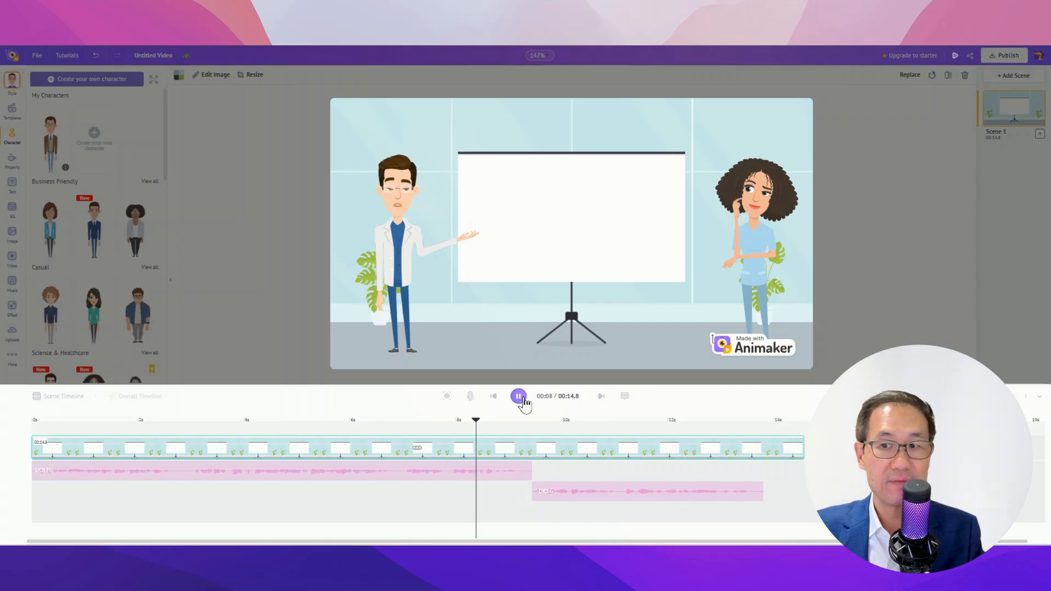
pyautogui.click(518, 396)
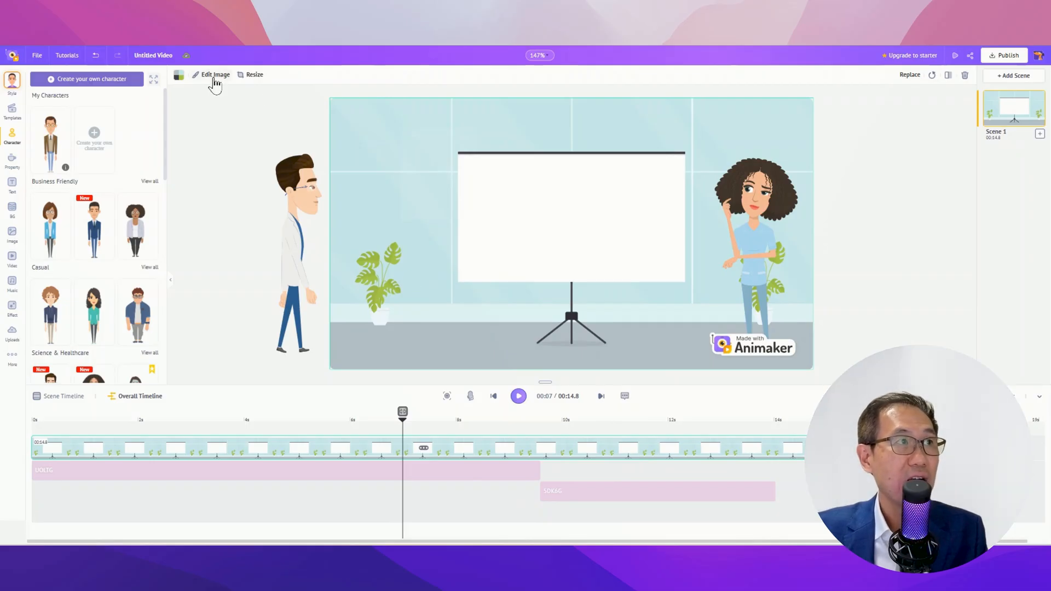
# Open the doctor's action editor and choose an additional action for him
pyautogui.click(295, 254)
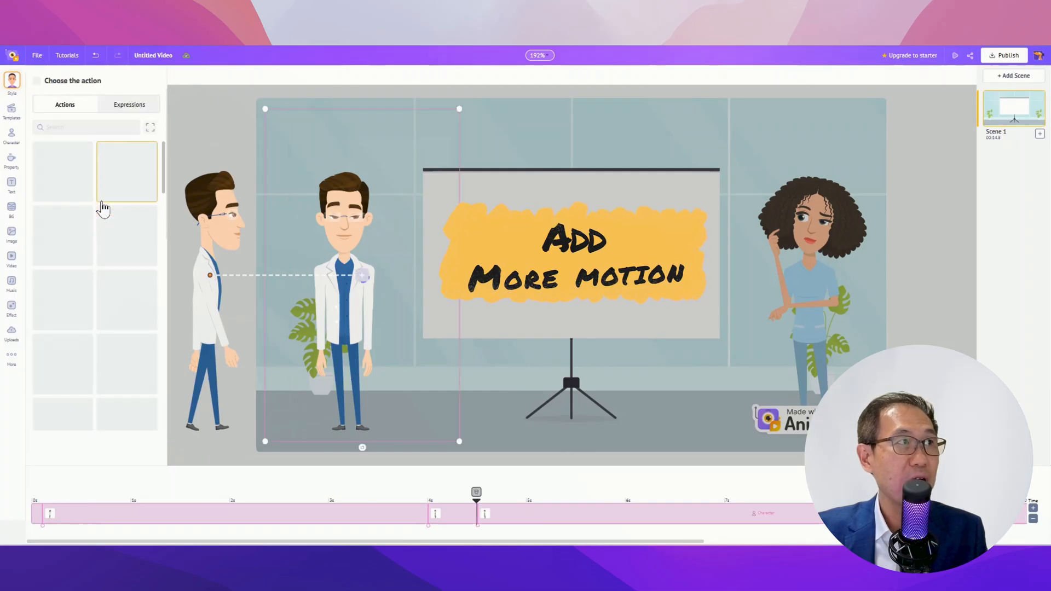
pyautogui.click(61, 171)
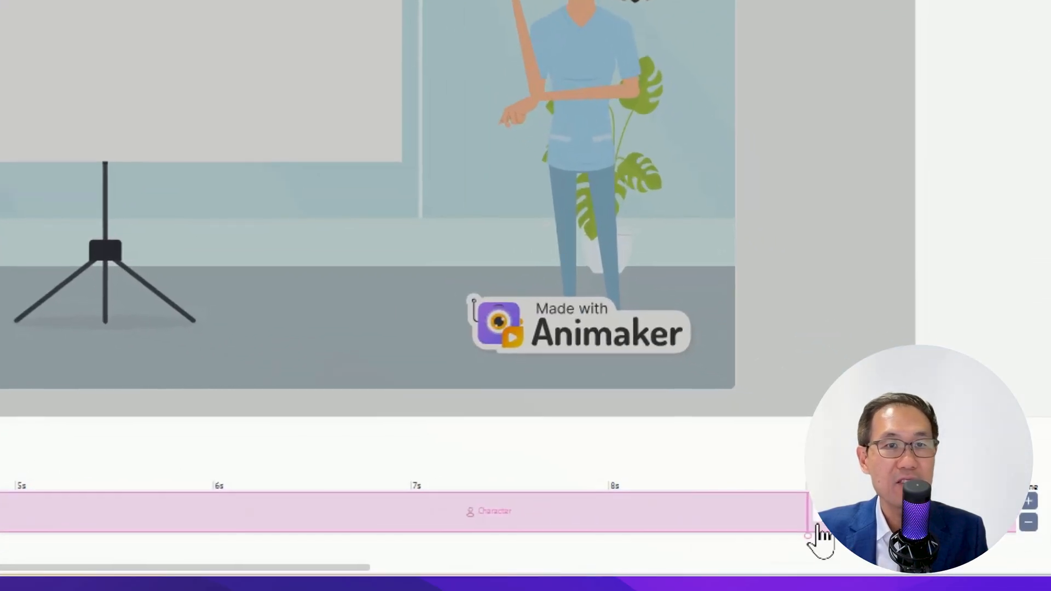
pyautogui.moveTo(332, 429)
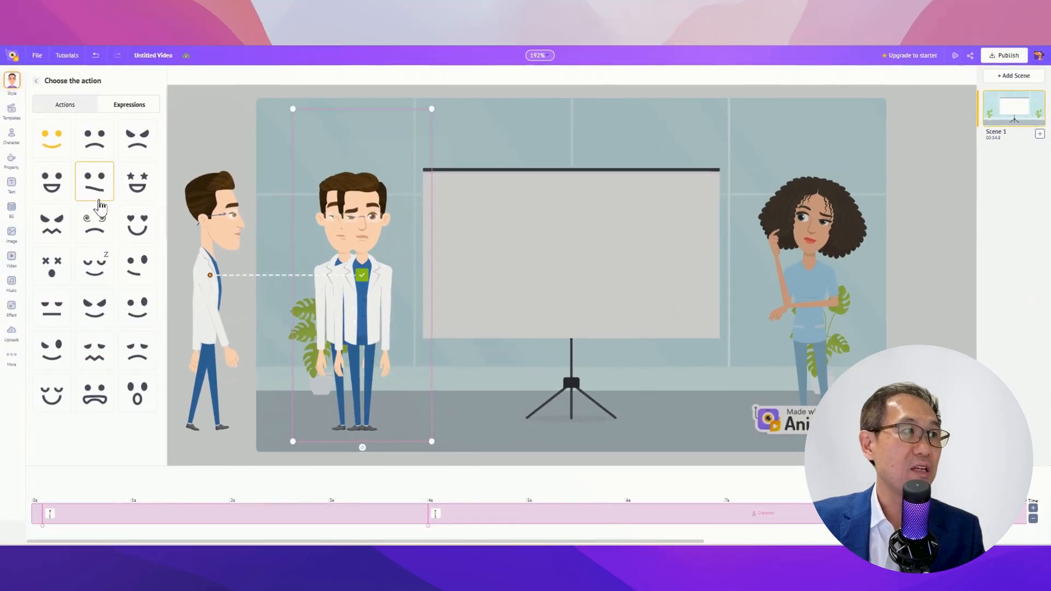
pyautogui.moveTo(78, 316)
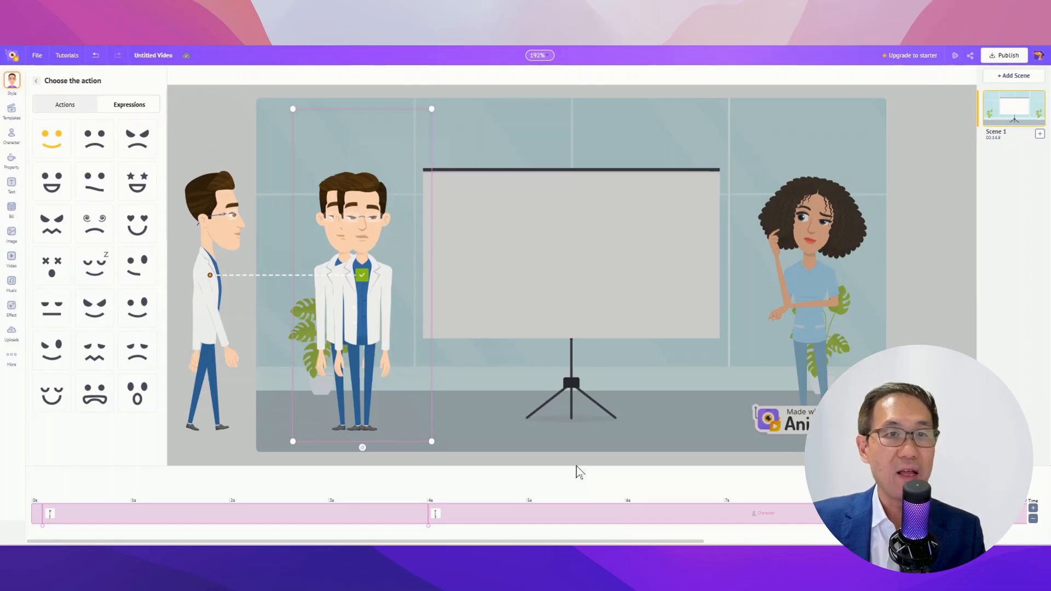
pyautogui.moveTo(299, 469)
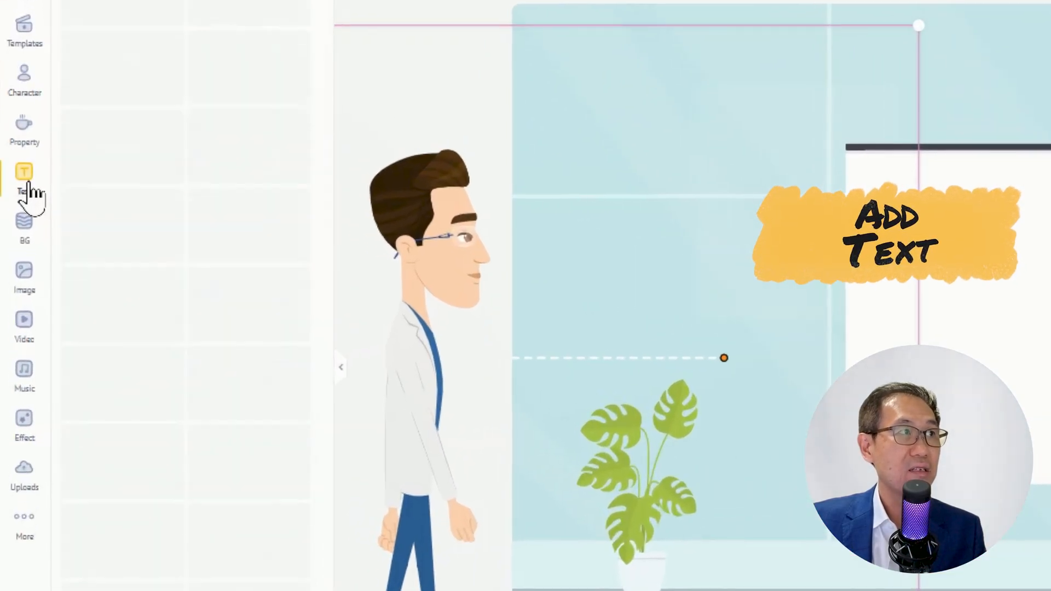
pyautogui.moveTo(67, 201)
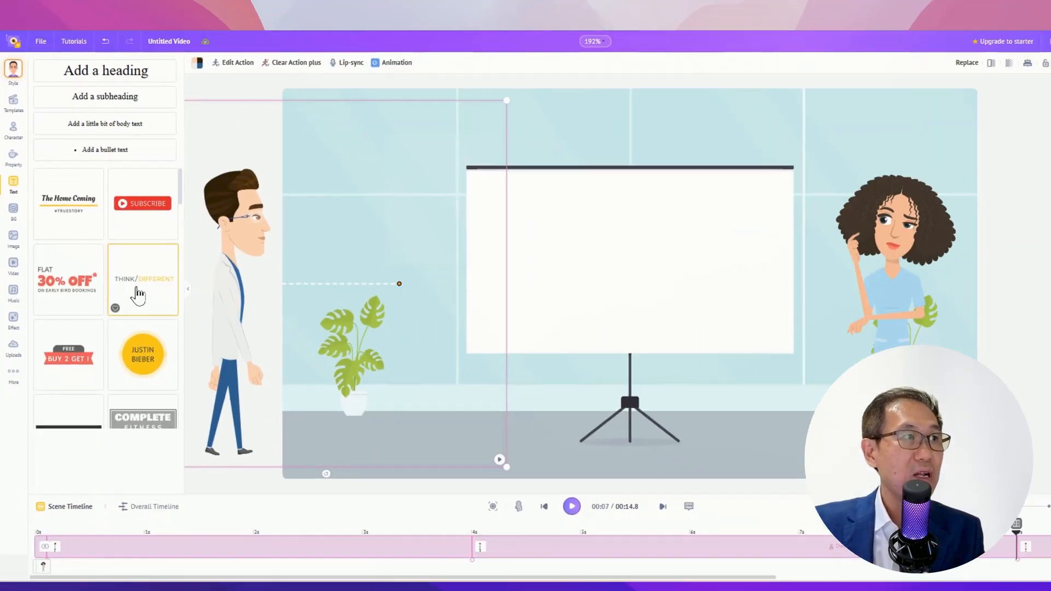
# Add the two-tone text template above the projector and retype it as MENTAL / WELLNESS
pyautogui.click(142, 280)
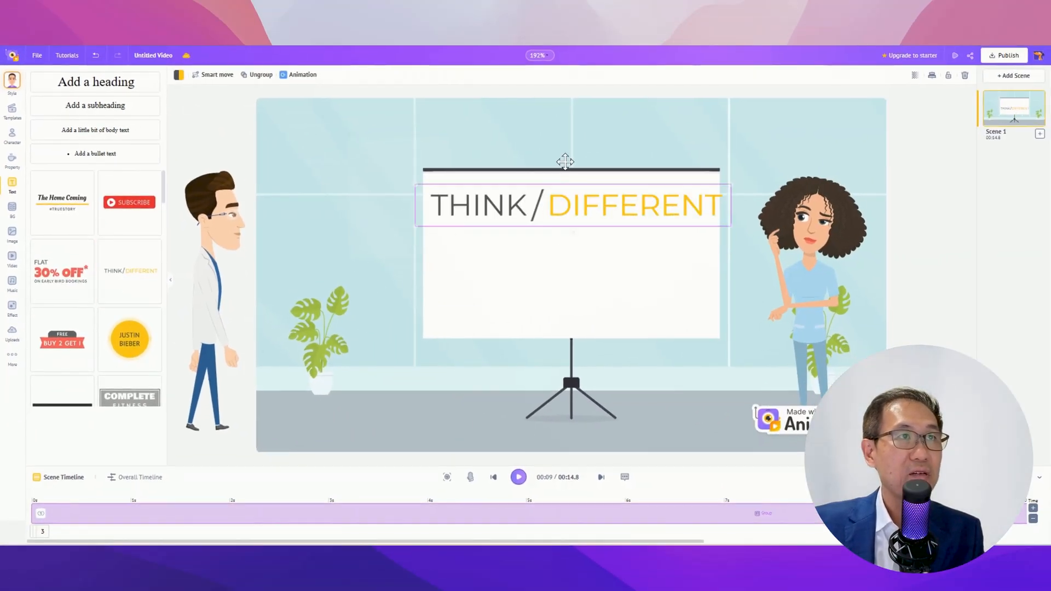
pyautogui.doubleClick(478, 205)
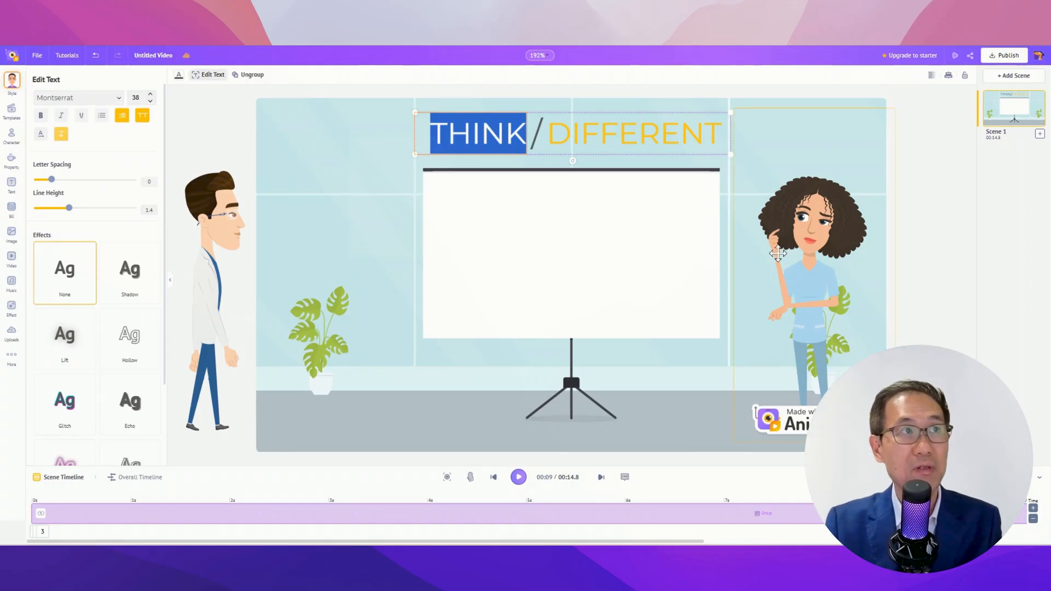
pyautogui.write('MENTAL')
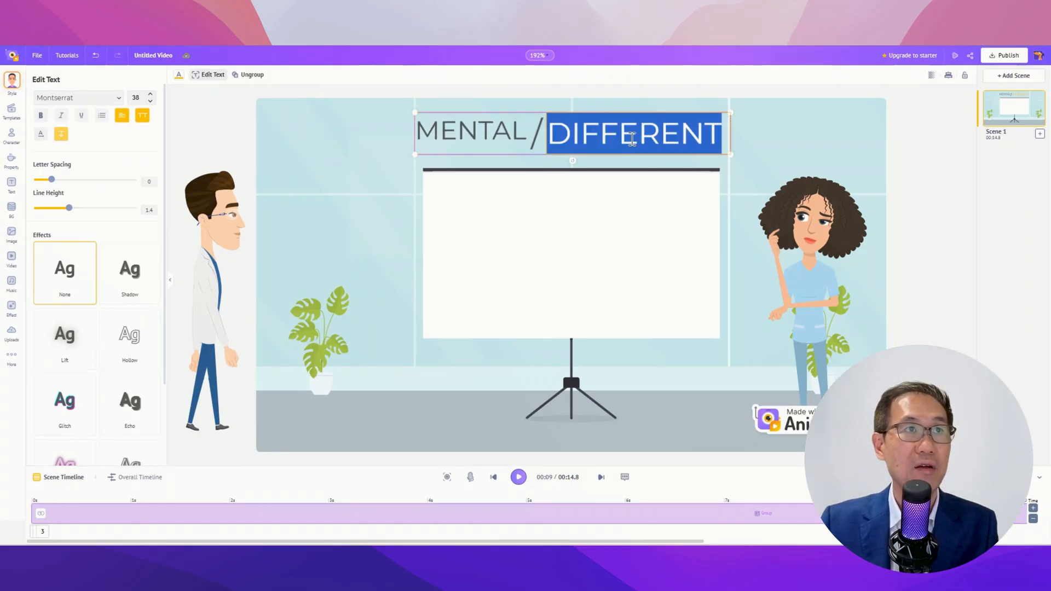
pyautogui.write('WELLNESS')
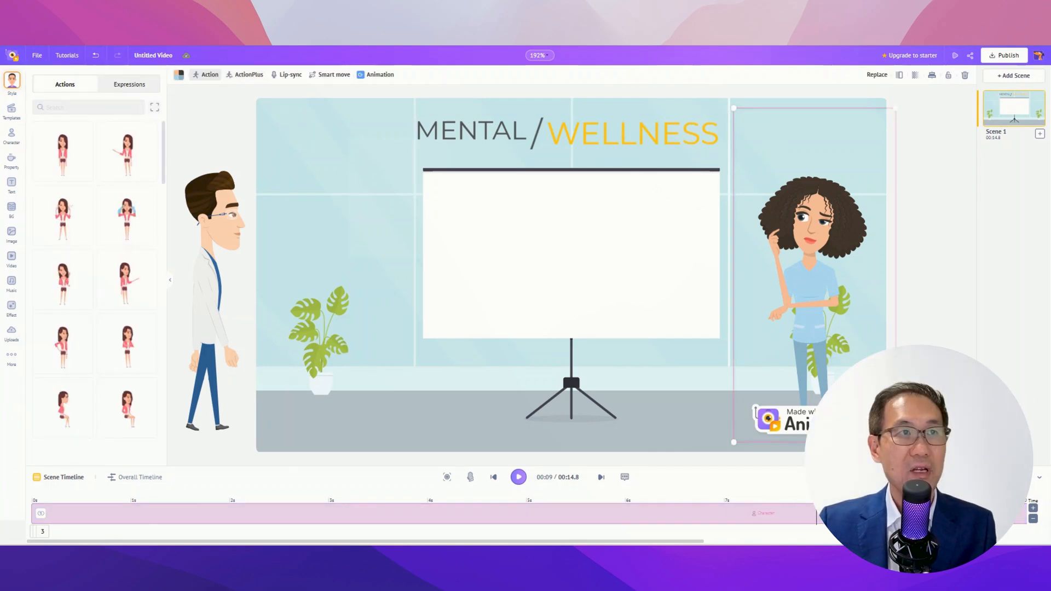
# Add a dark-haired woman in a teal top onto the projector screen
pyautogui.click(214, 288)
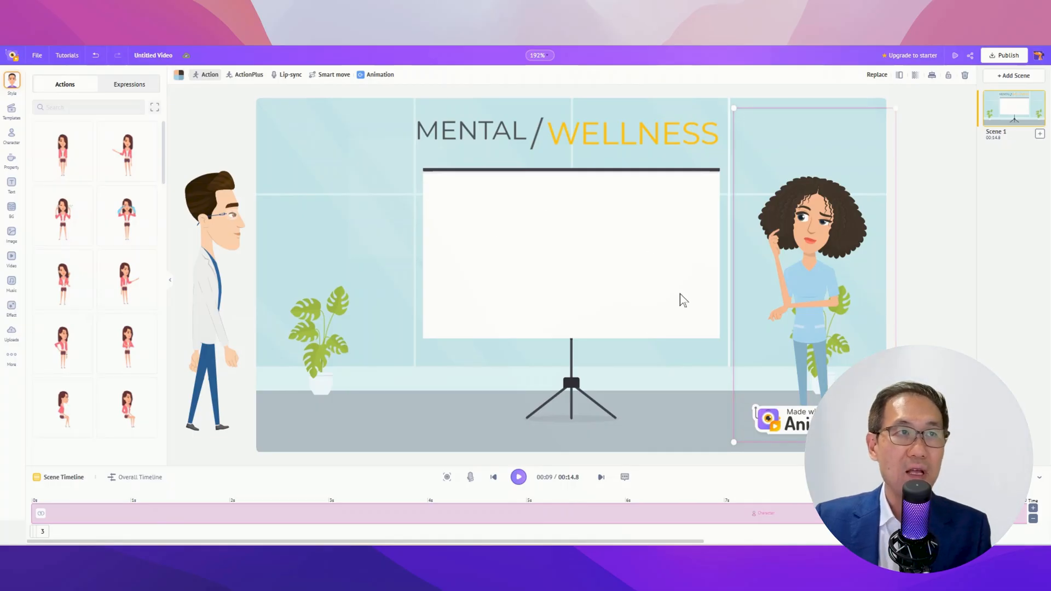
pyautogui.moveTo(675, 257)
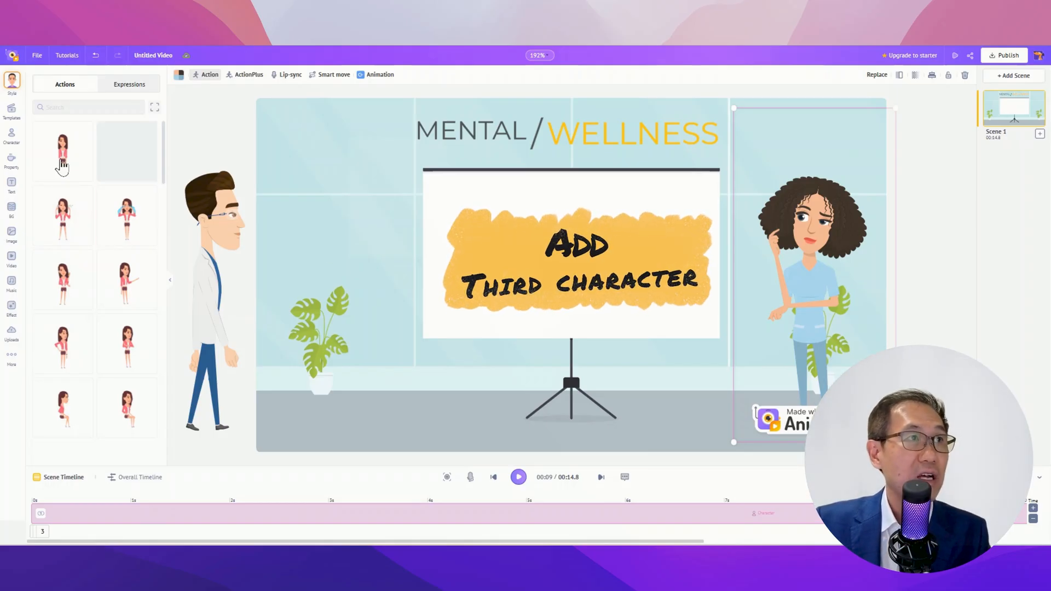
pyautogui.click(11, 140)
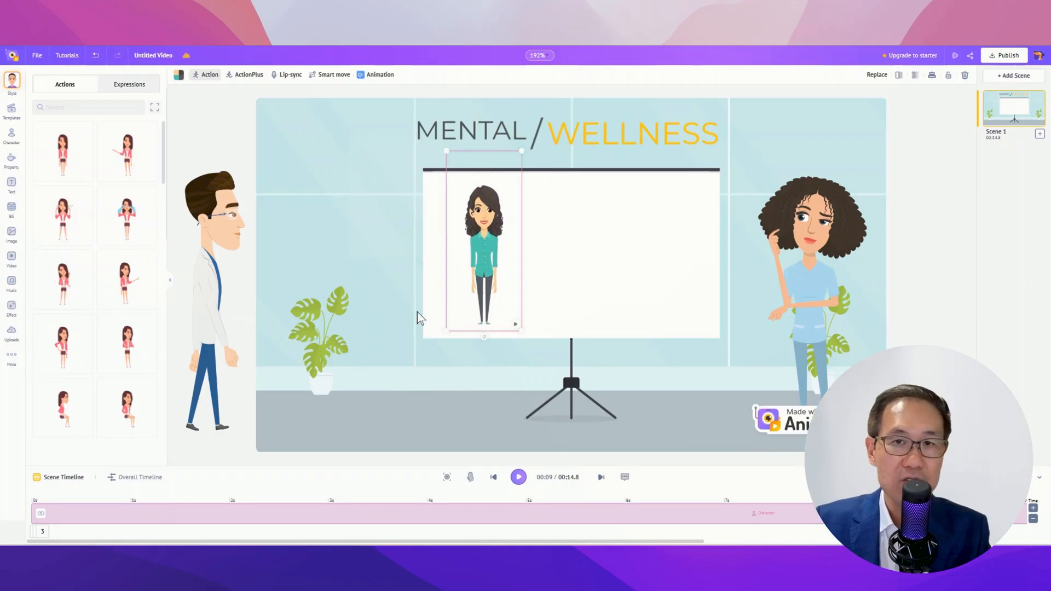
pyautogui.moveTo(414, 314)
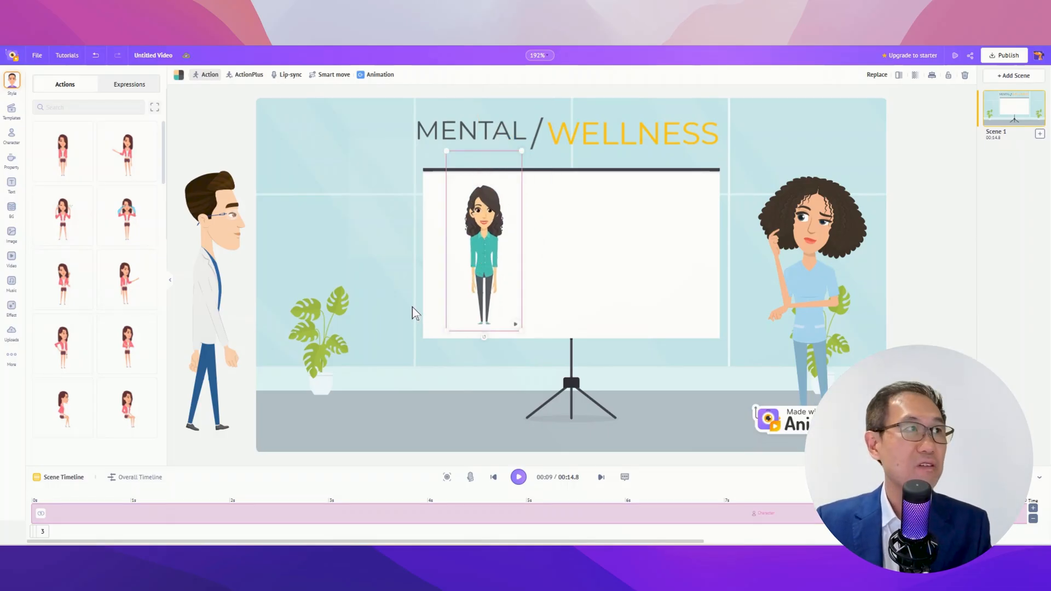
# Search the woman's actions for 'frustrated' and apply it
pyautogui.click(87, 106)
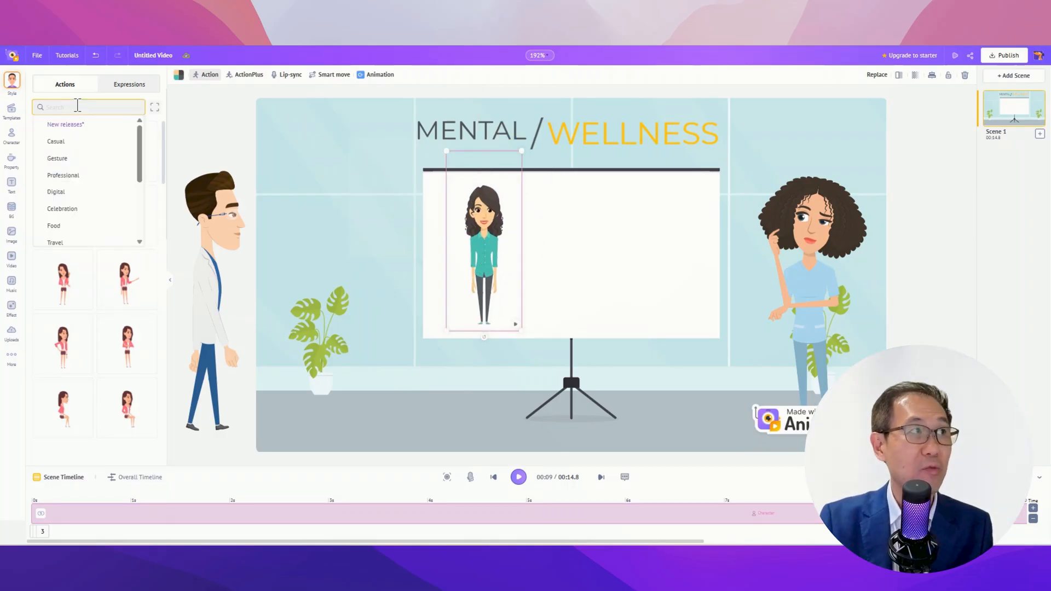
pyautogui.write('f')
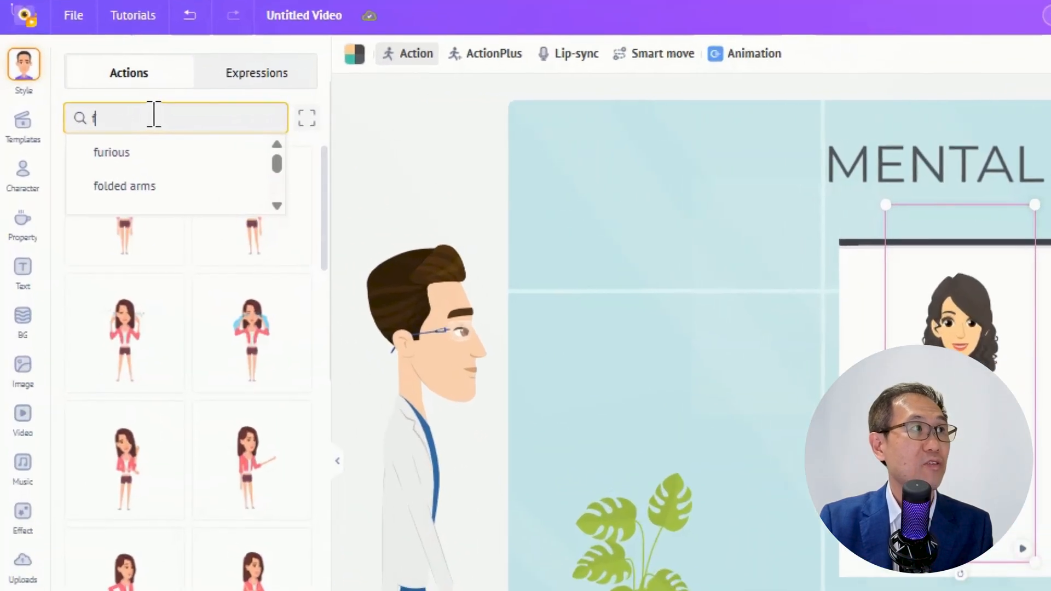
pyautogui.write('rustra')
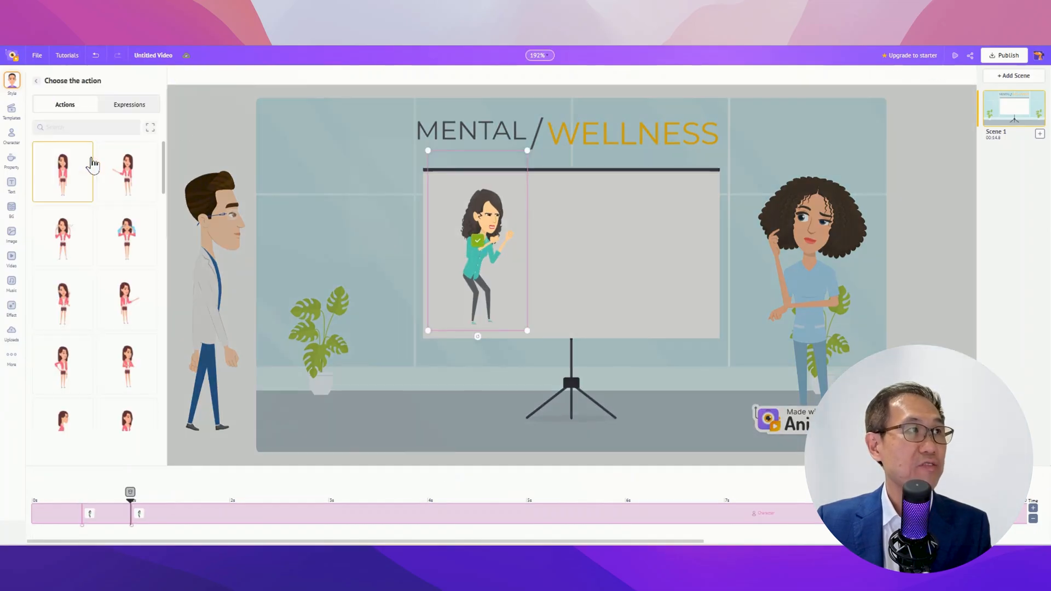
pyautogui.click(91, 127)
pyautogui.write('stressed')
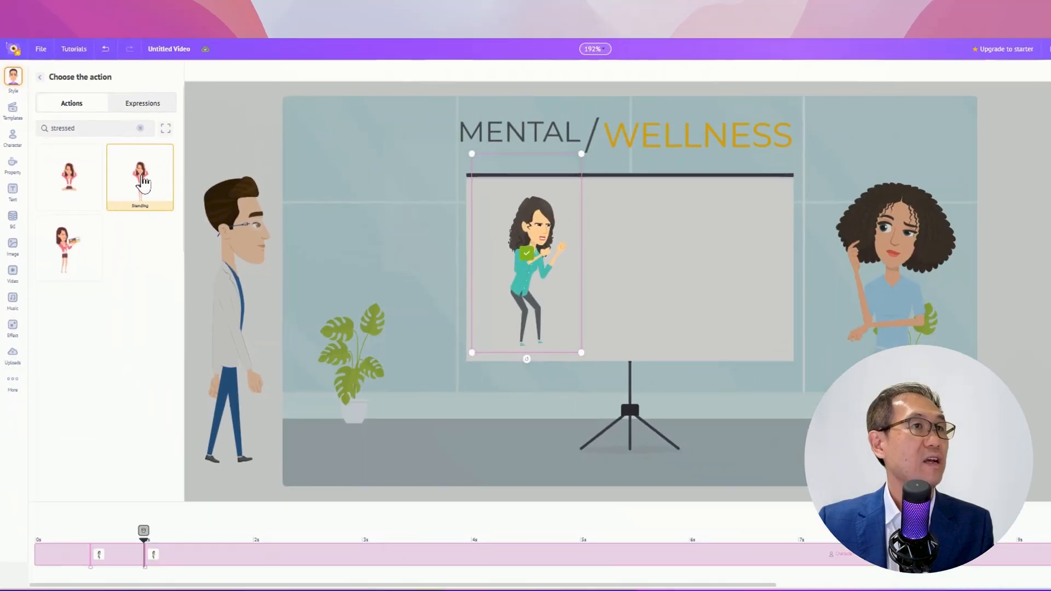
# Add a stressed standing pose and an 'annoyed' action as further sequence steps
pyautogui.click(139, 173)
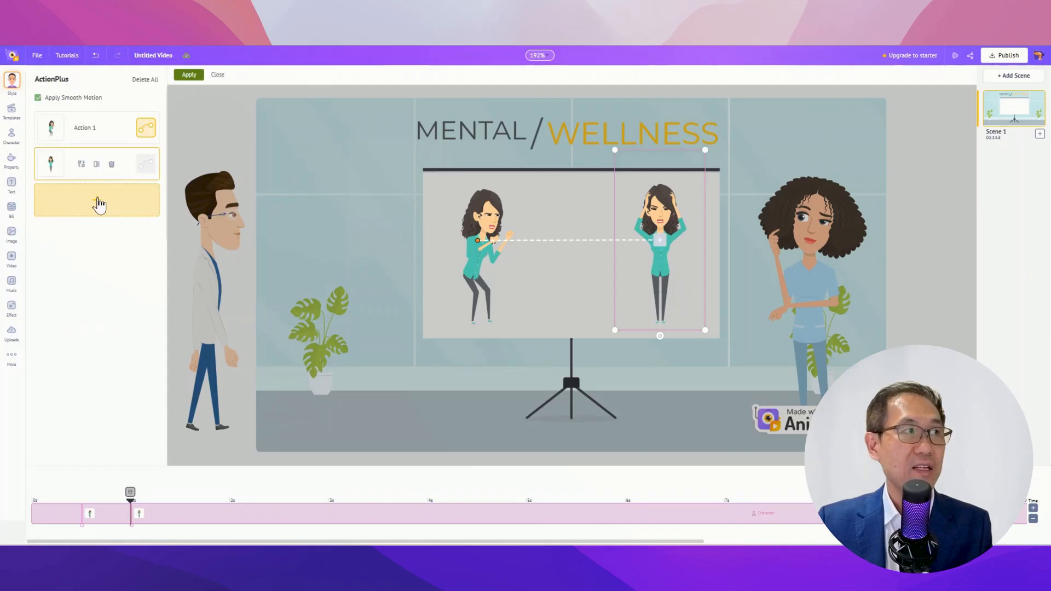
pyautogui.click(97, 201)
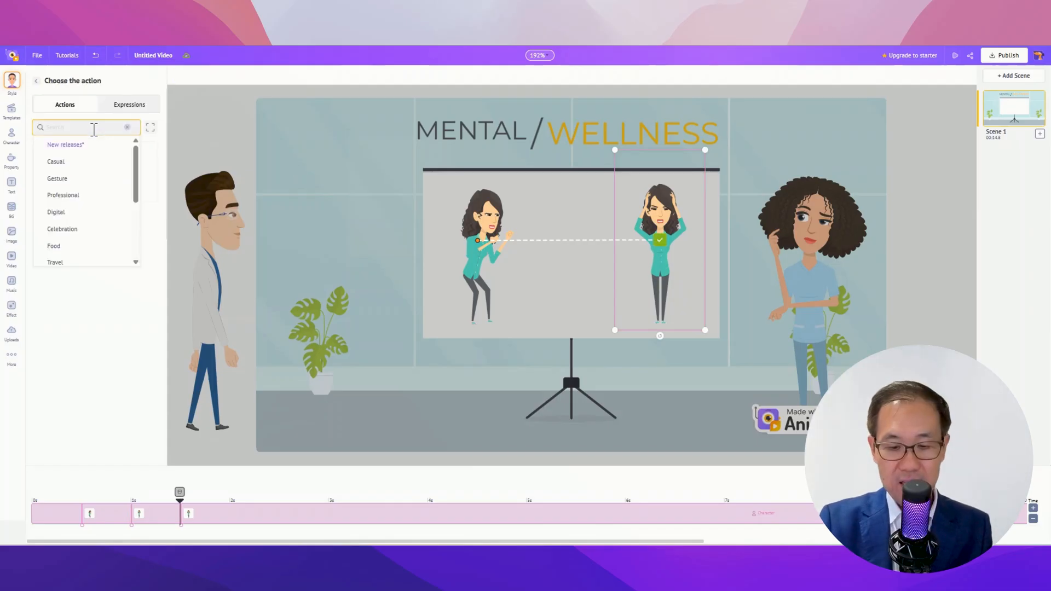
pyautogui.write('annoyed')
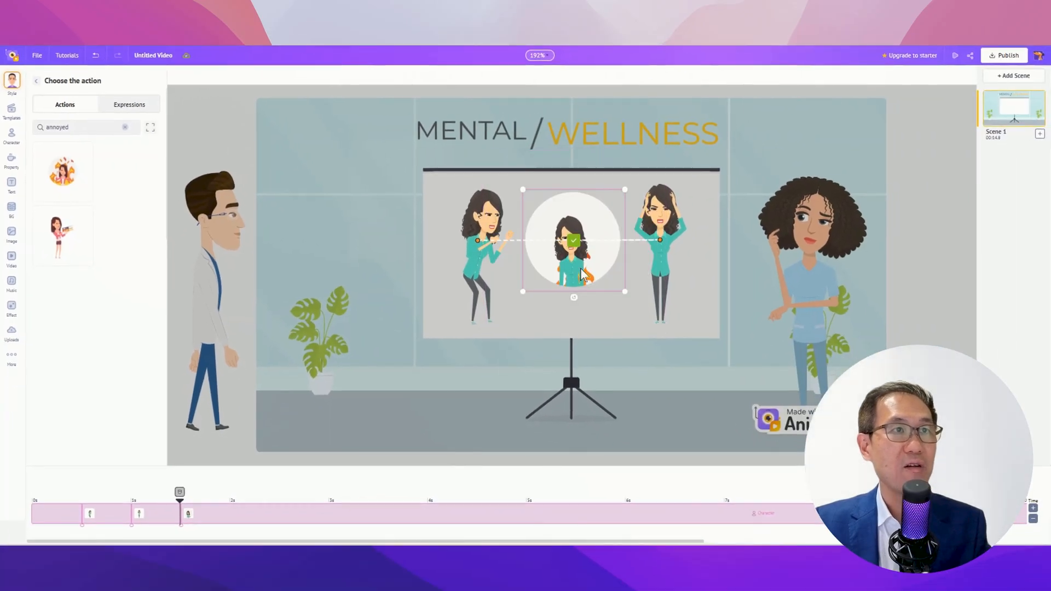
pyautogui.moveTo(395, 411)
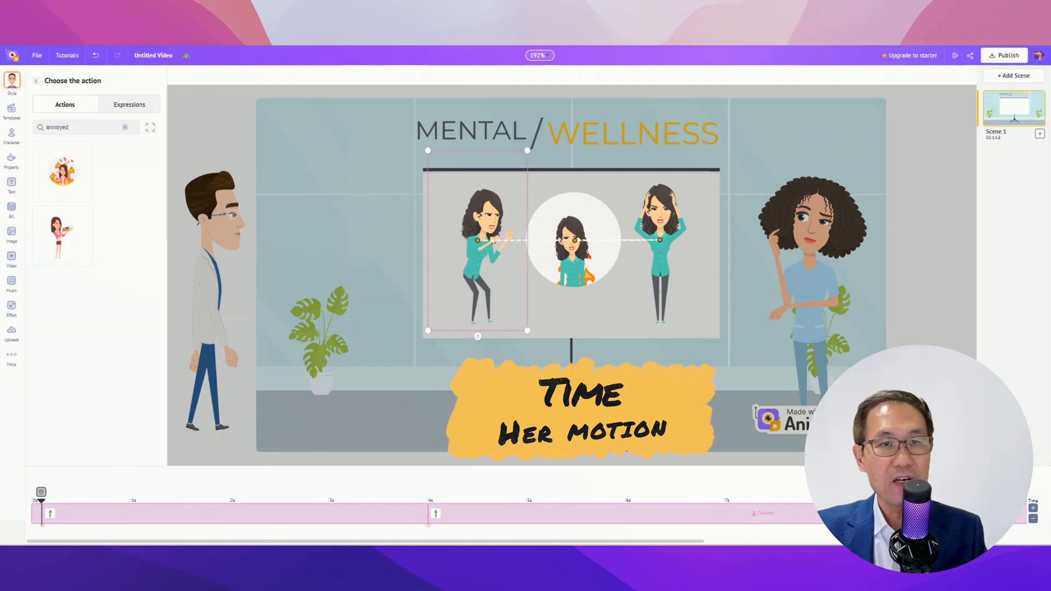
# Apply the woman's action sequence and play the whole scene from the start
pyautogui.click(574, 241)
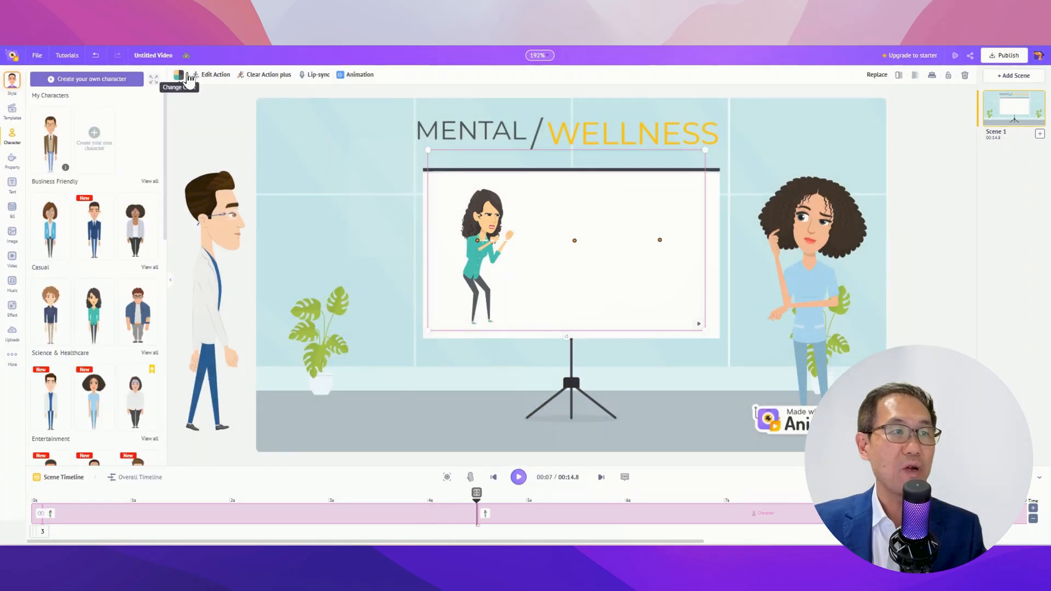
pyautogui.click(517, 477)
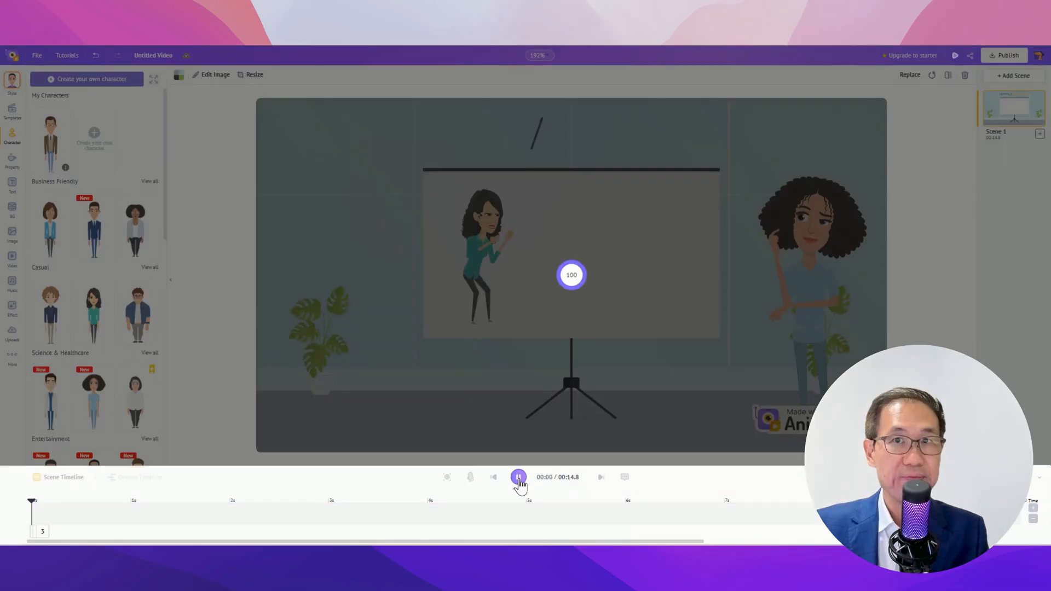
pyautogui.click(518, 477)
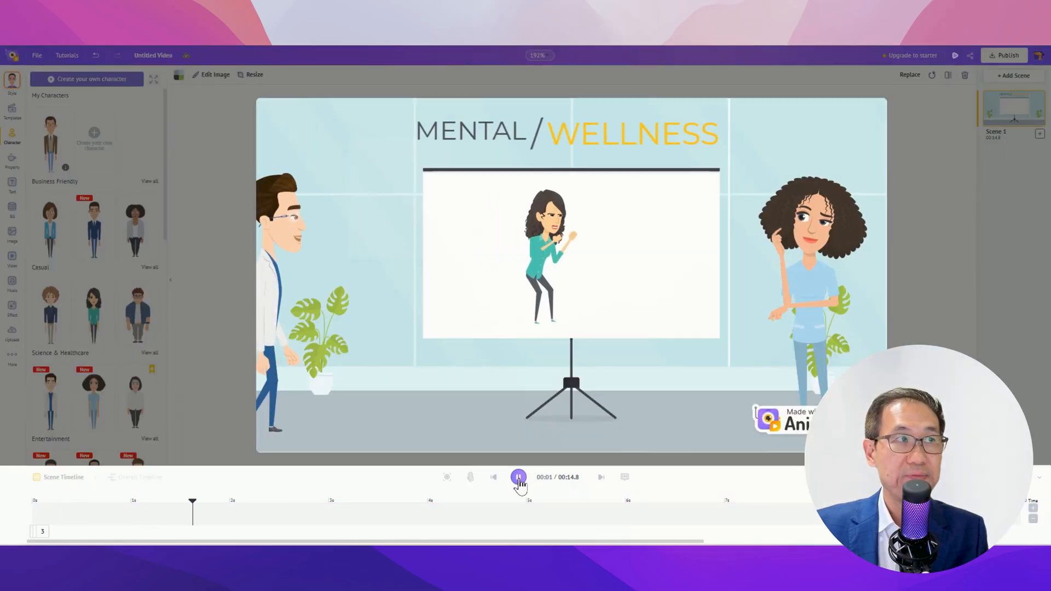
pyautogui.click(518, 477)
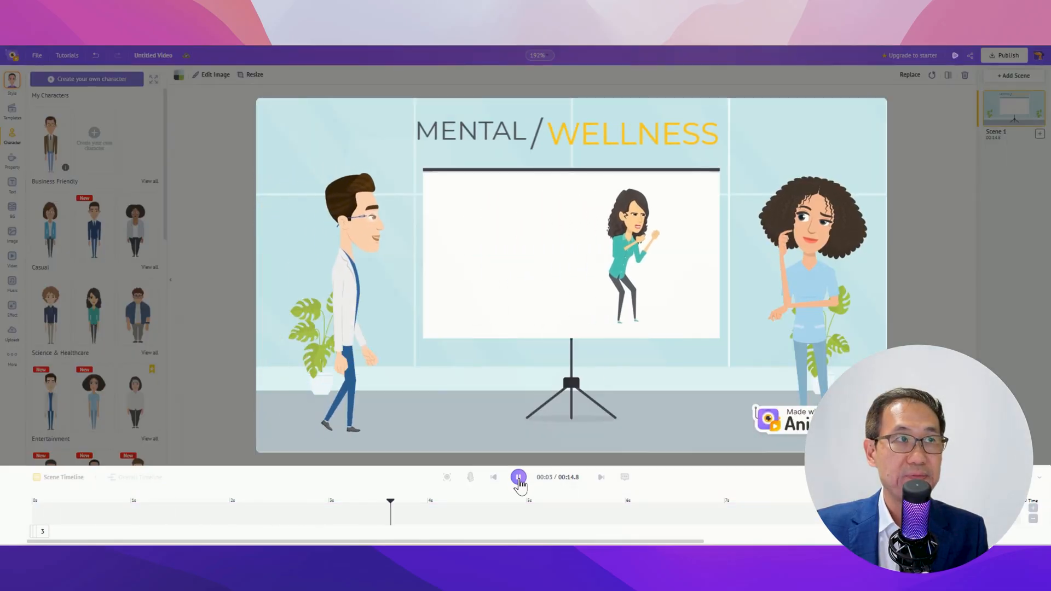
pyautogui.click(518, 477)
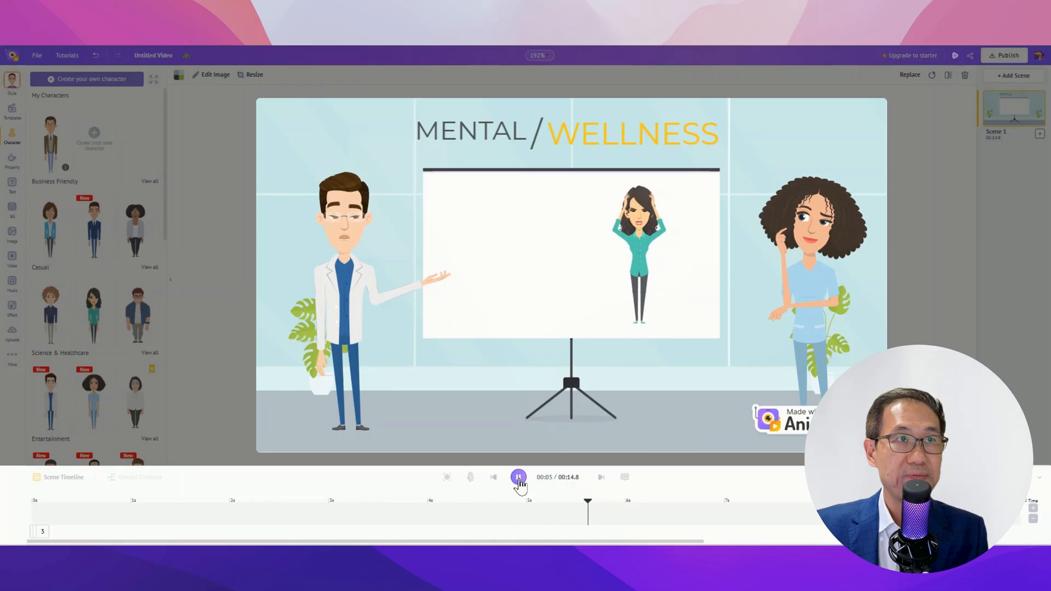
pyautogui.click(518, 477)
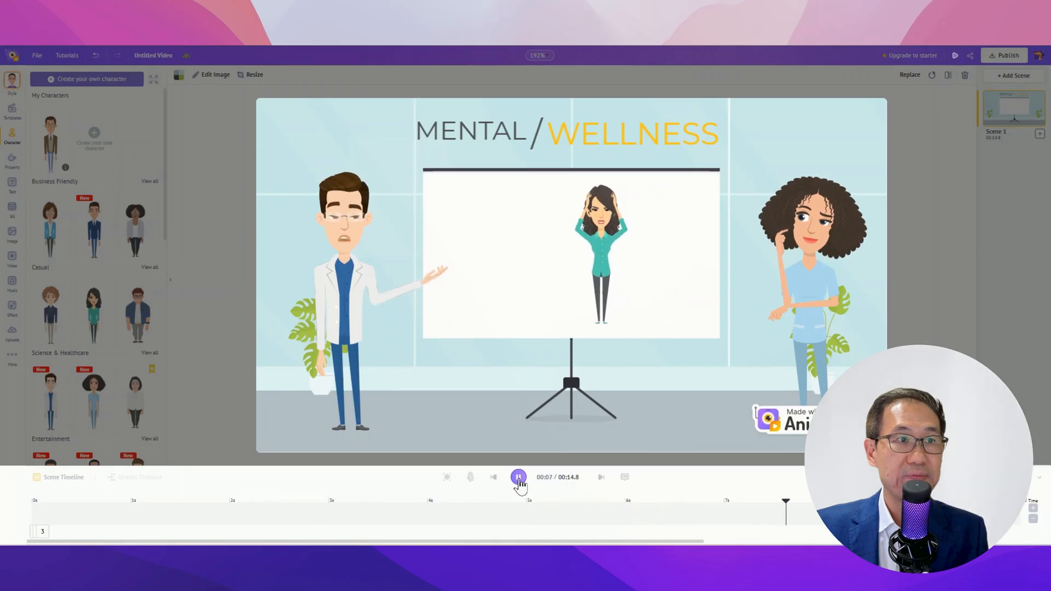
pyautogui.click(518, 477)
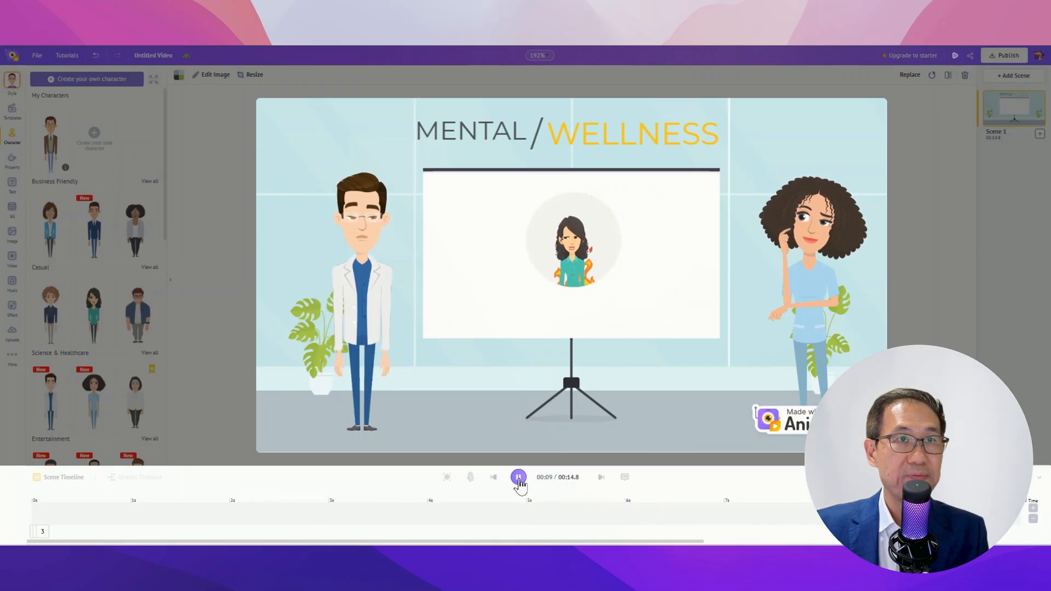
pyautogui.click(518, 477)
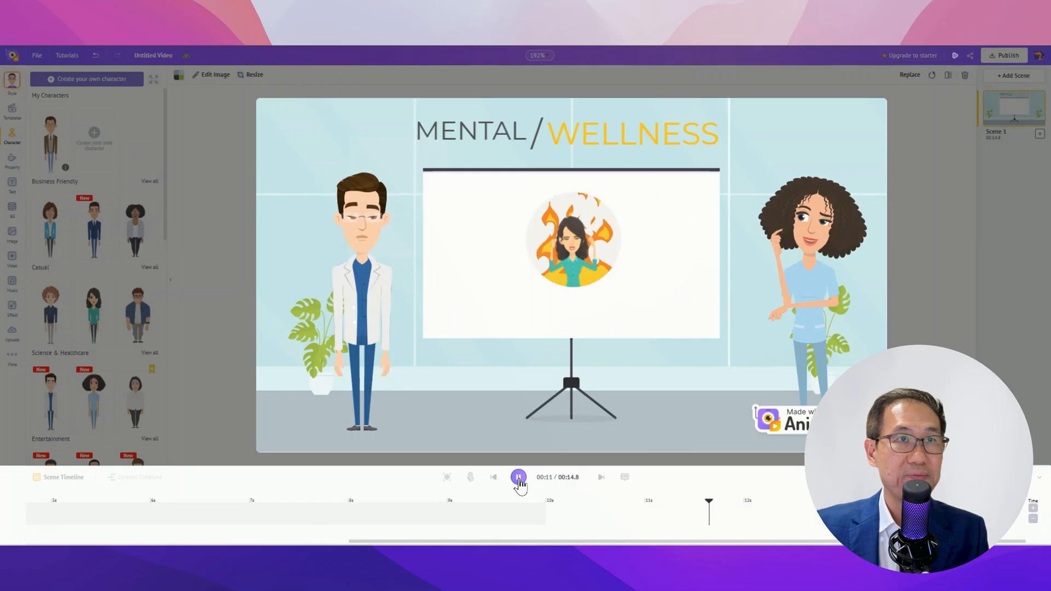
pyautogui.click(518, 477)
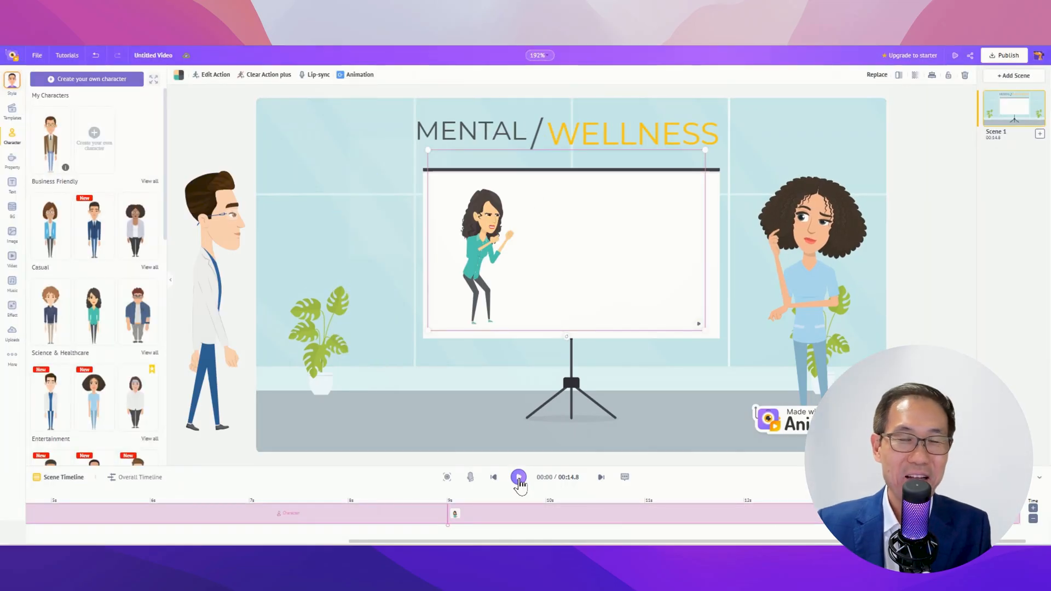
# Publish the finished mental wellness office animation from Animaker
pyautogui.click(518, 477)
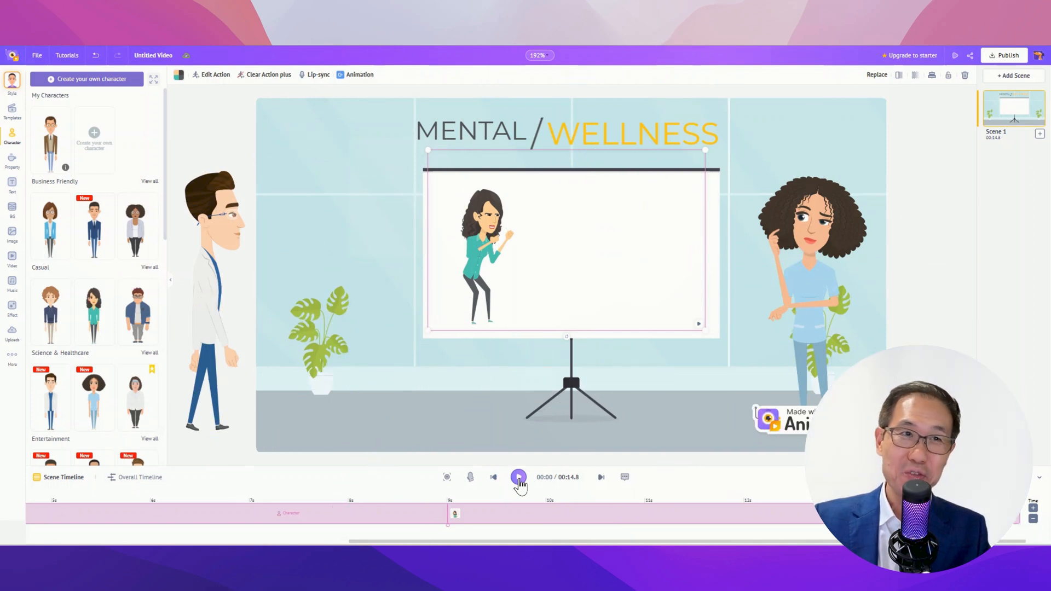
pyautogui.moveTo(523, 478)
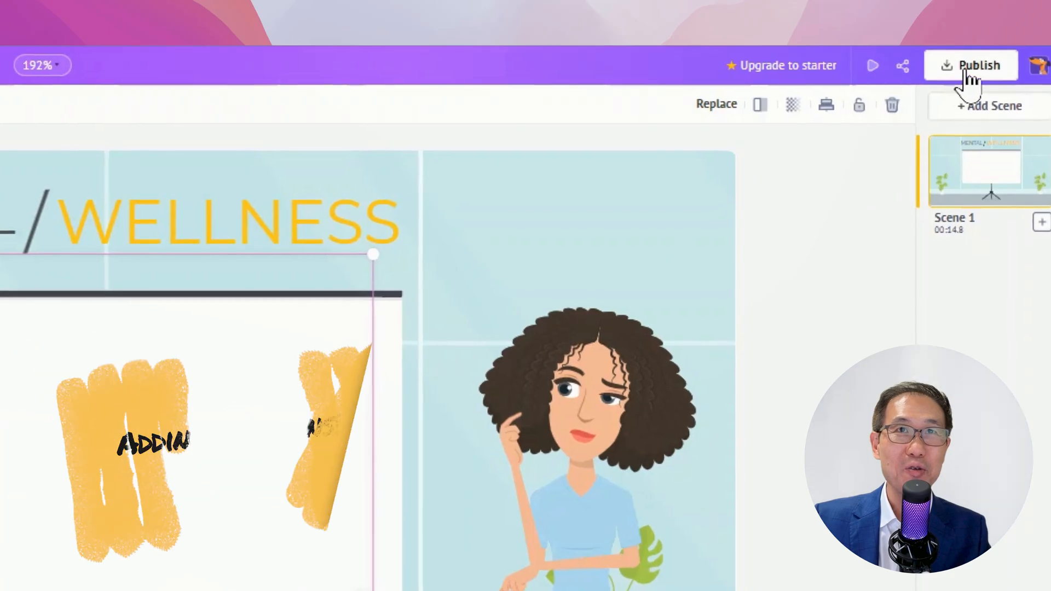
pyautogui.click(970, 65)
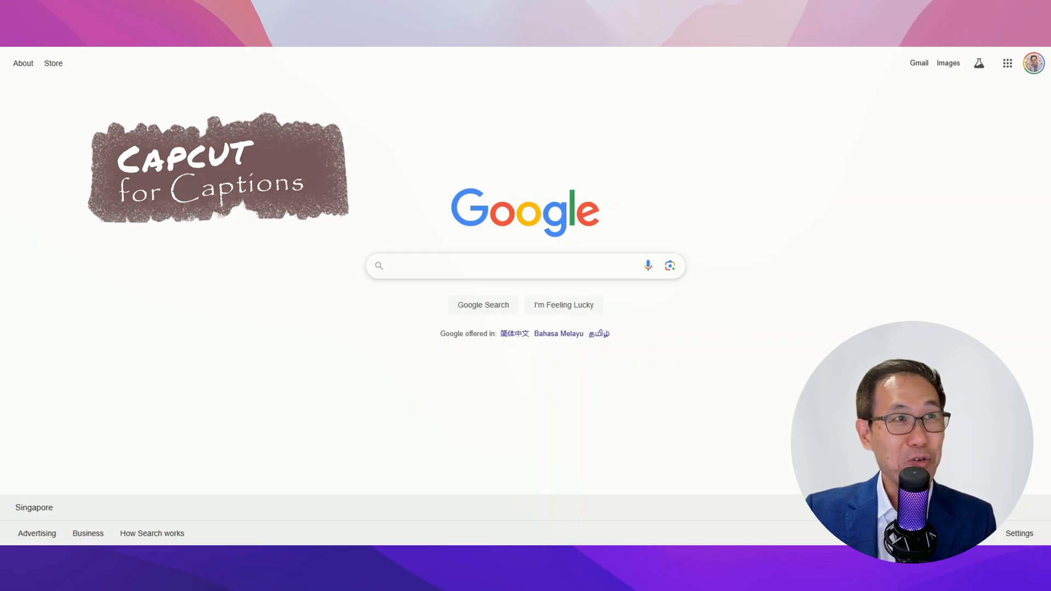
# Search Google for 'capcut' and open the CapCut all-in-one video editor site
pyautogui.click(524, 266)
pyautogui.write('capcut')
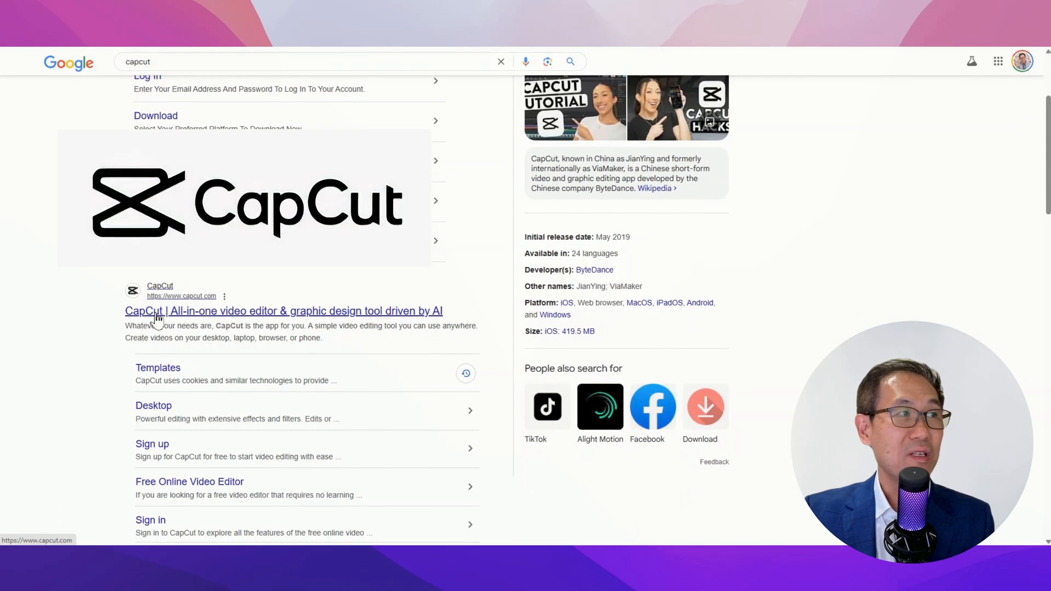
pyautogui.click(283, 310)
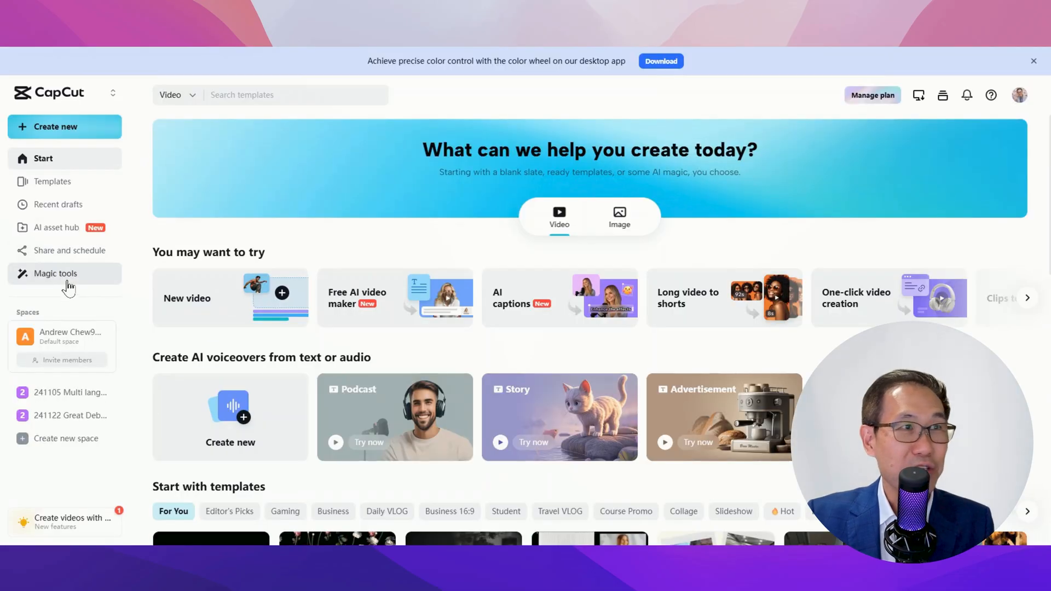
# Auto-caption the mental wellness video with AI captions in a Trending green-highlight style
pyautogui.click(55, 274)
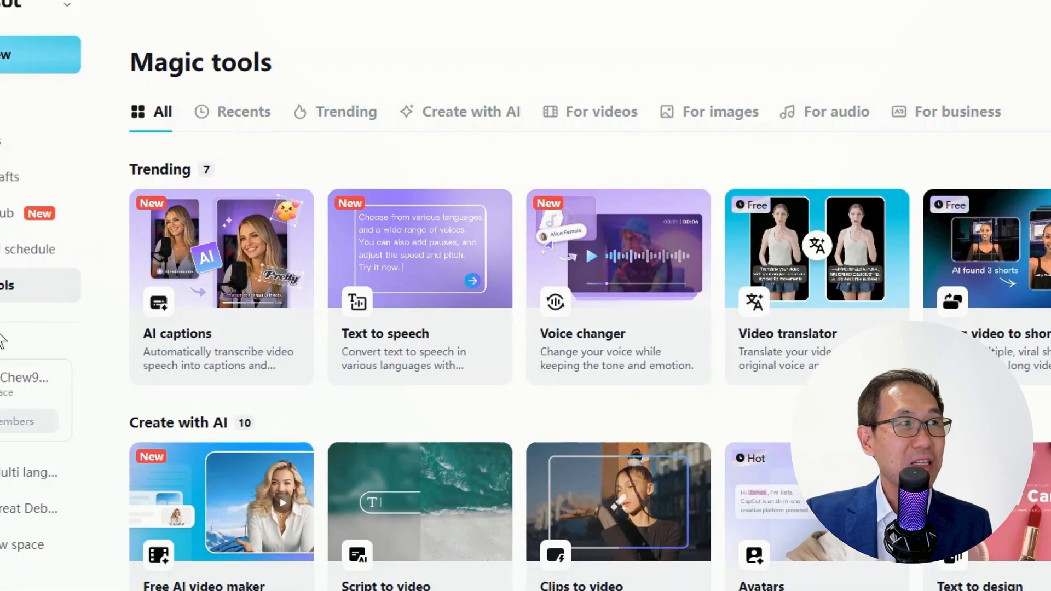
pyautogui.click(221, 285)
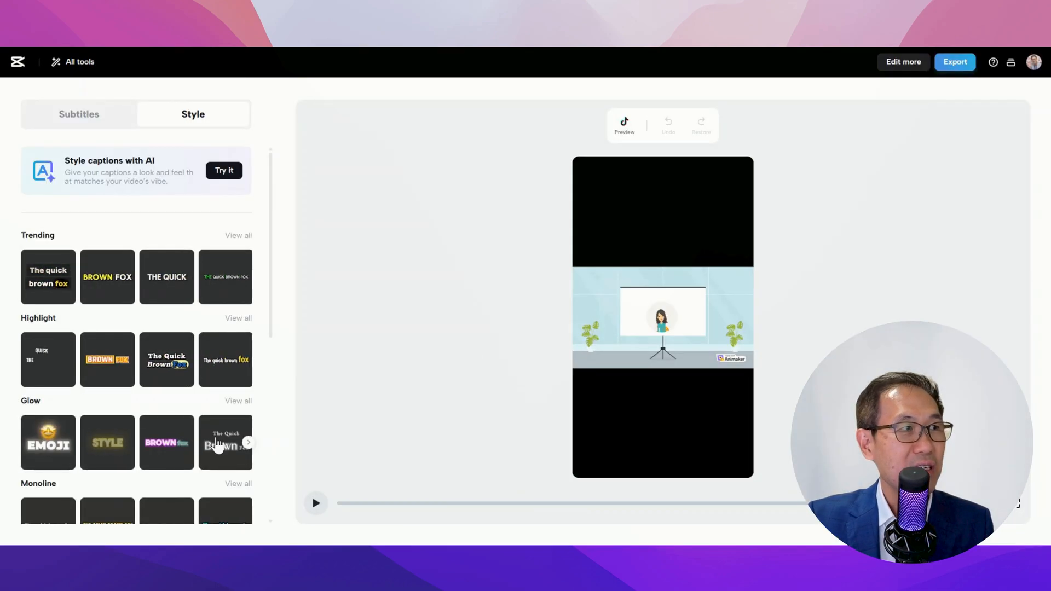
pyautogui.click(225, 277)
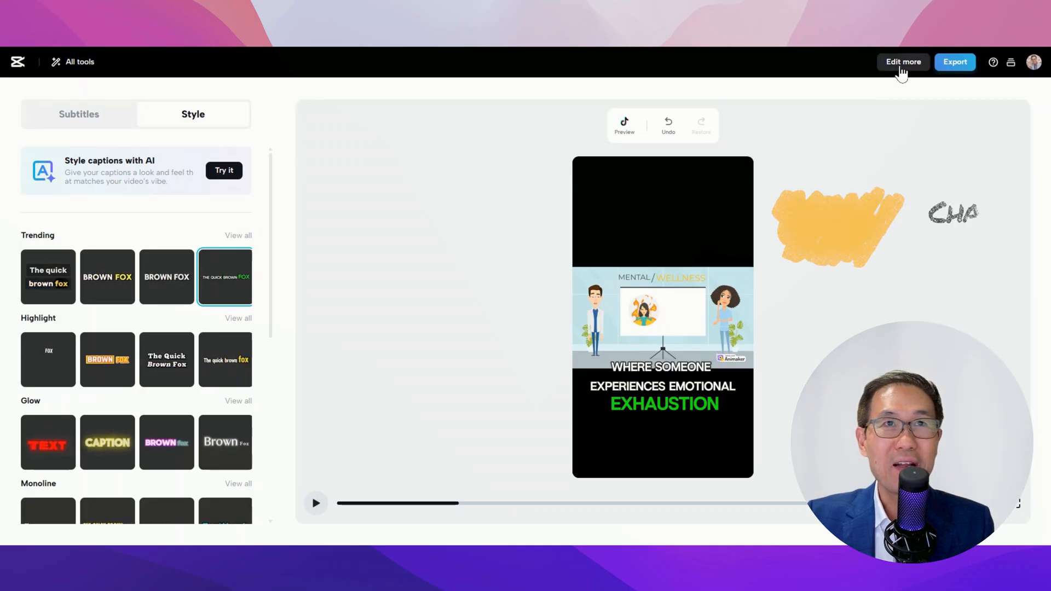
# Open the captioned video in CapCut's full editor and select a caption
pyautogui.click(903, 62)
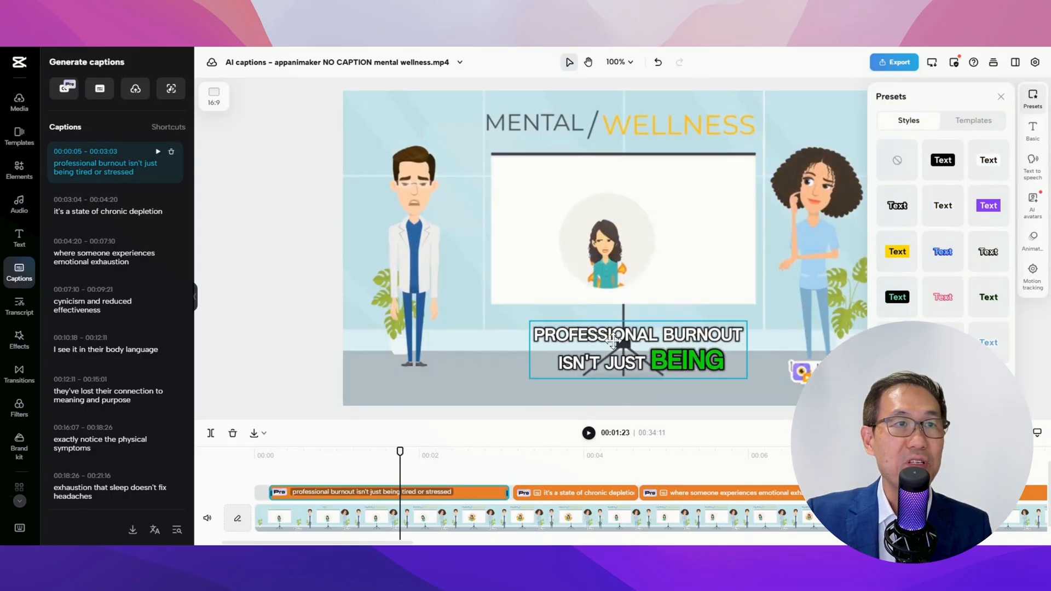
pyautogui.click(636, 348)
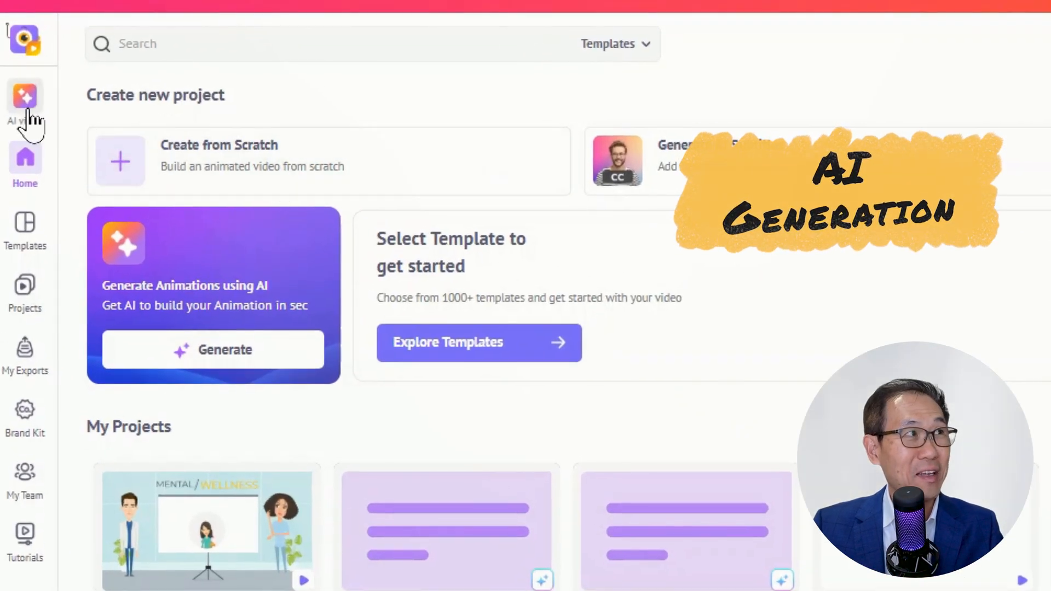
# Generate AI answers from the KMS Stores loss-prevention Informational Training prompt
pyautogui.click(211, 349)
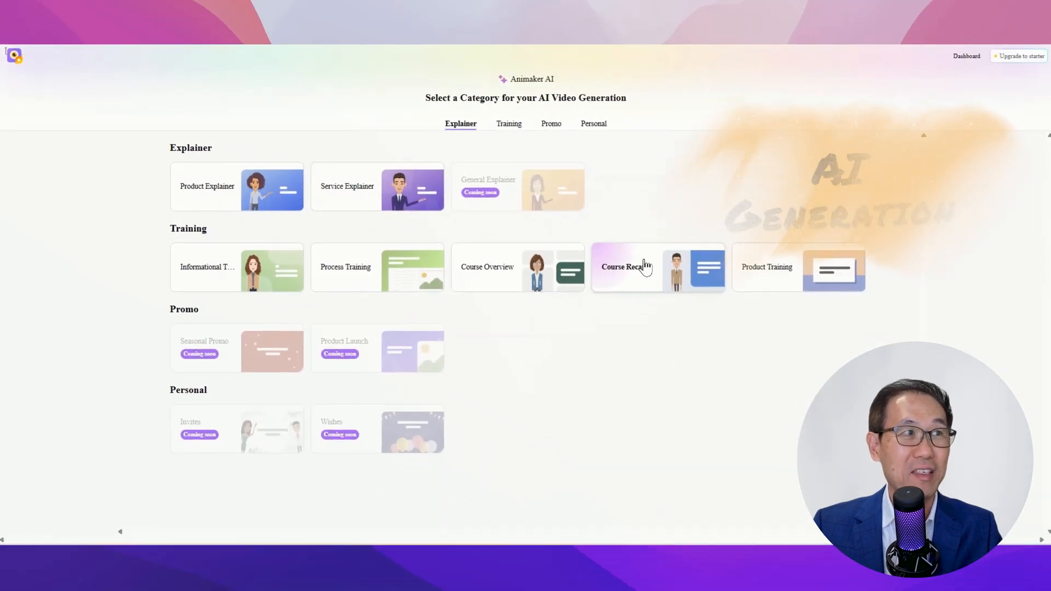
pyautogui.moveTo(208, 281)
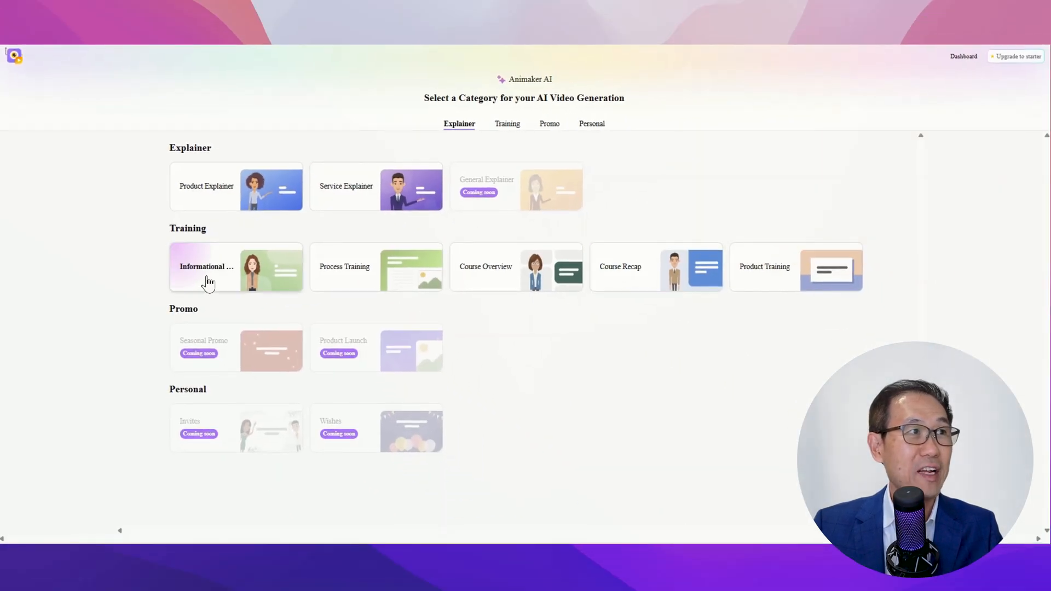
pyautogui.click(236, 267)
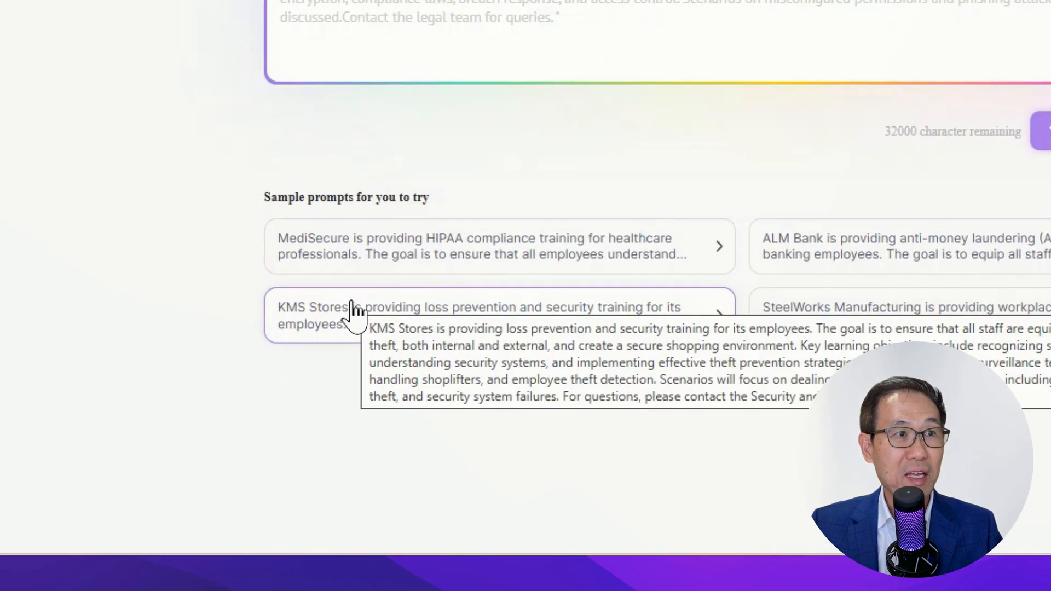
pyautogui.moveTo(282, 362)
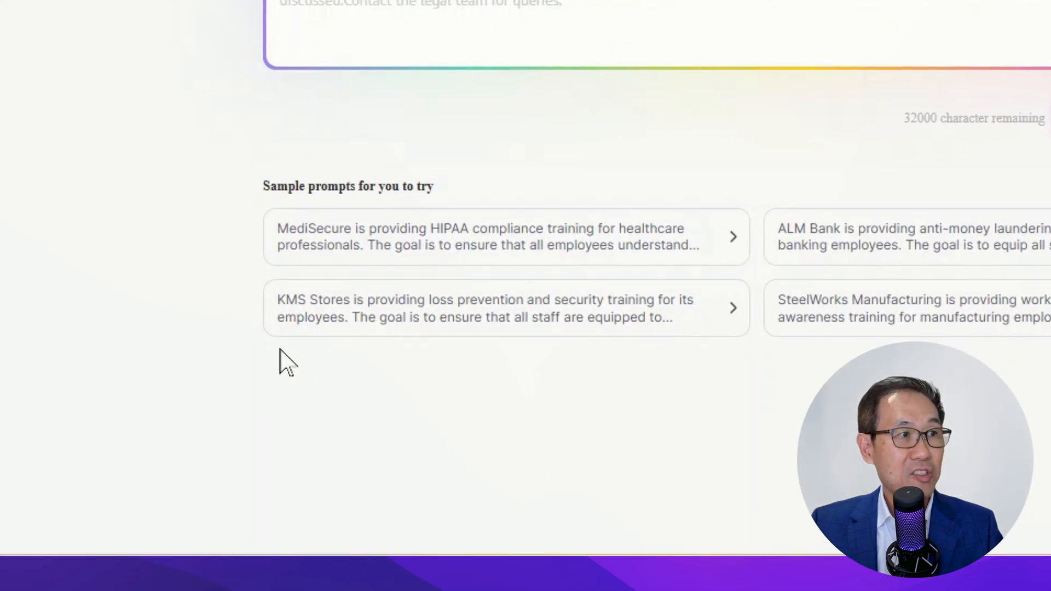
pyautogui.moveTo(459, 366)
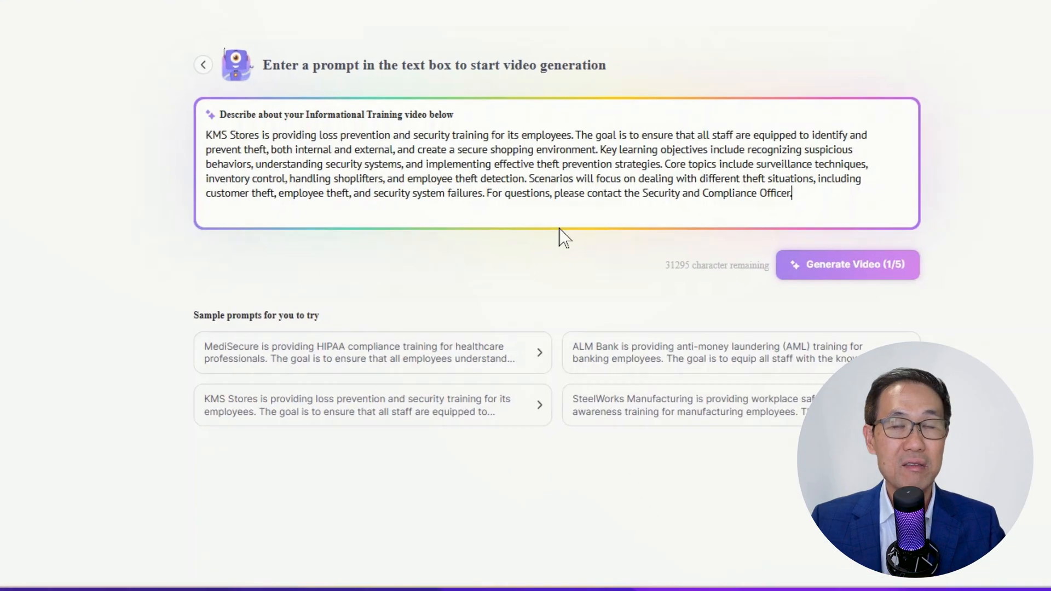
pyautogui.click(847, 264)
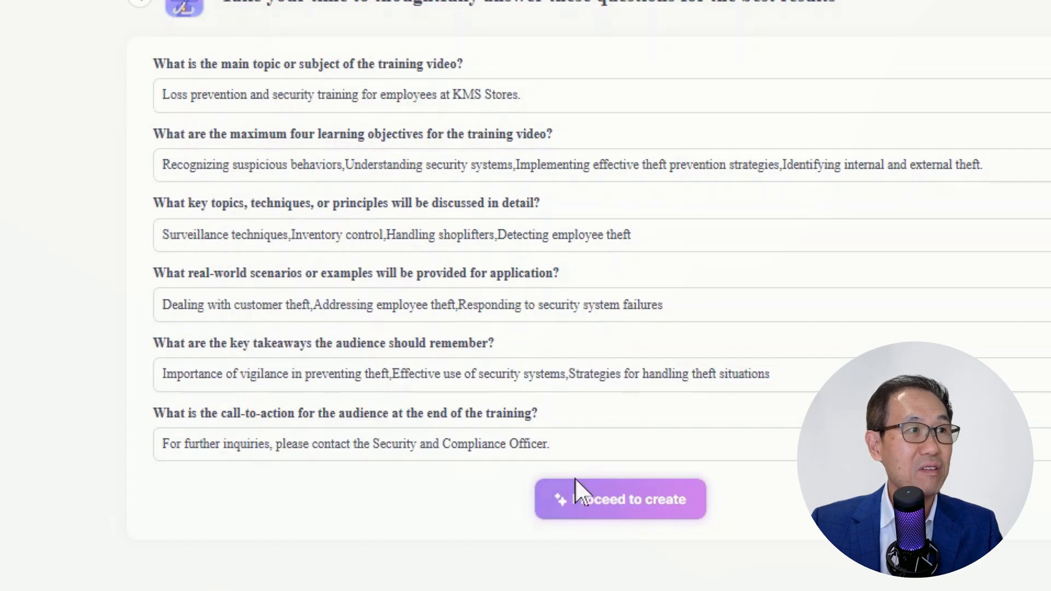
pyautogui.moveTo(747, 502)
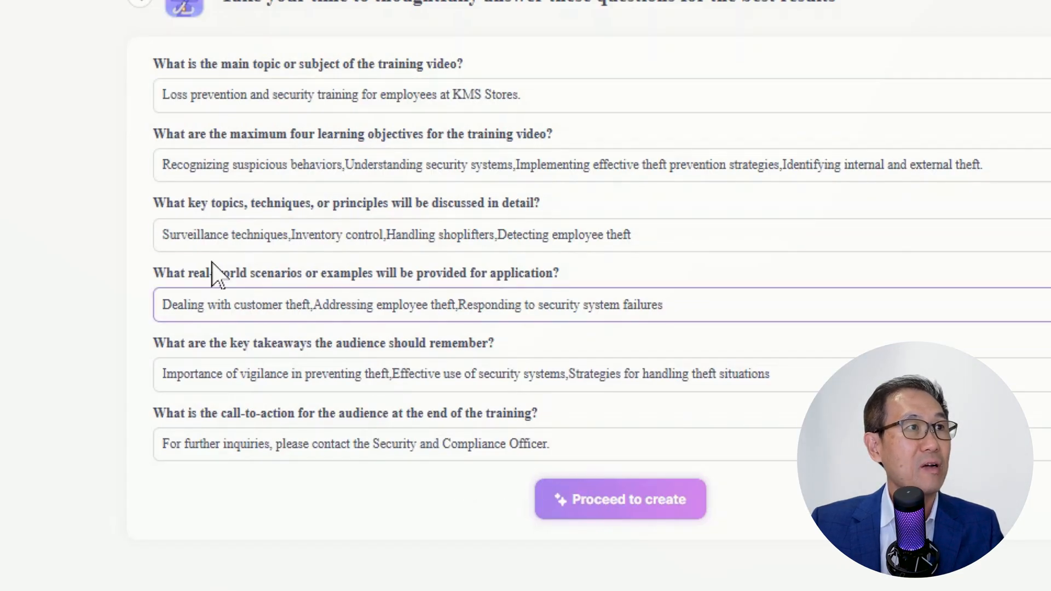
pyautogui.click(399, 165)
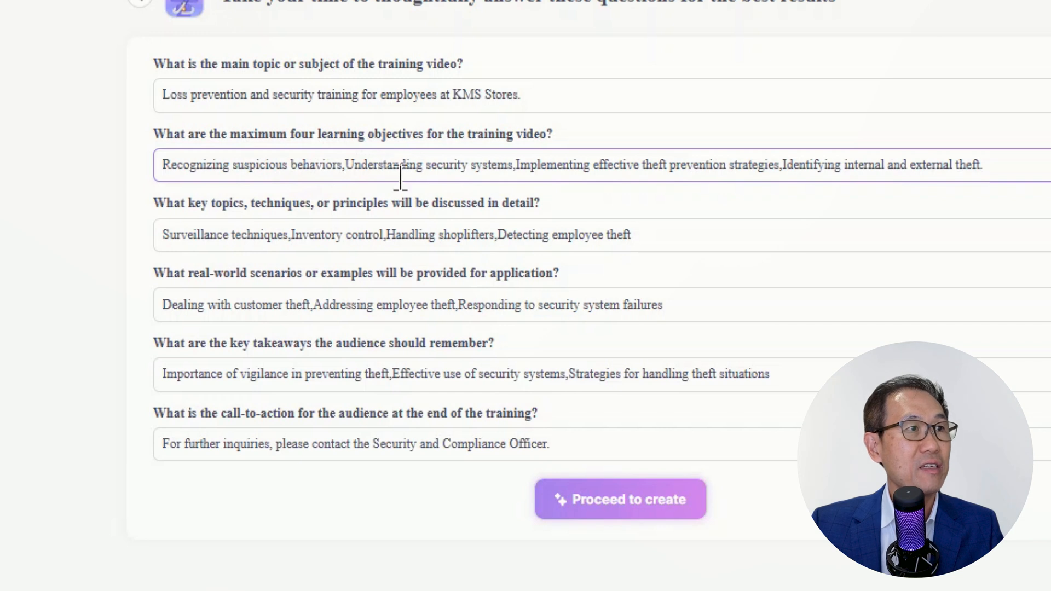
# Create the Loss Prevention Training video, preview it, then choose Advance edit
pyautogui.click(619, 498)
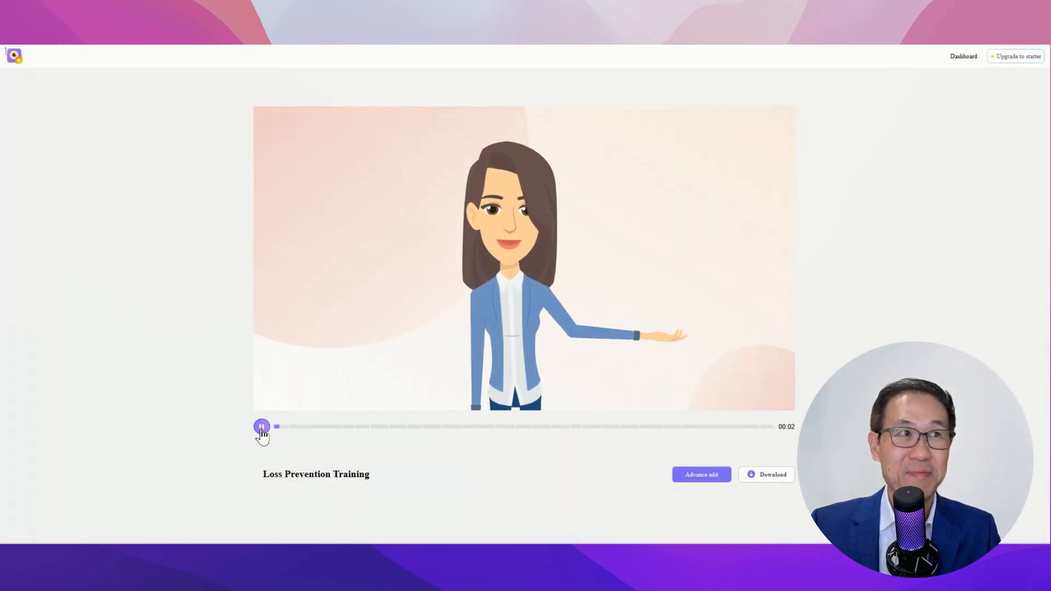
pyautogui.click(262, 426)
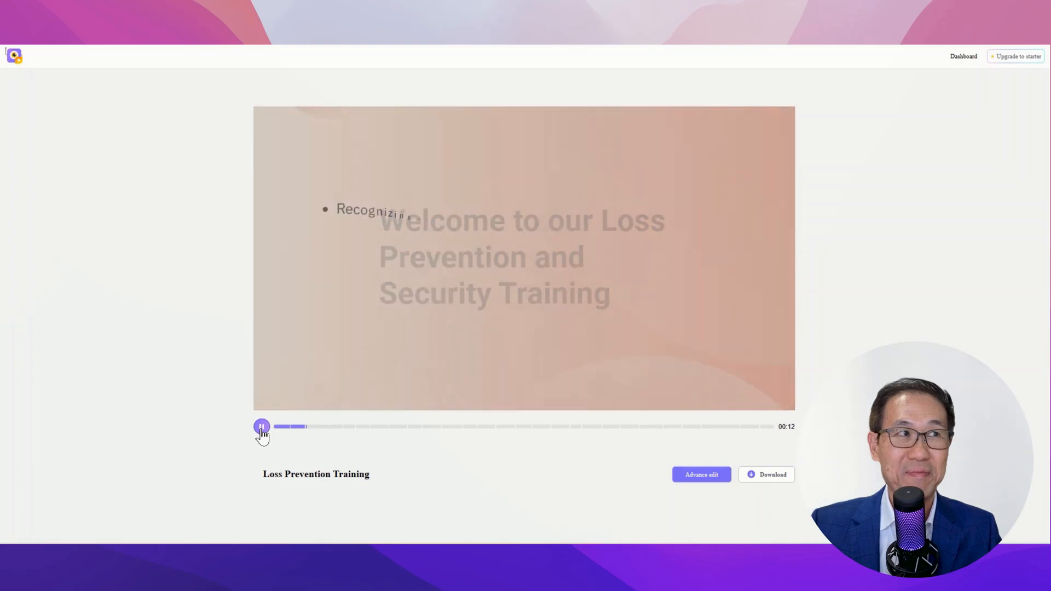
pyautogui.click(262, 427)
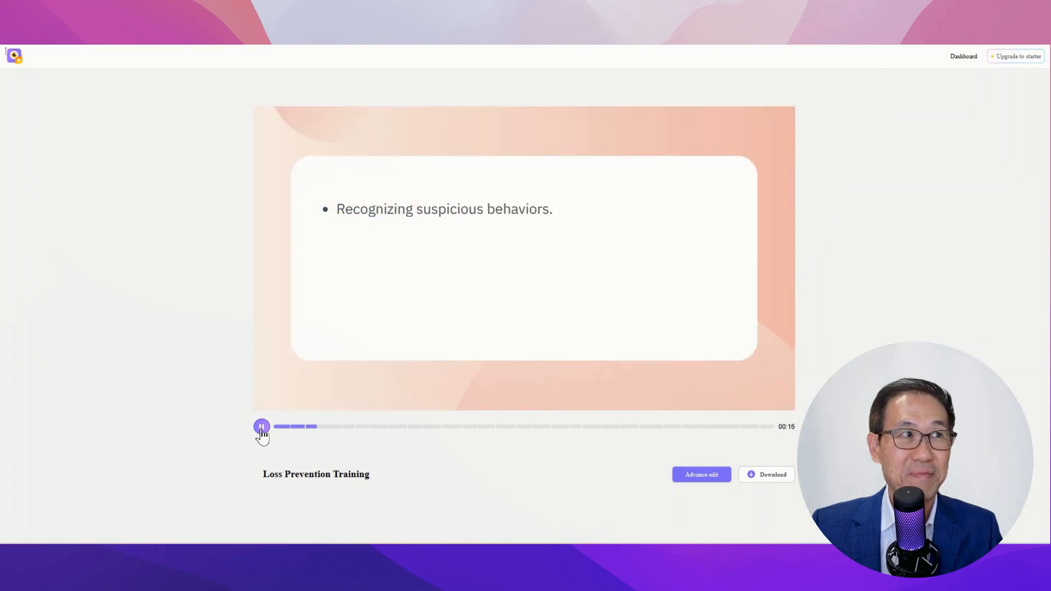
pyautogui.click(262, 427)
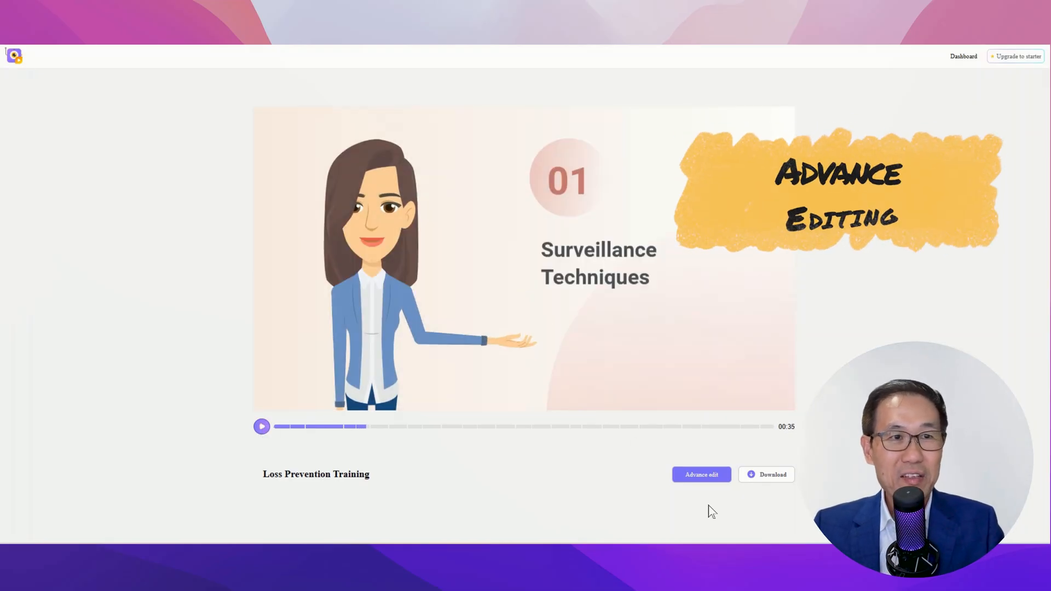
pyautogui.click(701, 474)
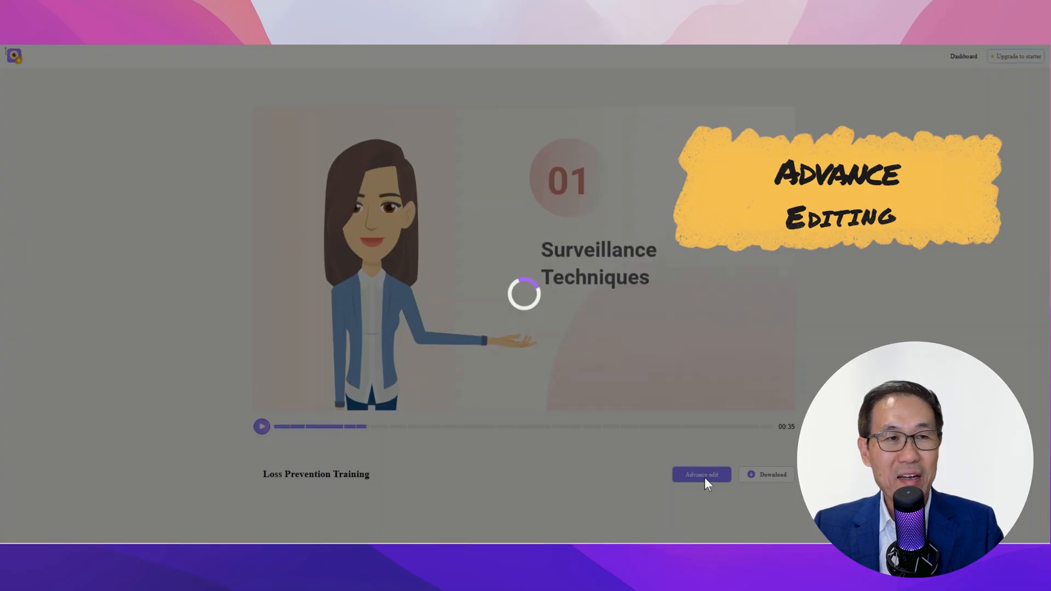
# Open the training video in the full editor and view Scene 9, the inventory audit
pyautogui.click(701, 475)
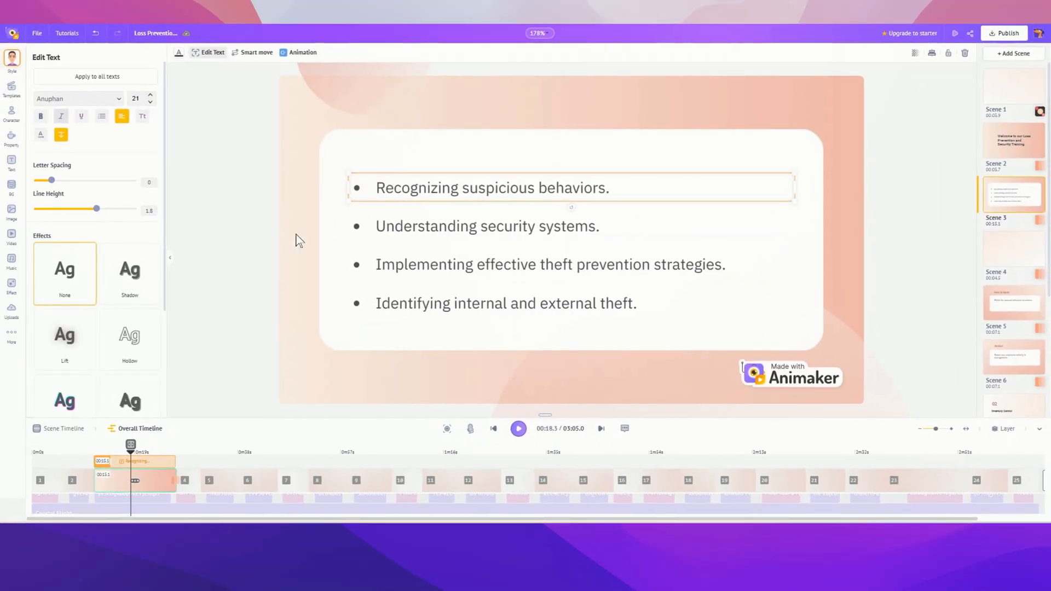
pyautogui.click(361, 480)
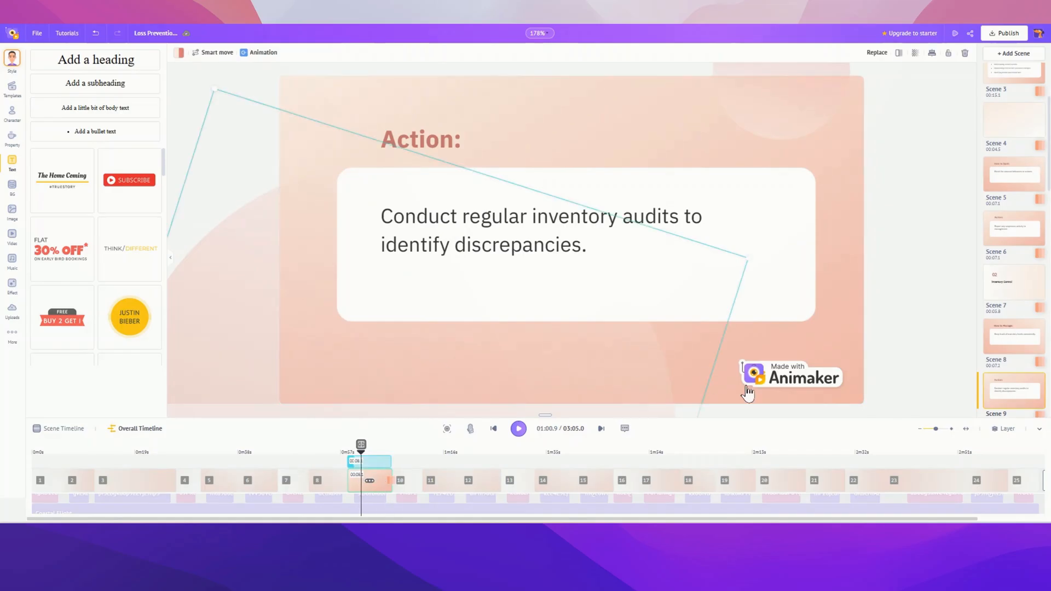
pyautogui.moveTo(696, 334)
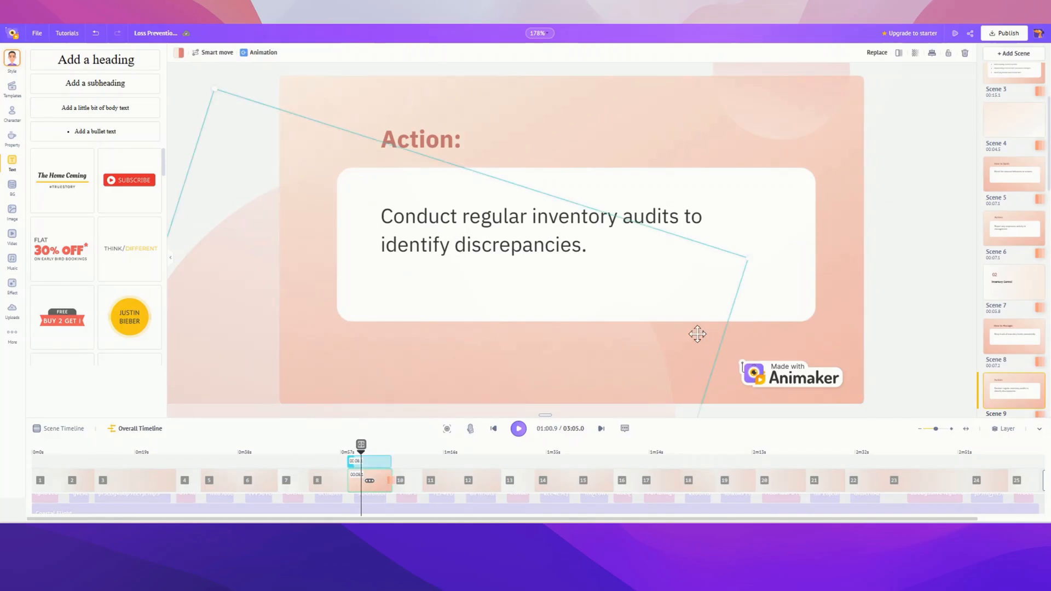
pyautogui.moveTo(505, 429)
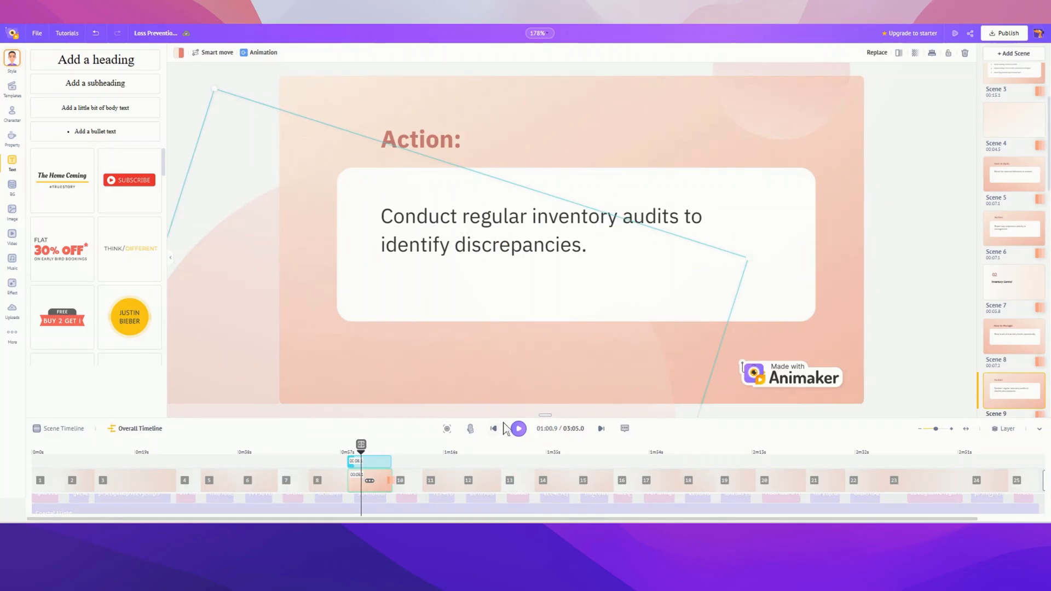
pyautogui.moveTo(491, 429)
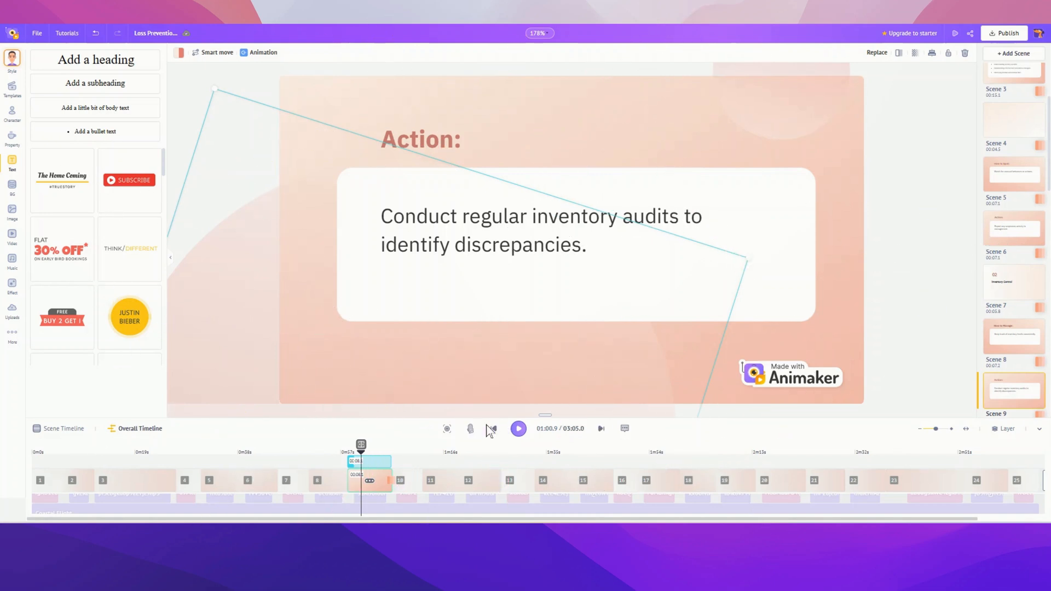